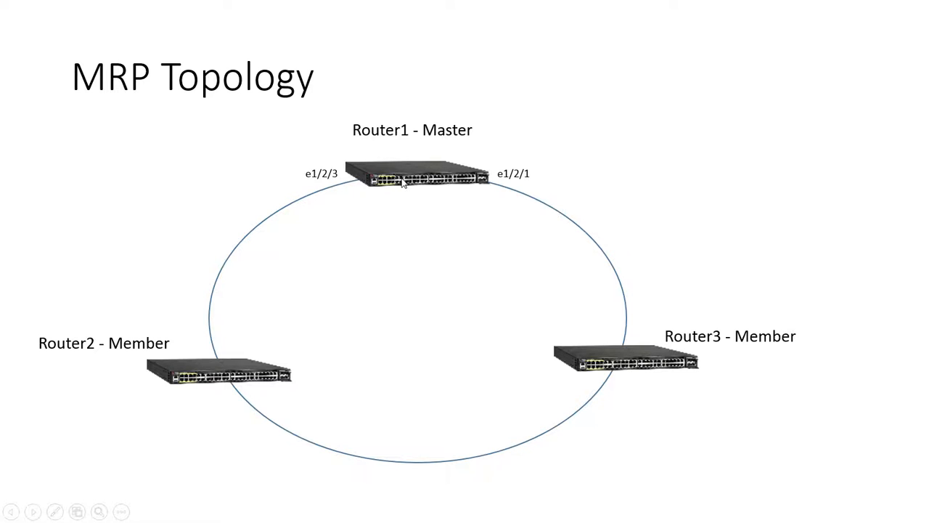
pyautogui.moveTo(348, 462)
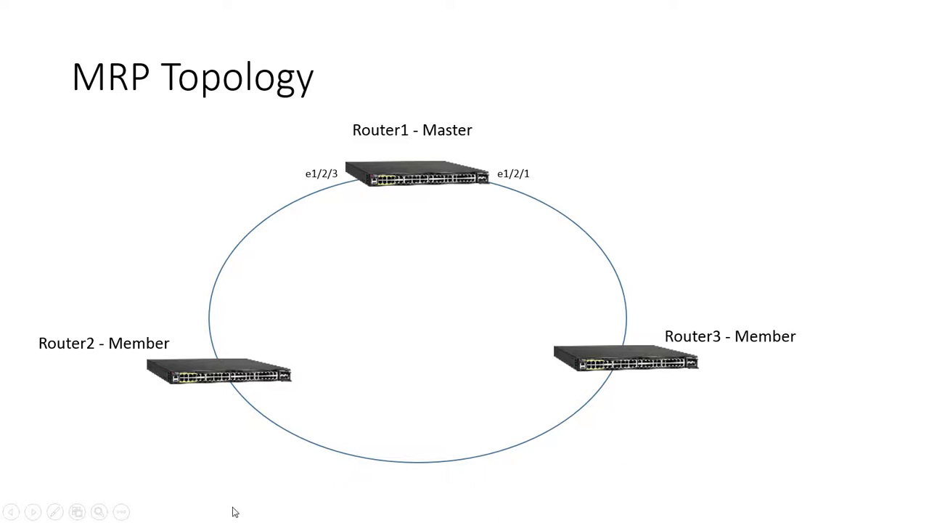
pyautogui.moveTo(577, 213)
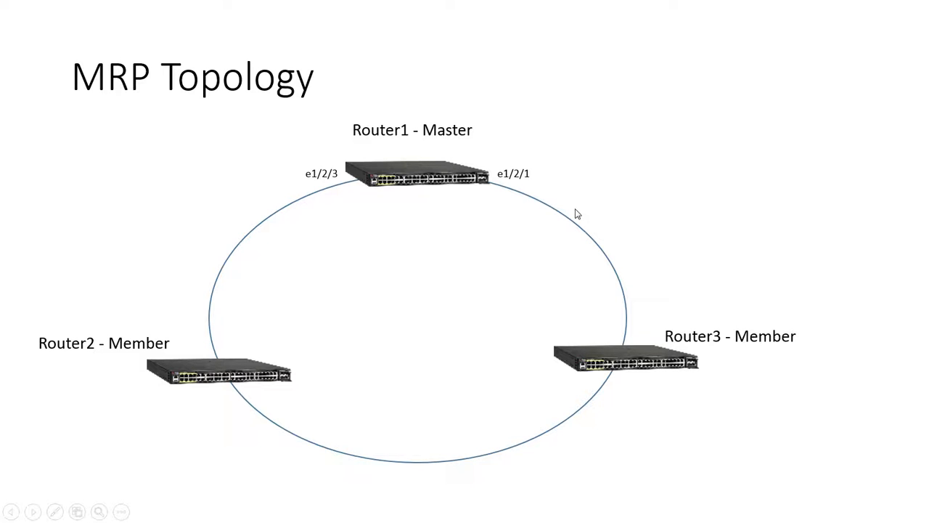
pyautogui.moveTo(573, 268)
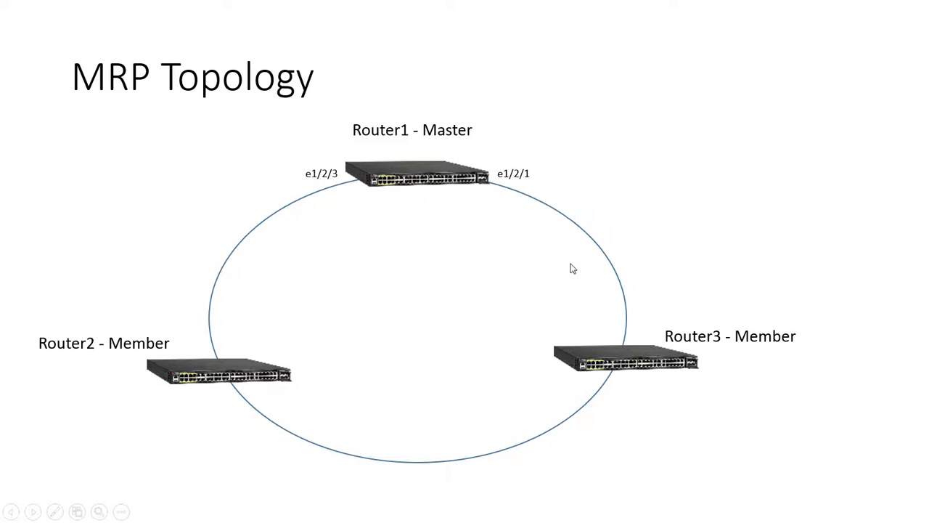
pyautogui.moveTo(312, 369)
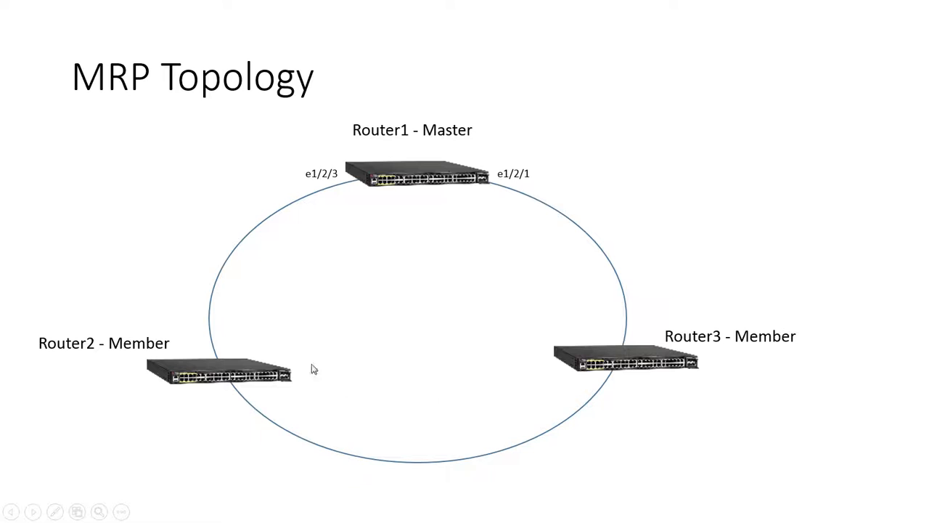
pyautogui.moveTo(505, 209)
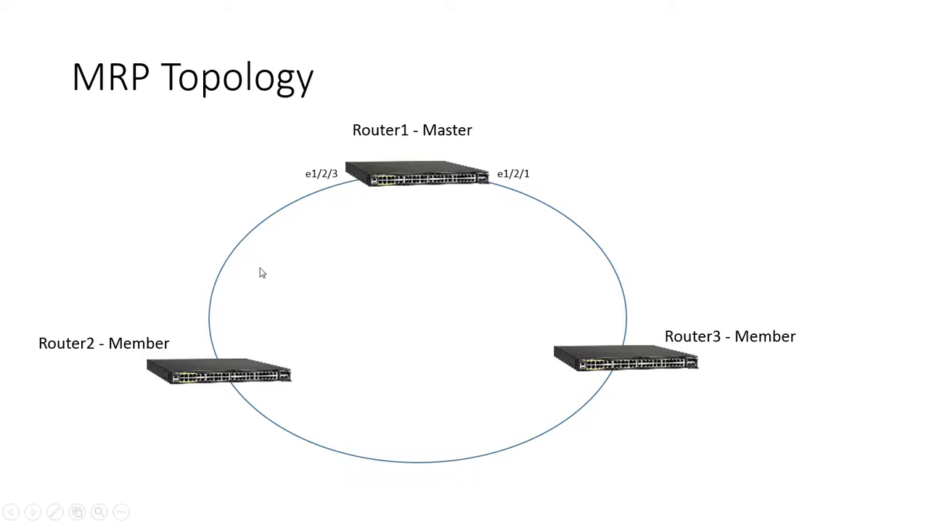
pyautogui.moveTo(622, 404)
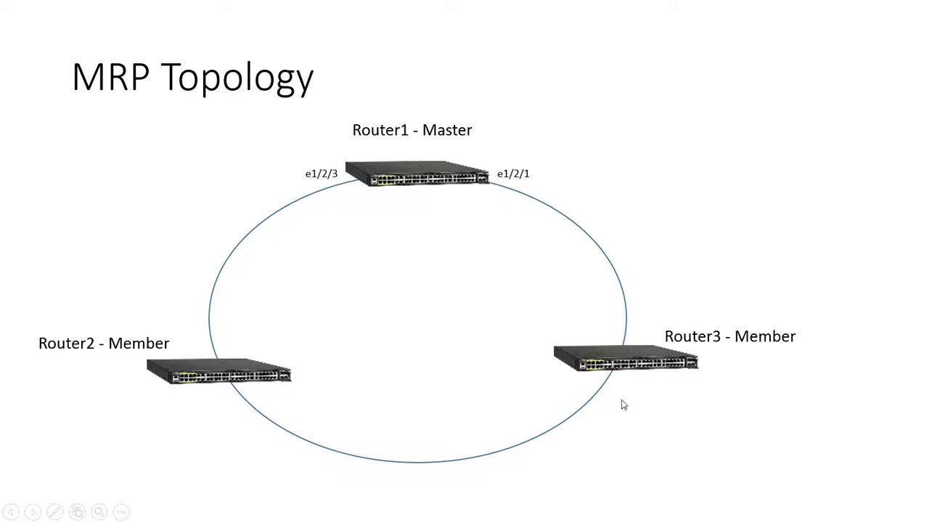
pyautogui.moveTo(503, 180)
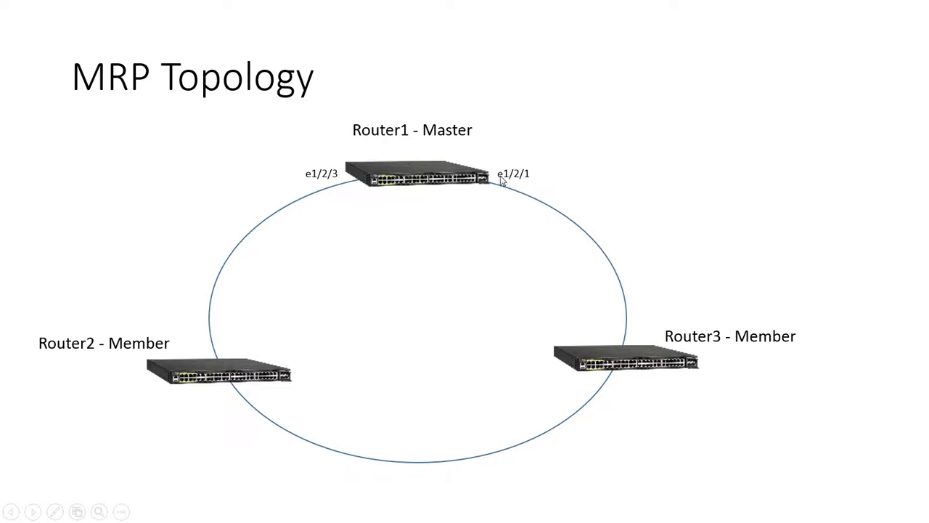
pyautogui.moveTo(481, 166)
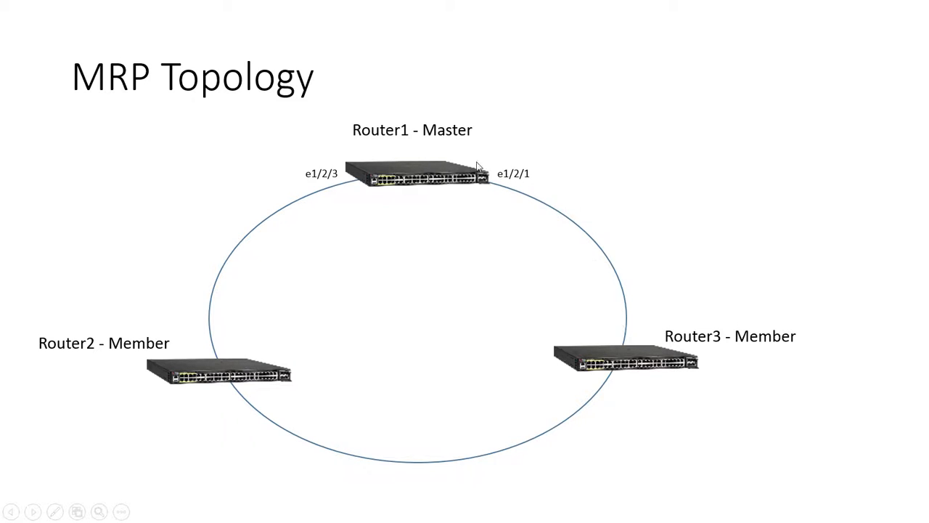
pyautogui.moveTo(528, 174)
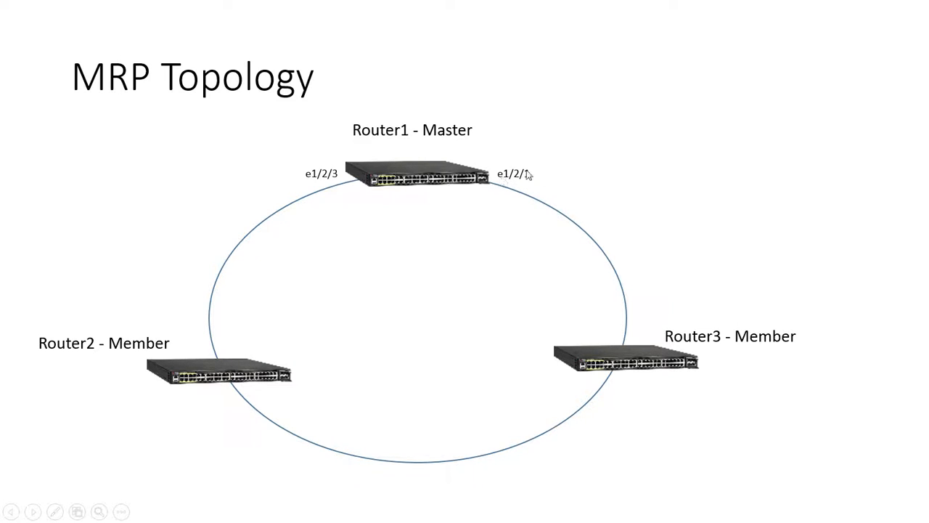
pyautogui.moveTo(621, 333)
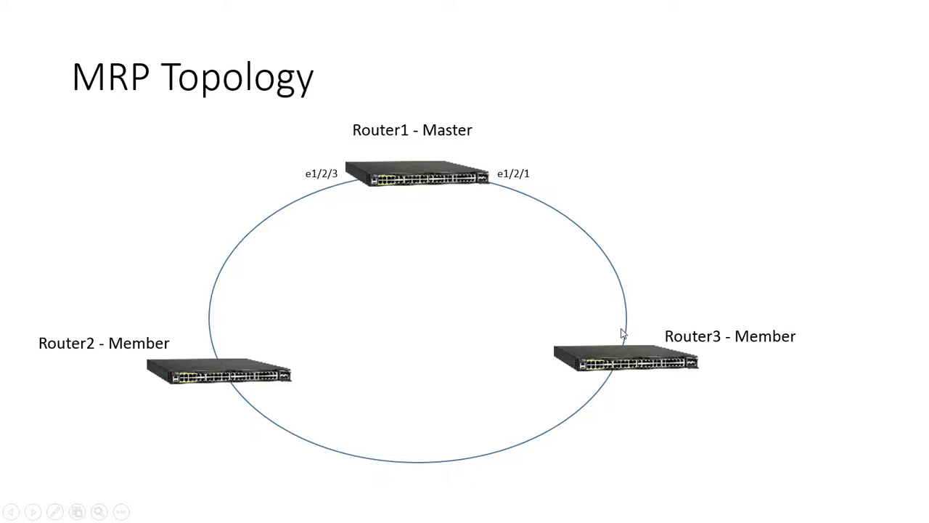
pyautogui.moveTo(195, 293)
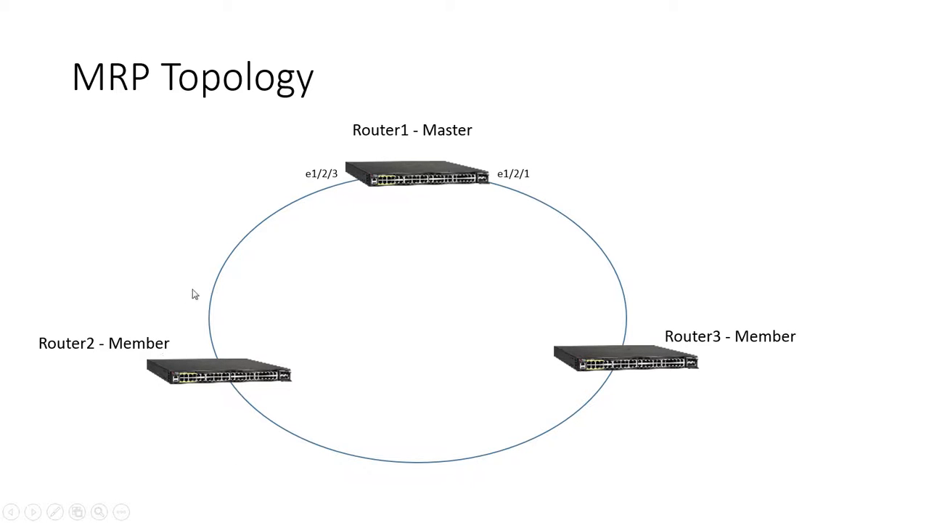
pyautogui.moveTo(347, 181)
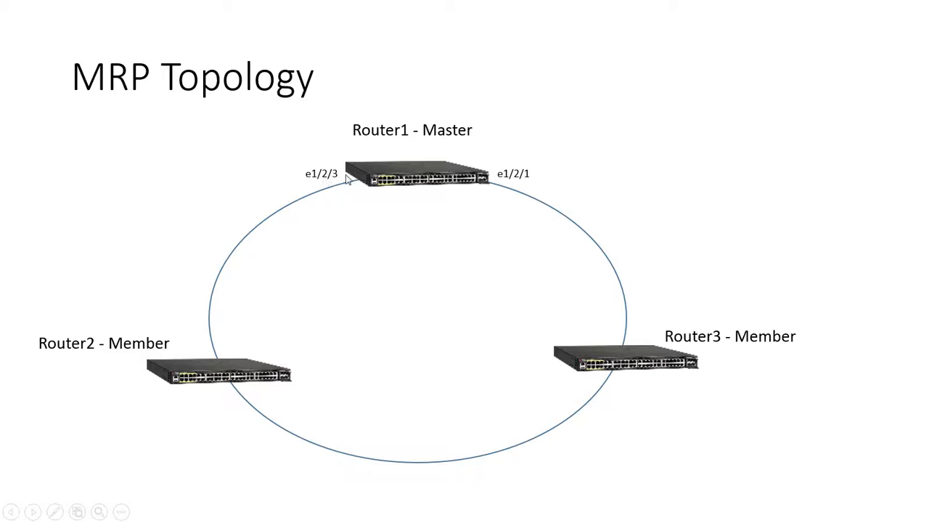
pyautogui.moveTo(455, 221)
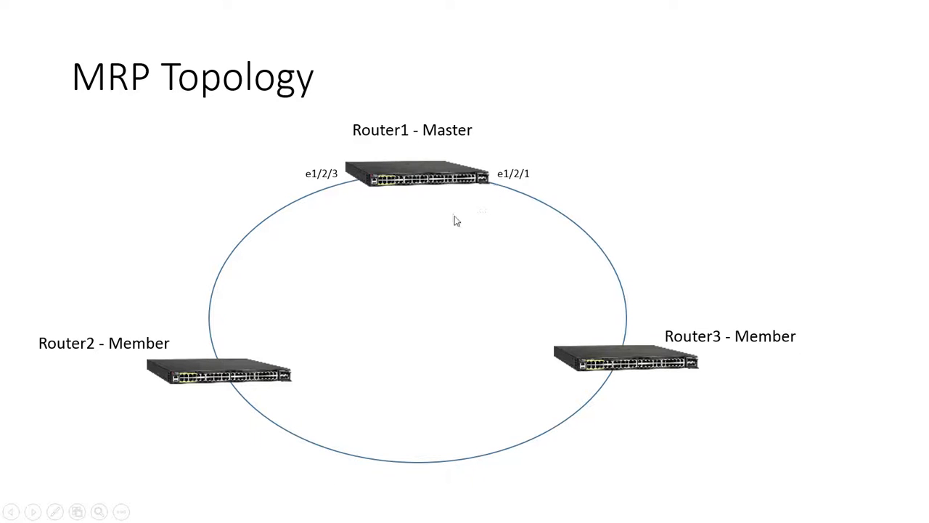
pyautogui.moveTo(435, 230)
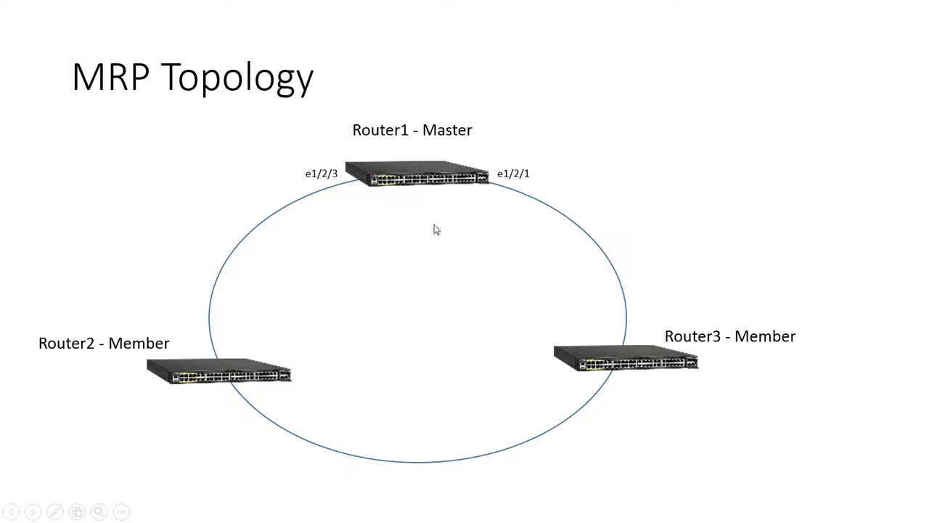
pyautogui.moveTo(432, 184)
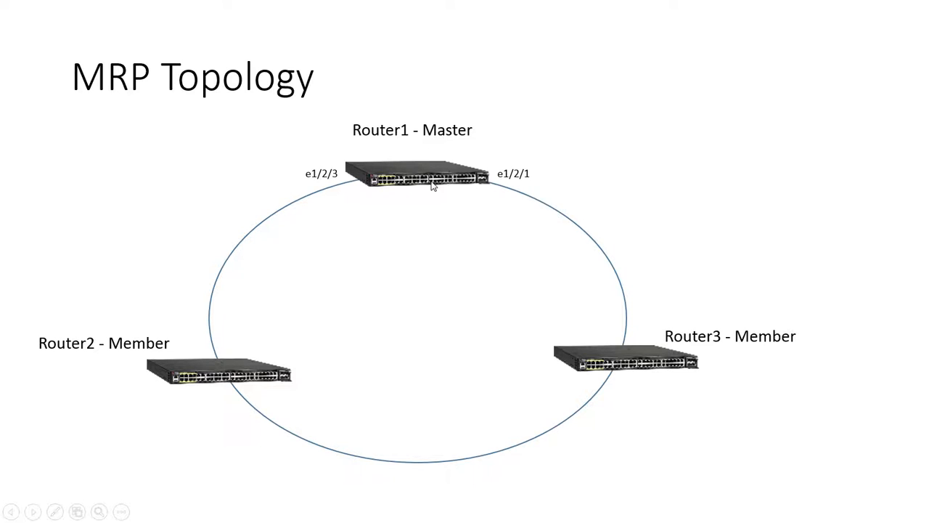
pyautogui.moveTo(487, 183)
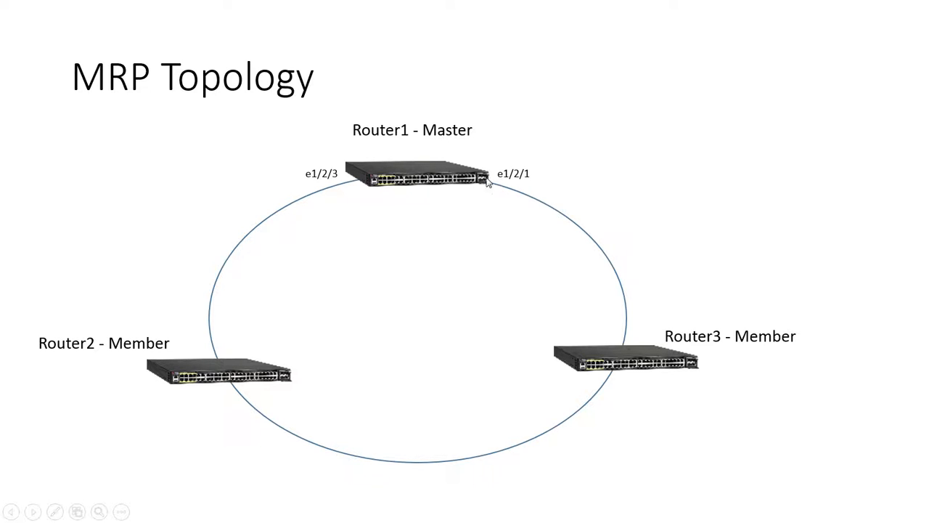
pyautogui.moveTo(497, 183)
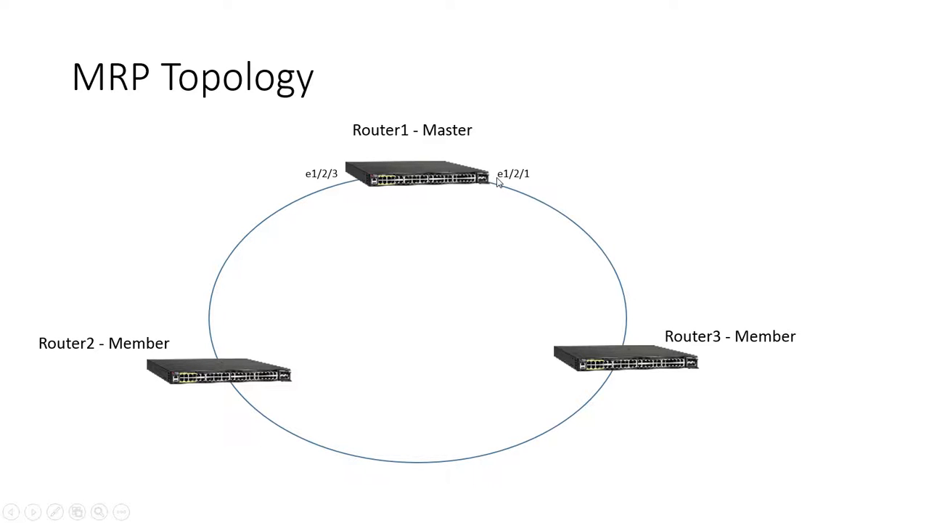
pyautogui.moveTo(373, 482)
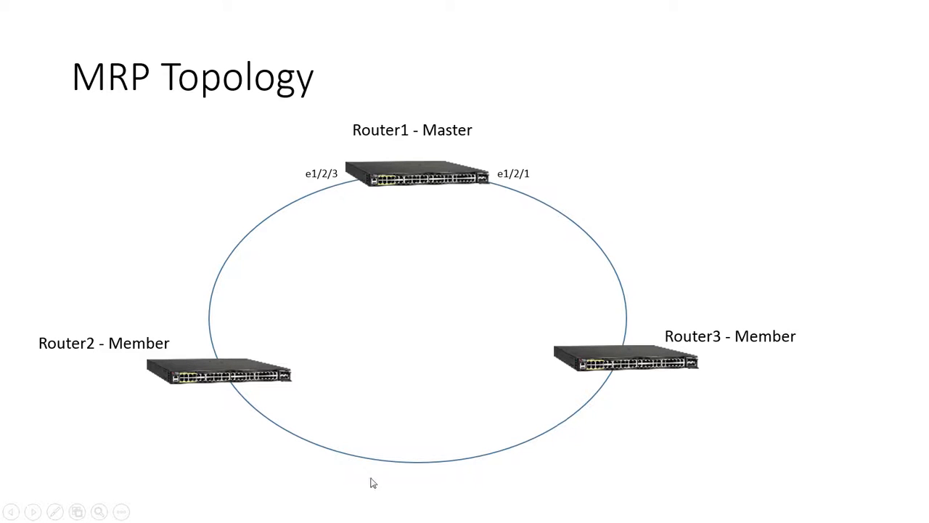
pyautogui.moveTo(363, 177)
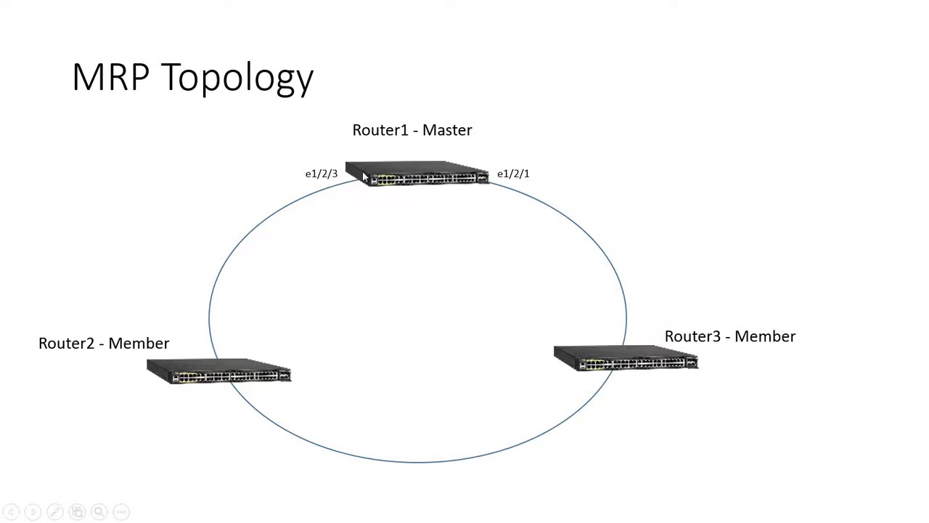
pyautogui.moveTo(507, 207)
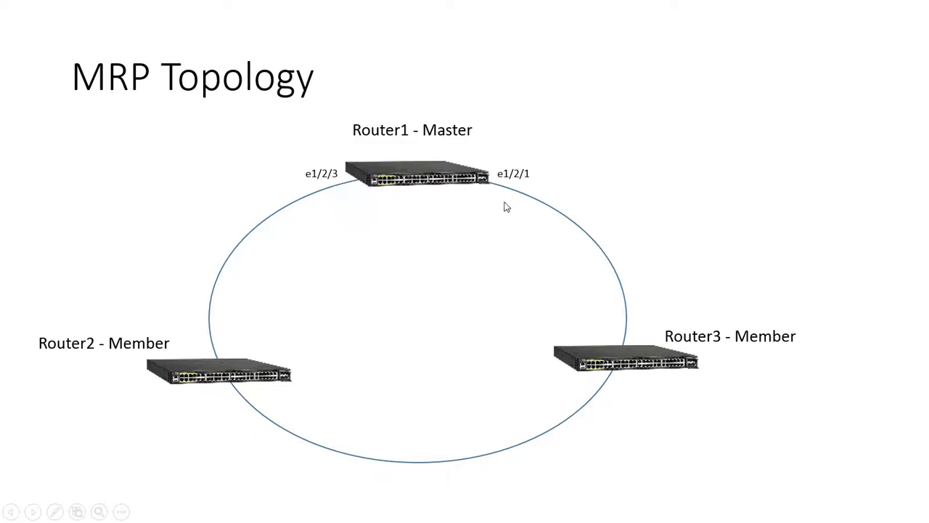
pyautogui.moveTo(226, 353)
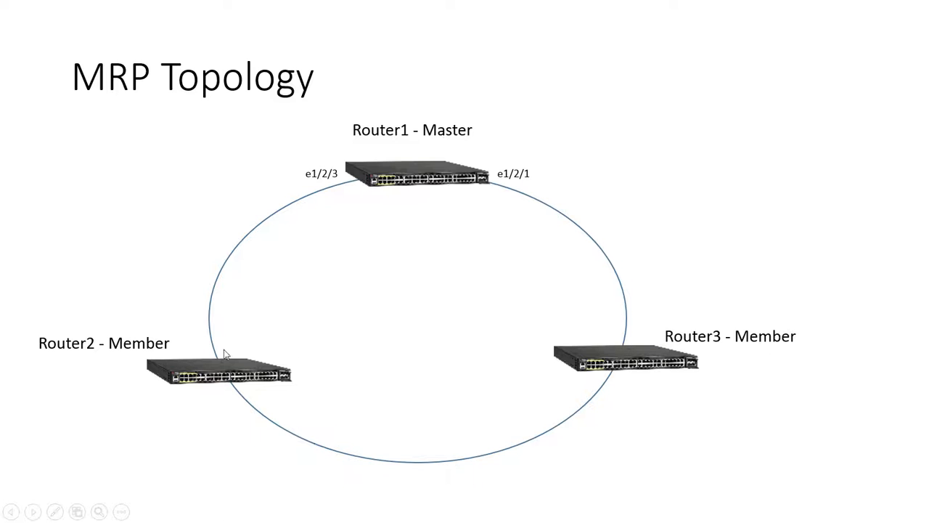
pyautogui.moveTo(346, 182)
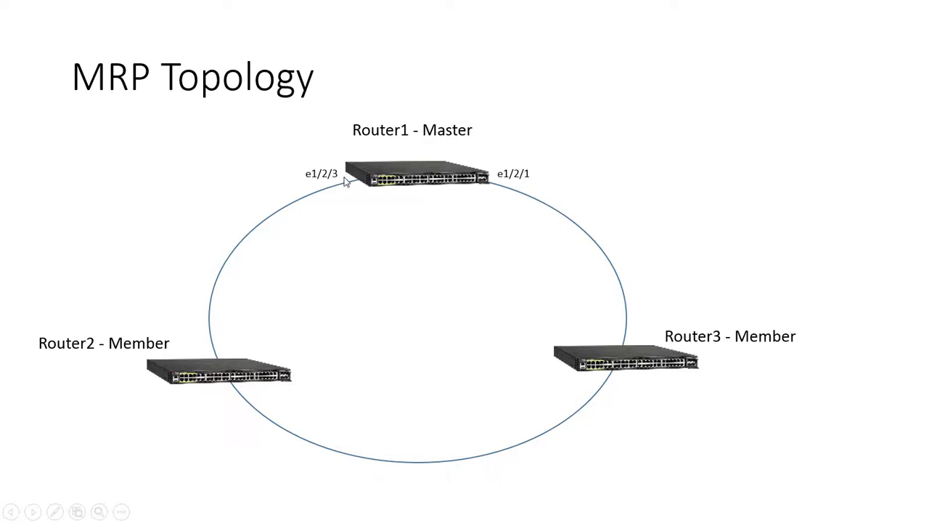
pyautogui.moveTo(356, 183)
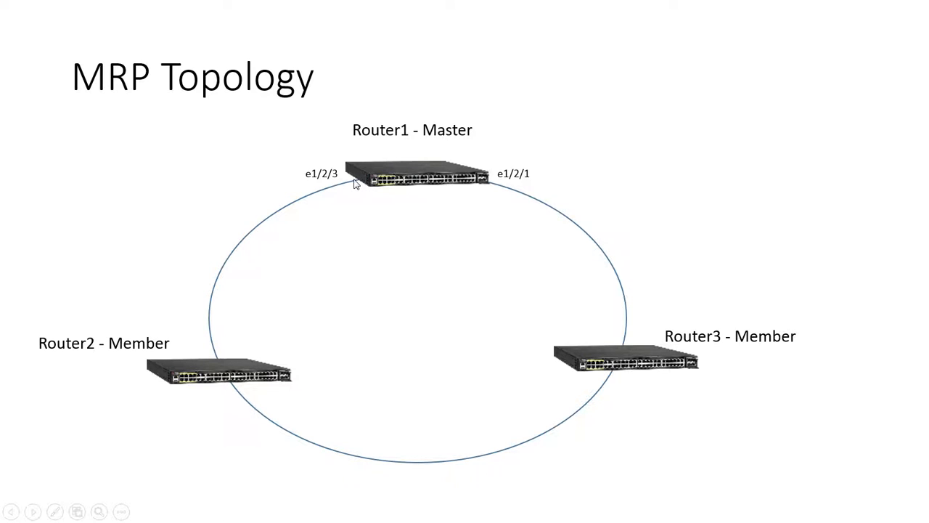
pyautogui.moveTo(627, 301)
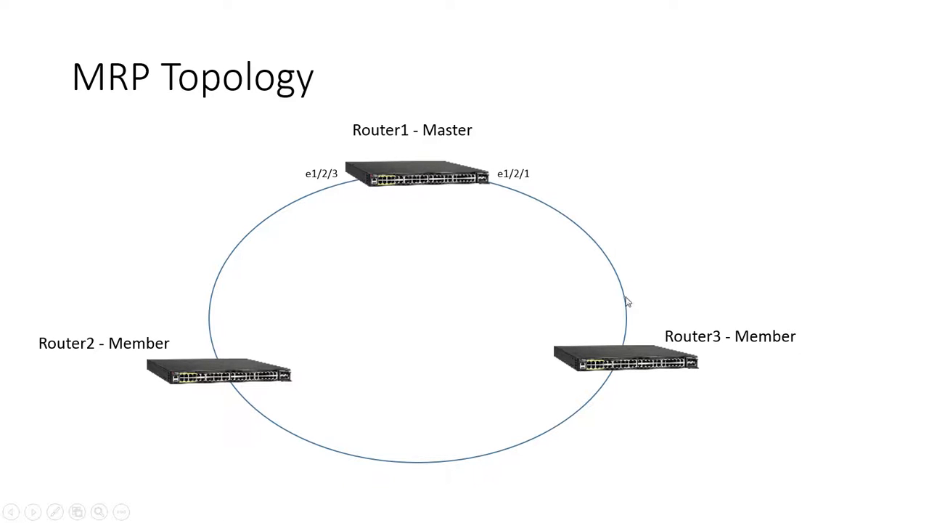
pyautogui.moveTo(403, 177)
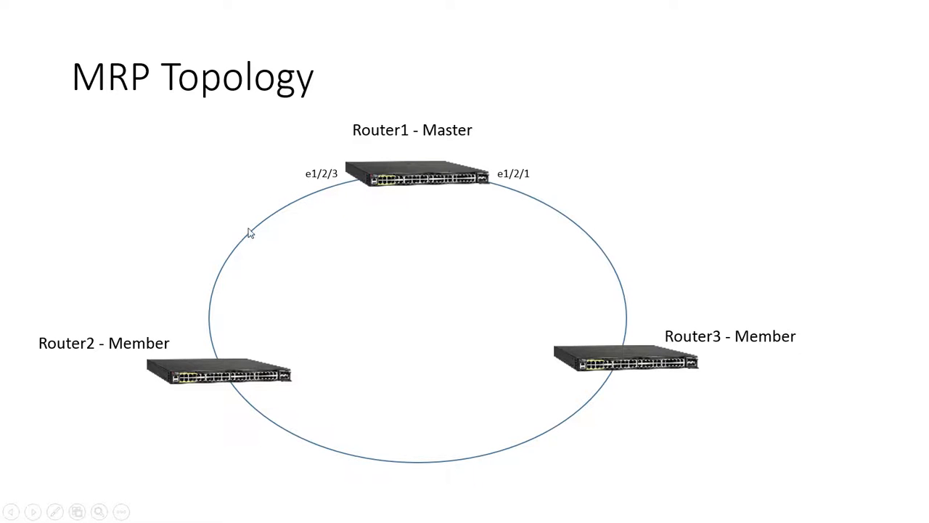
pyautogui.moveTo(626, 403)
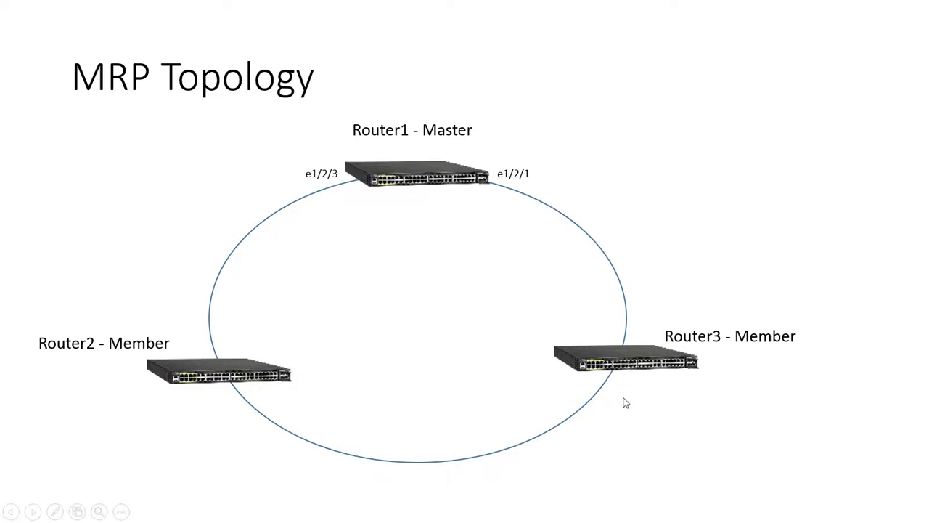
pyautogui.moveTo(350, 444)
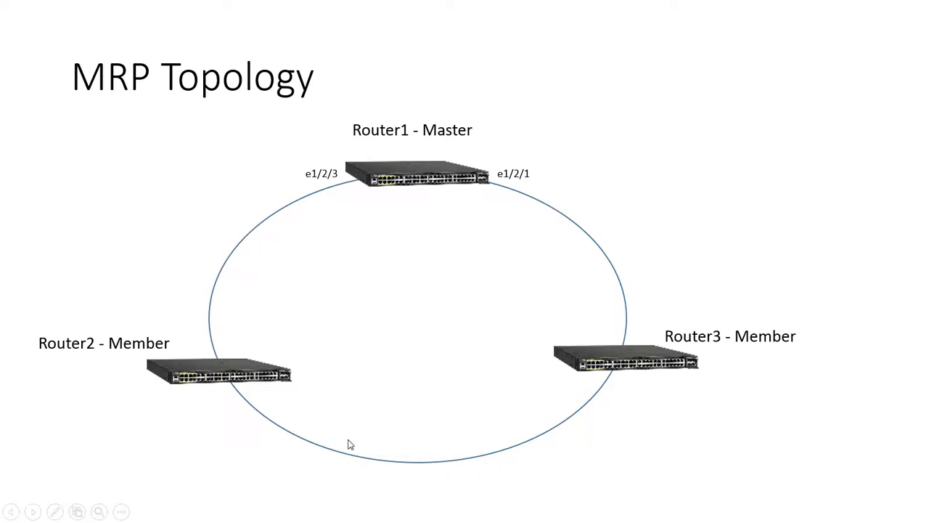
pyautogui.moveTo(507, 484)
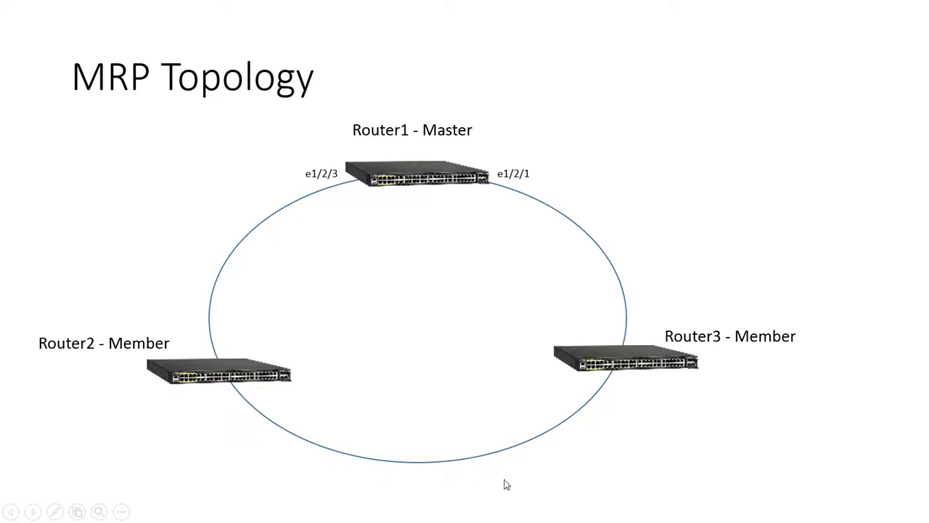
pyautogui.moveTo(438, 298)
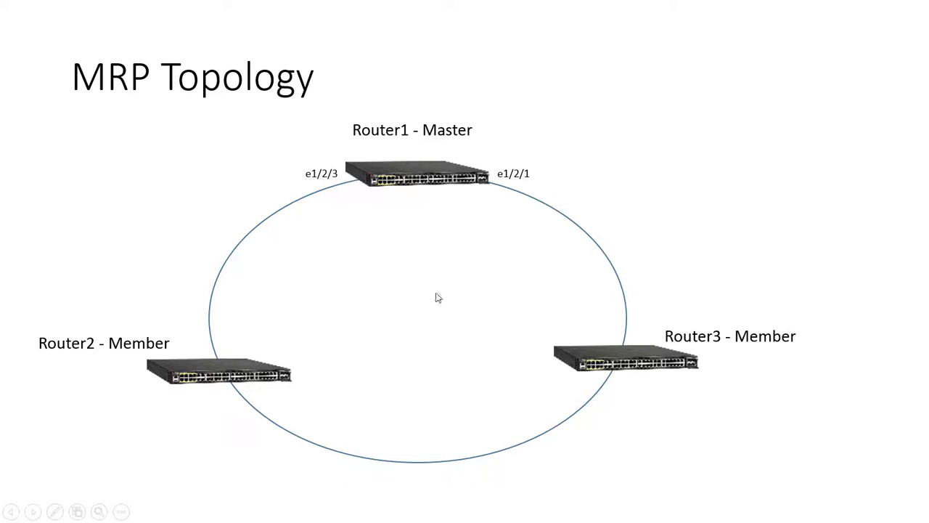
pyautogui.moveTo(621, 374)
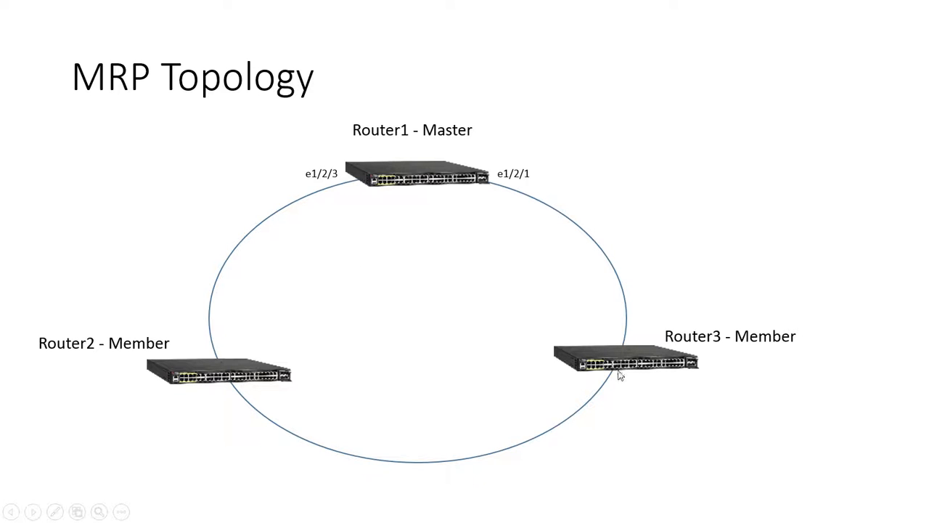
pyautogui.moveTo(360, 173)
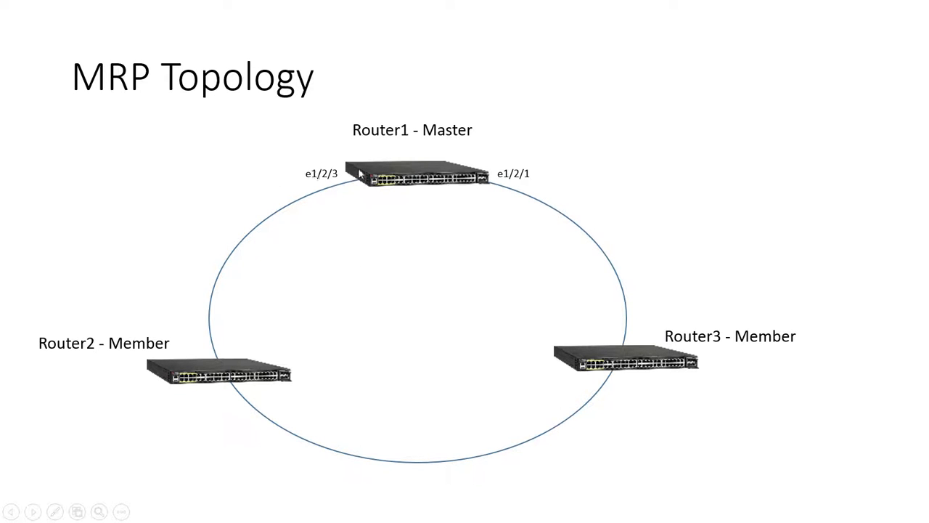
pyautogui.moveTo(337, 183)
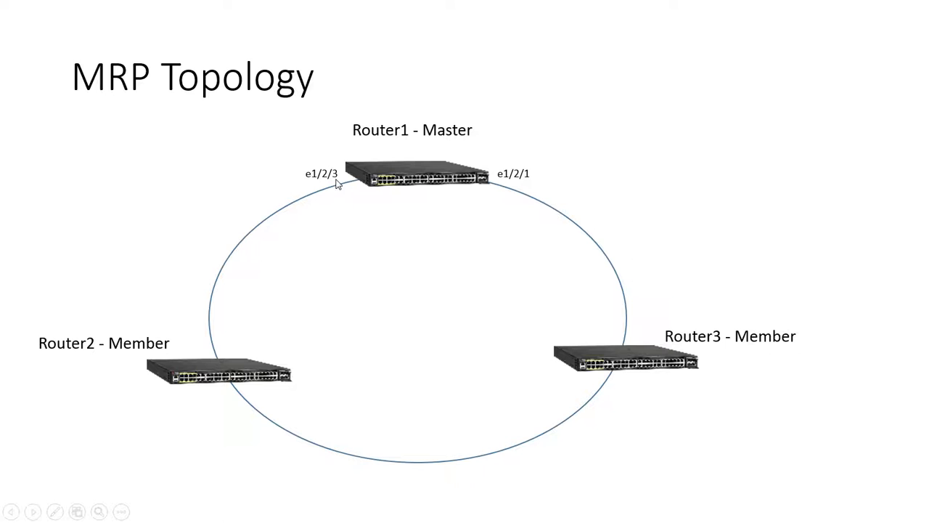
pyautogui.moveTo(463, 118)
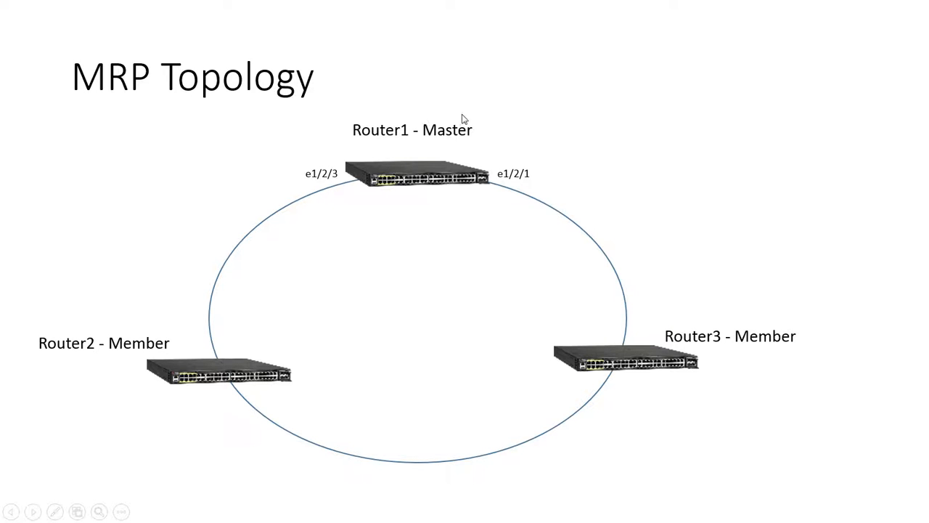
pyautogui.moveTo(445, 204)
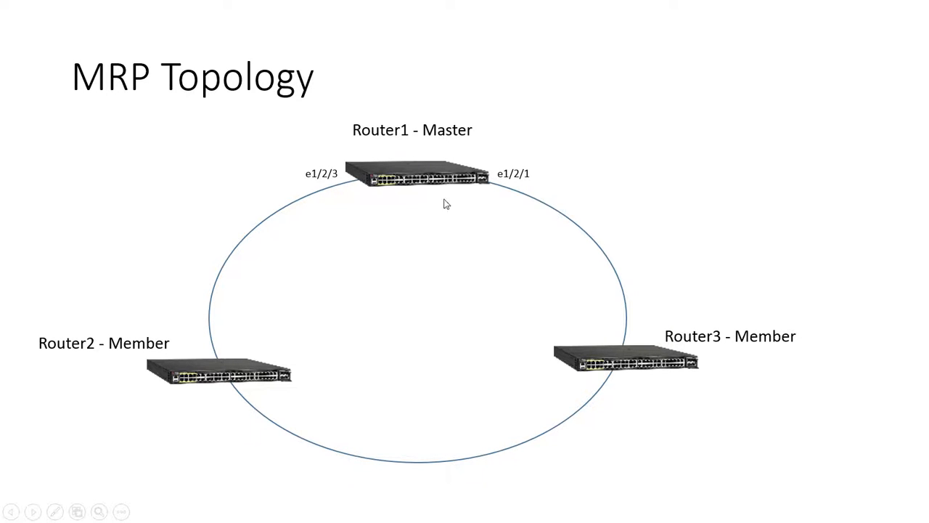
pyautogui.moveTo(410, 147)
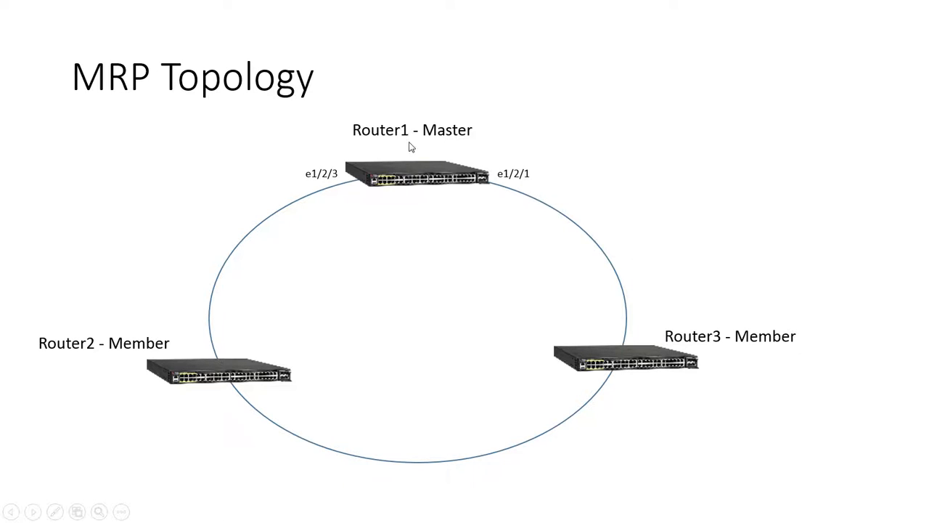
pyautogui.moveTo(468, 194)
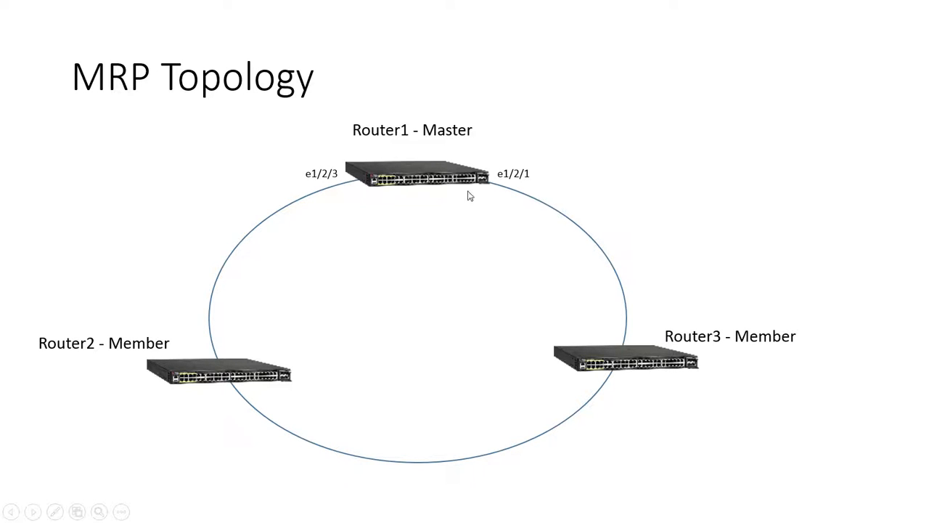
pyautogui.moveTo(169, 374)
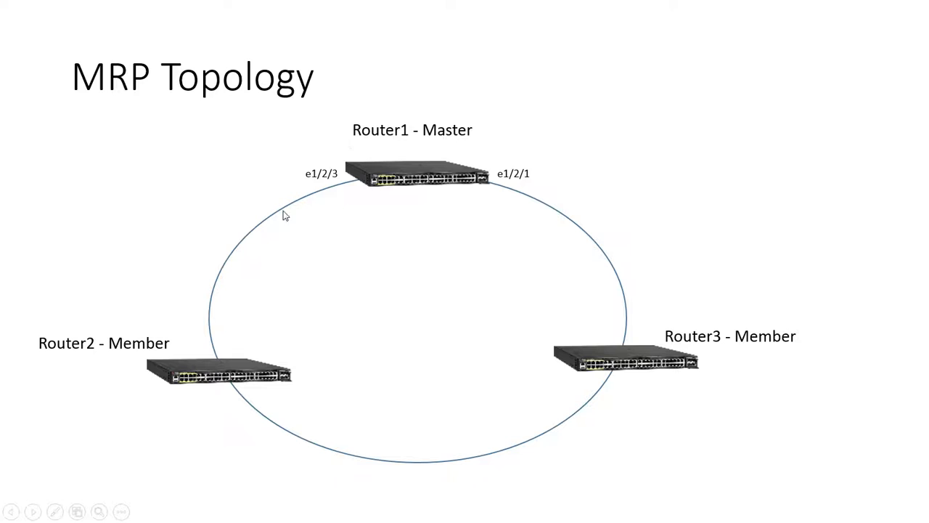
pyautogui.moveTo(375, 61)
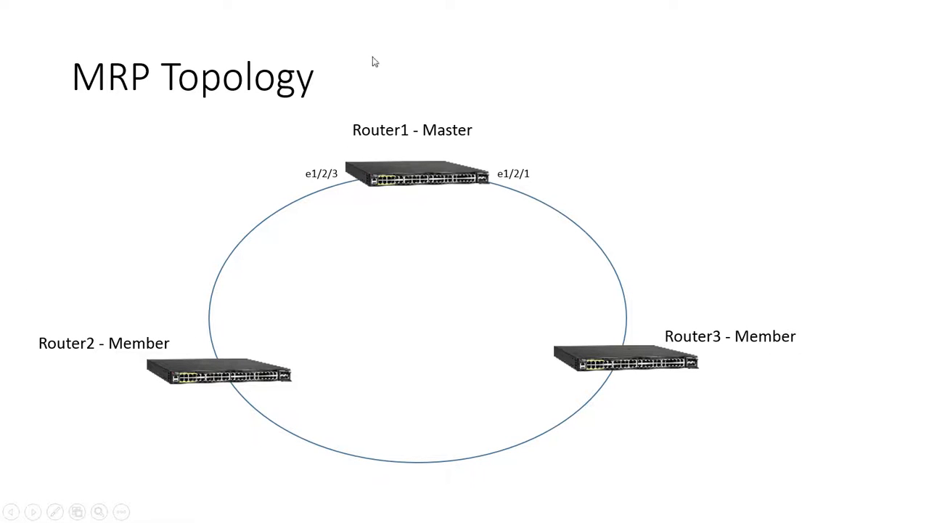
pyautogui.moveTo(412, 181)
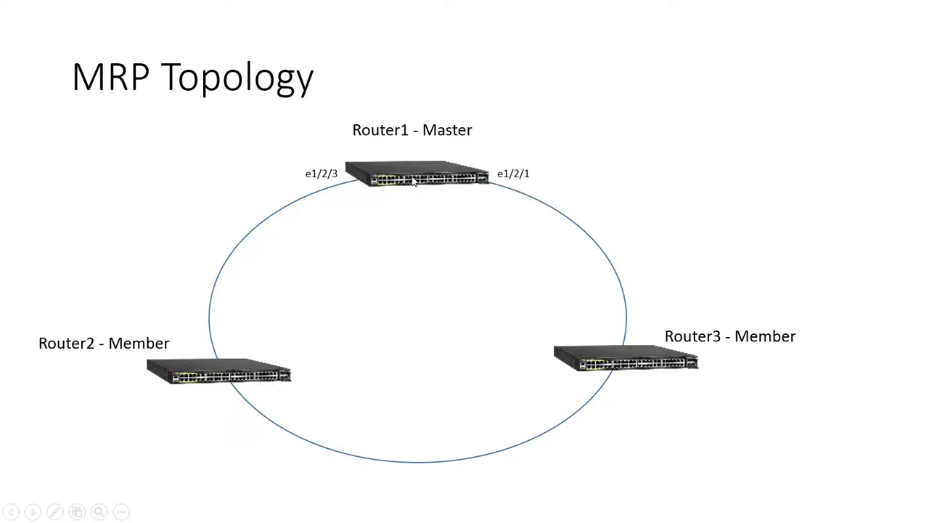
pyautogui.moveTo(620, 397)
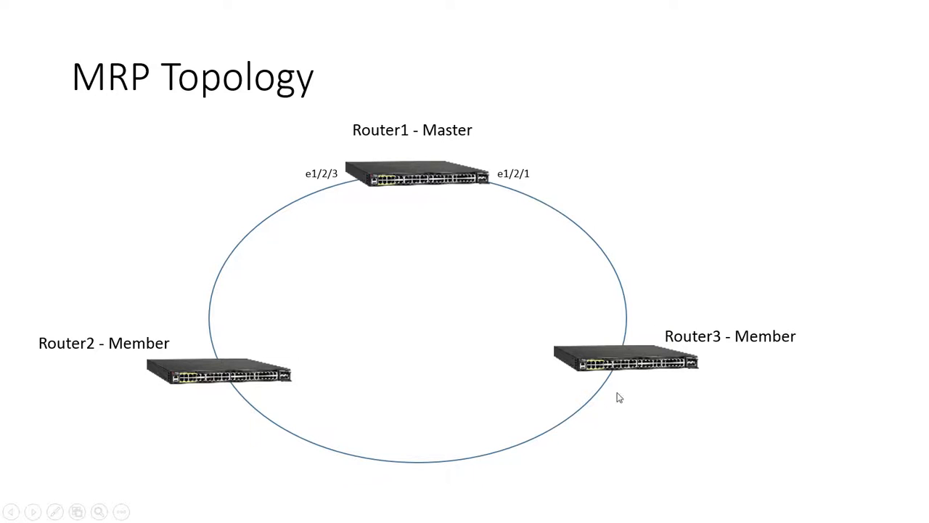
pyautogui.moveTo(554, 176)
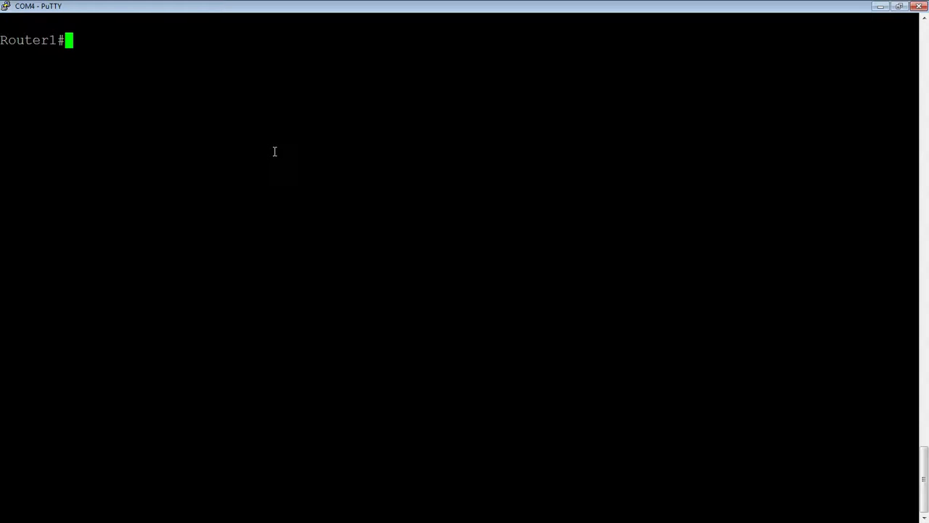
pyautogui.moveTo(283, 144)
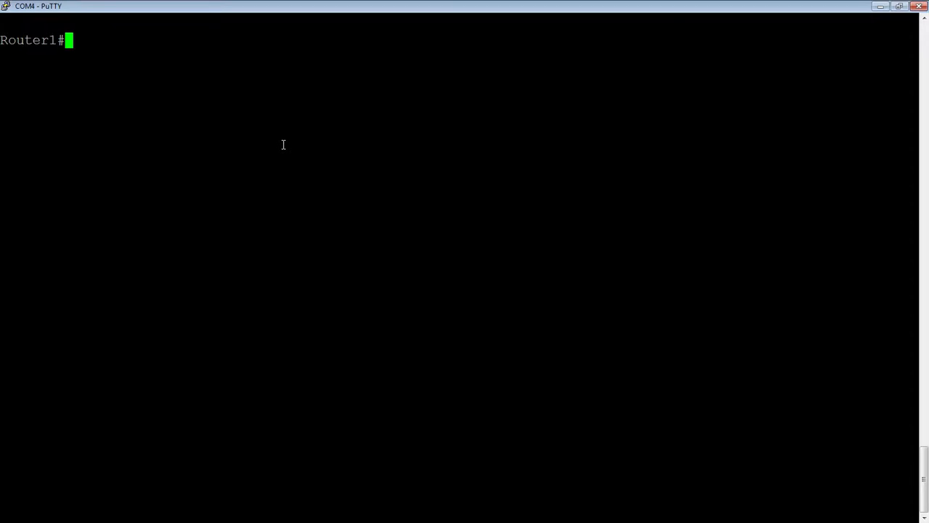
# In config mode, tag ports 1/2/1 and 1/2/3 in VLAN 10.
pyautogui.write('config t')
pyautogui.write('vlan 10')
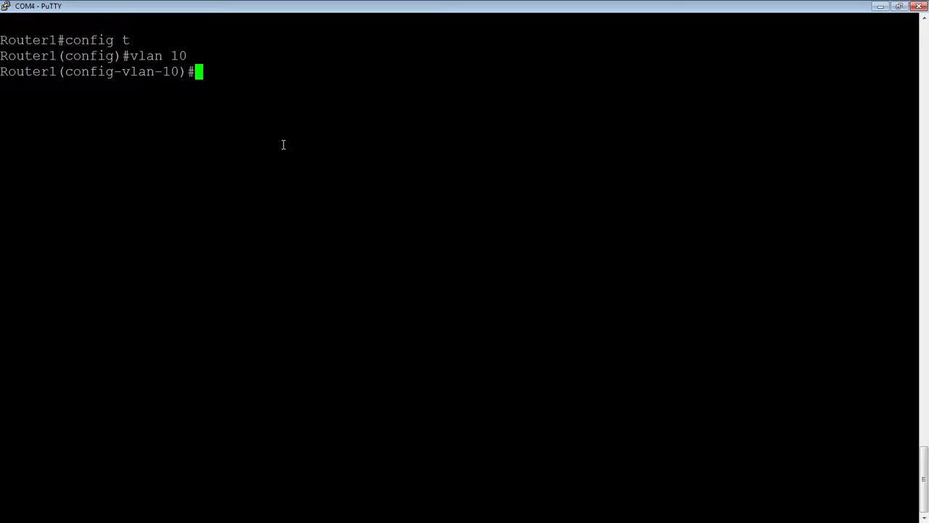
pyautogui.write('tag e')
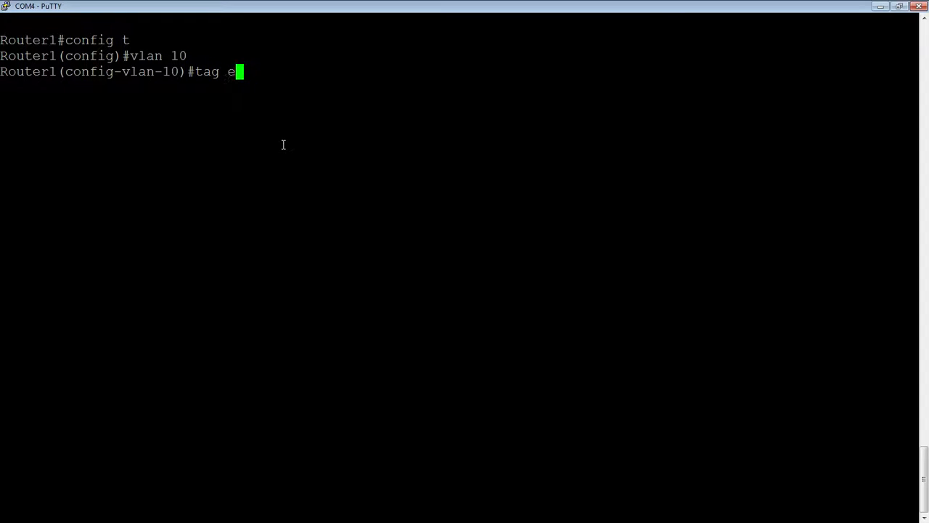
pyautogui.write('1/2/1')
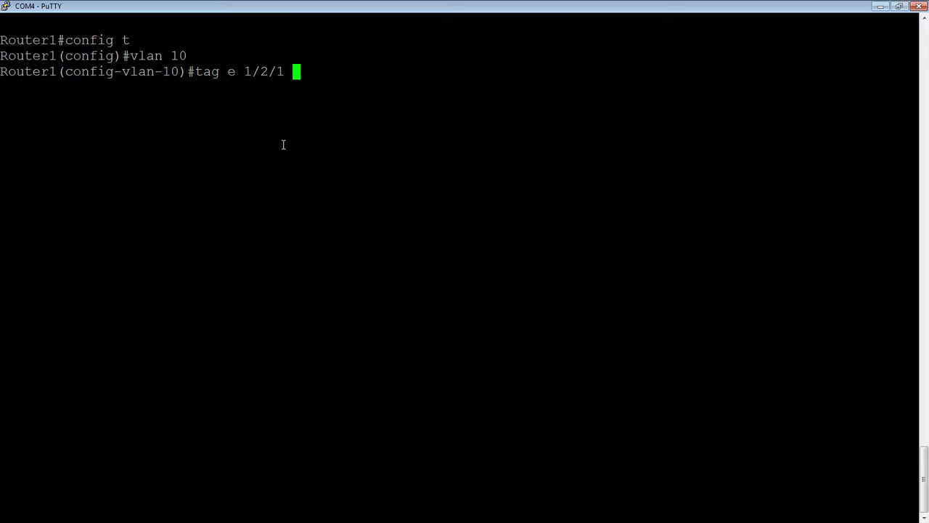
pyautogui.write('e 1/2/')
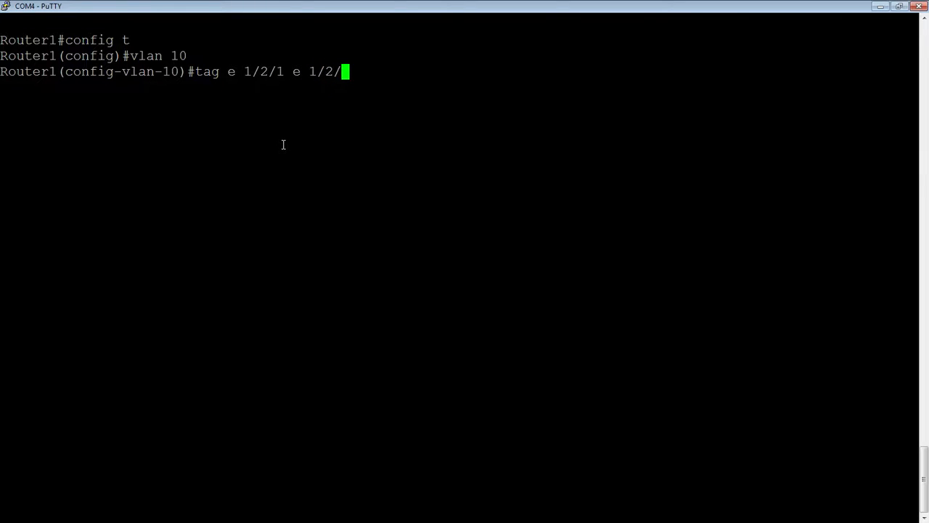
pyautogui.press('Return')
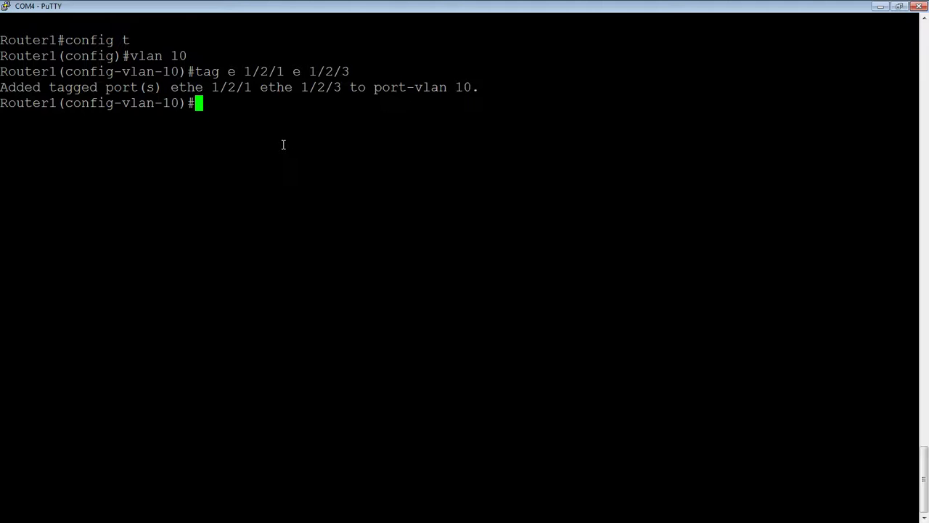
# Make metro-ring 1 master with ring interfaces 1/2/1 and 1/2/3.
pyautogui.write('metro-ring 1')
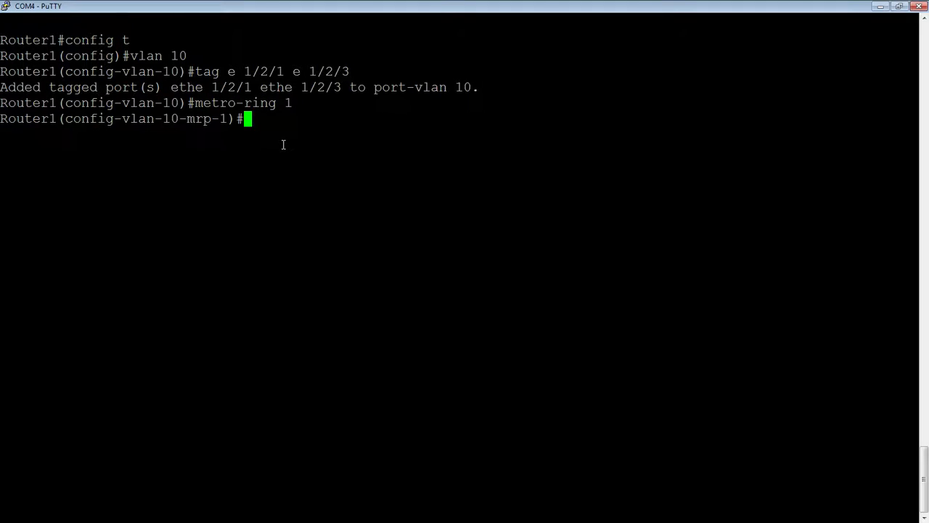
pyautogui.write('maste')
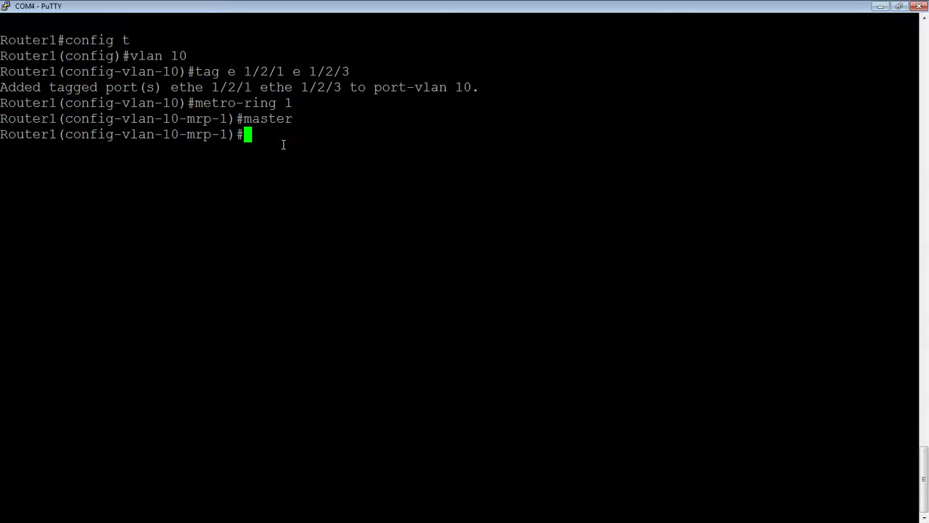
pyautogui.write('ring-in')
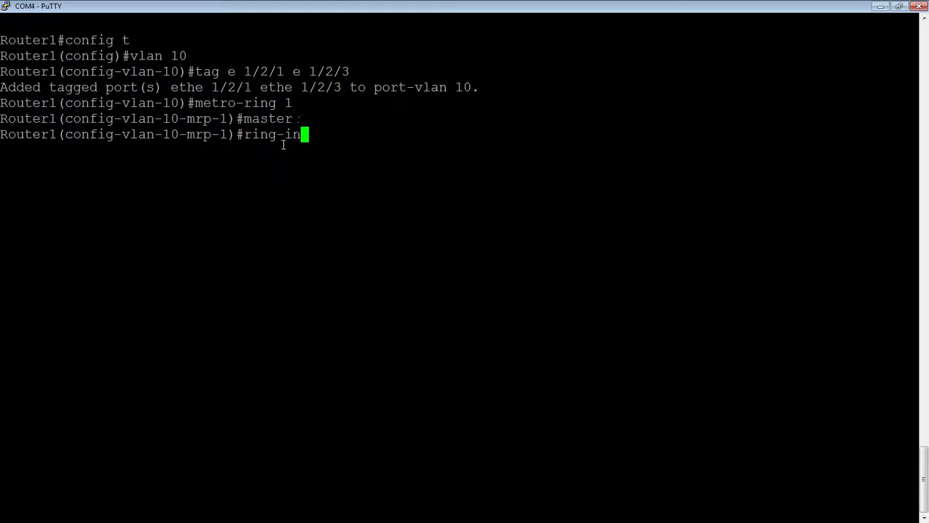
pyautogui.write('ter e')
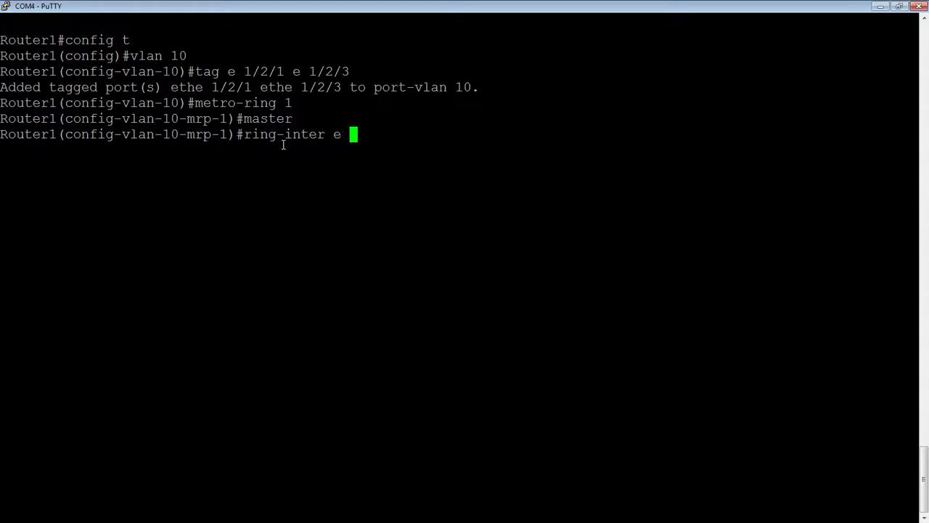
pyautogui.write('1/2/1')
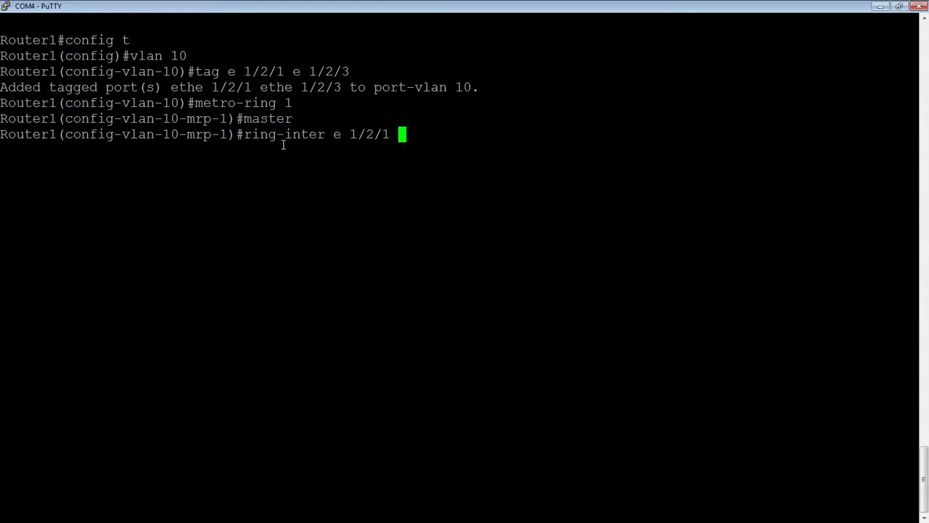
pyautogui.write('e 1/2/')
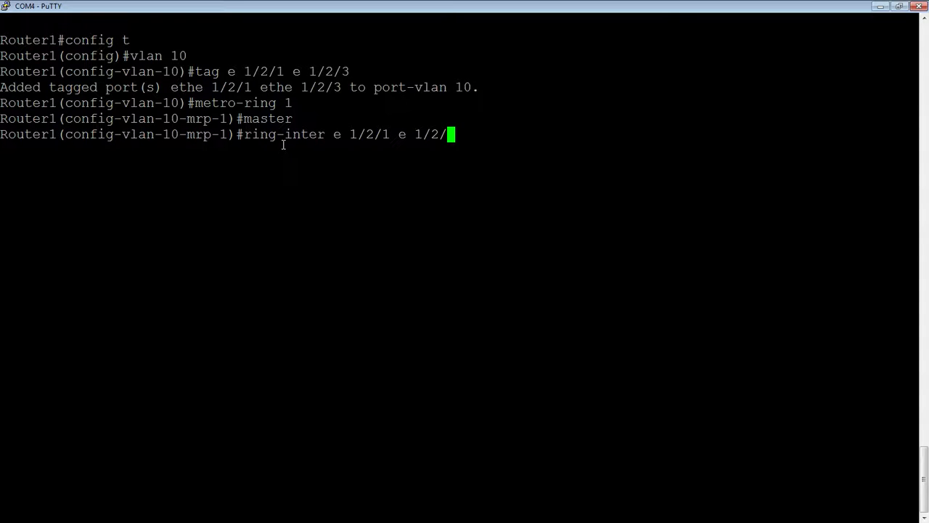
pyautogui.press('Return')
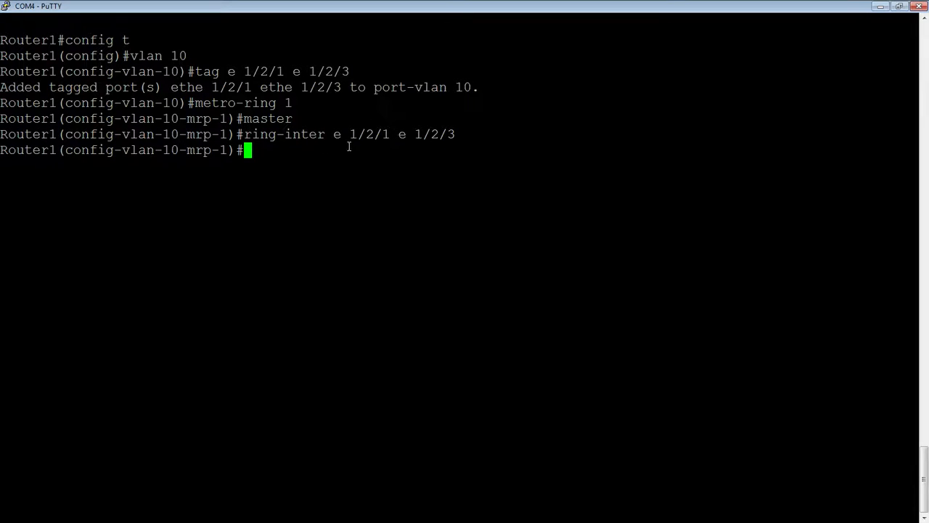
pyautogui.moveTo(428, 148)
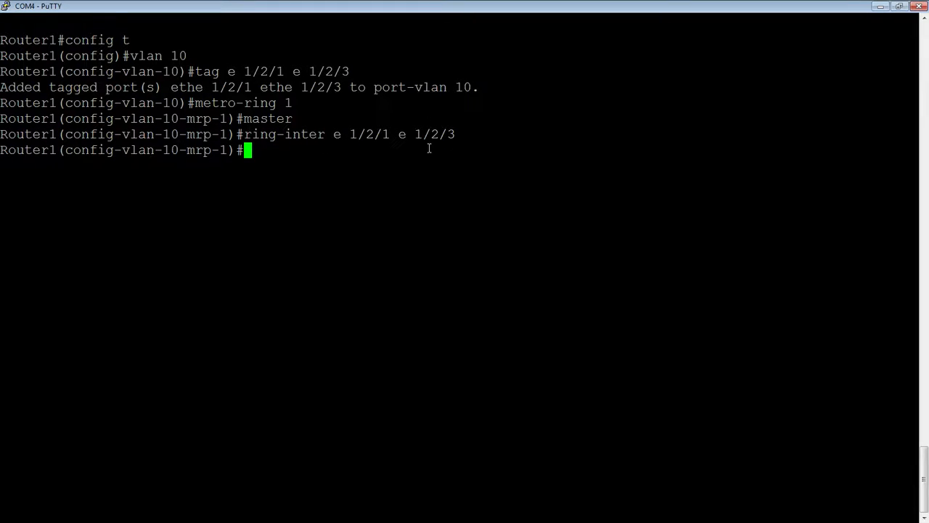
pyautogui.moveTo(276, 158)
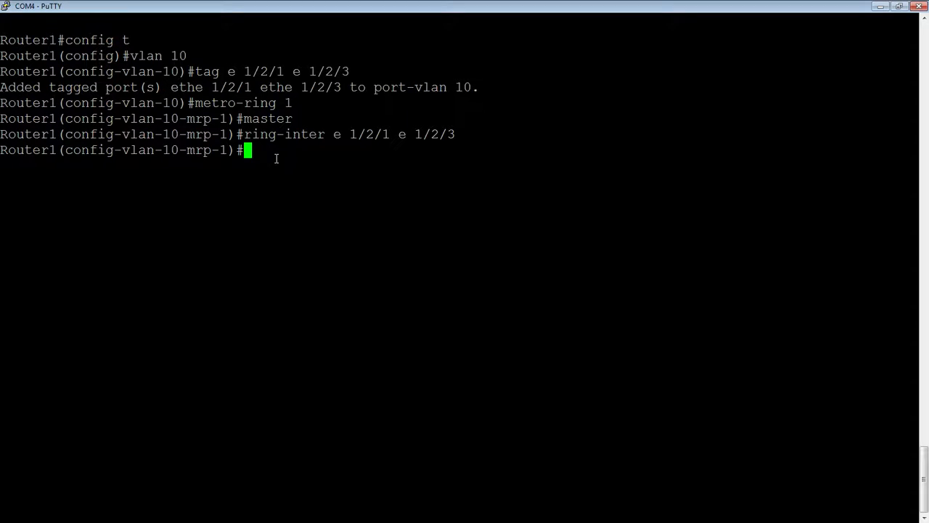
pyautogui.moveTo(362, 120)
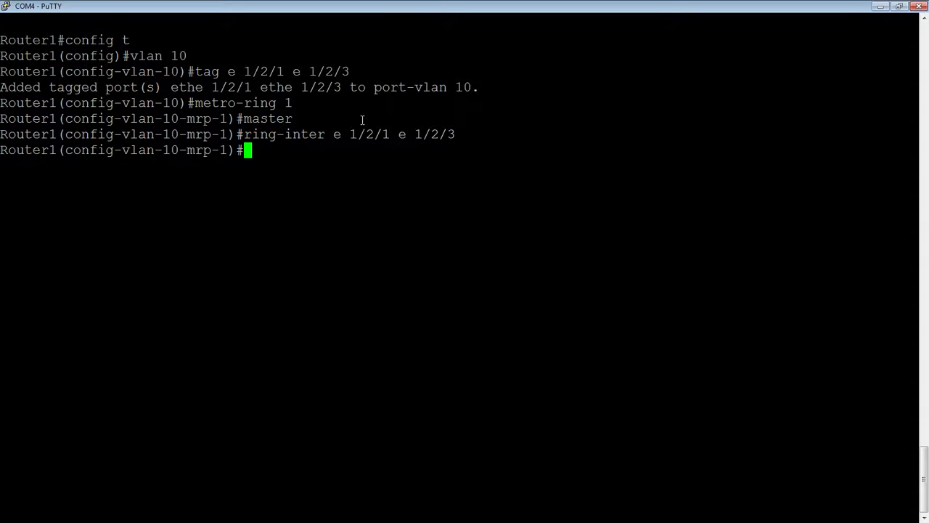
pyautogui.moveTo(387, 163)
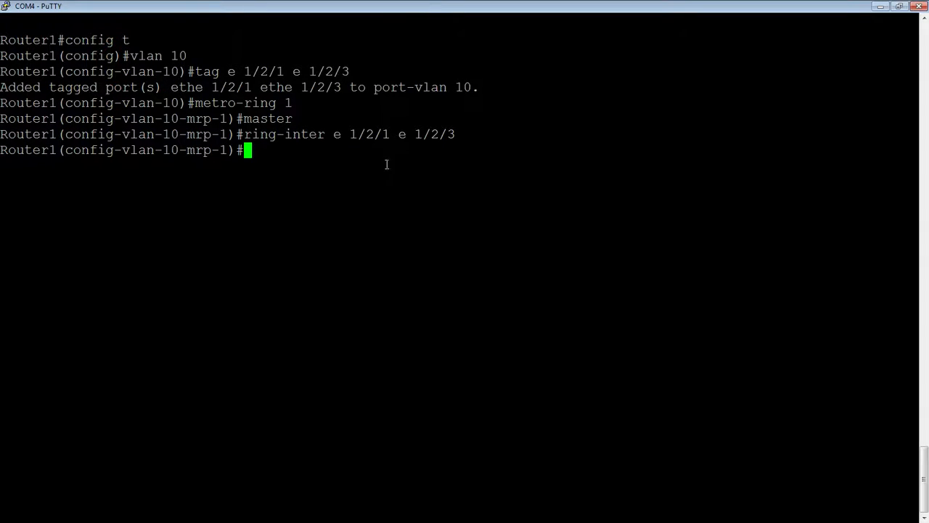
pyautogui.moveTo(234, 87)
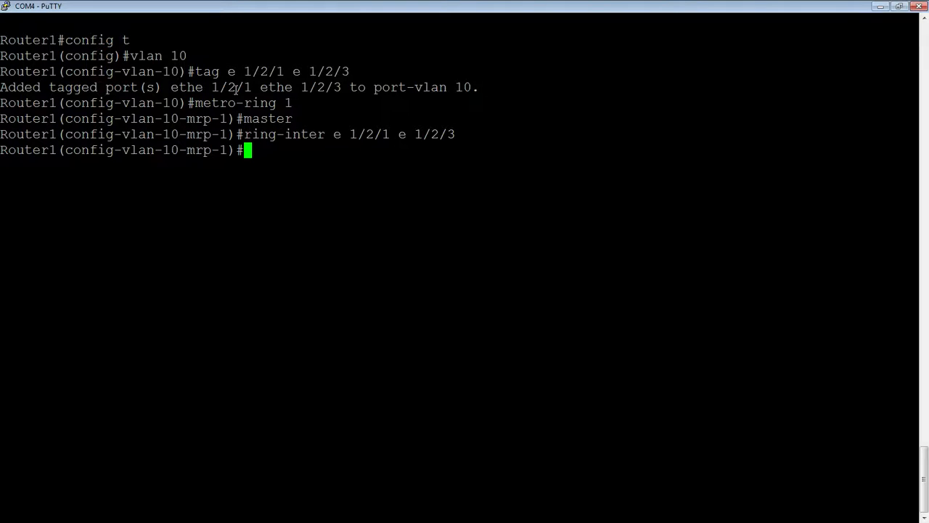
pyautogui.moveTo(270, 115)
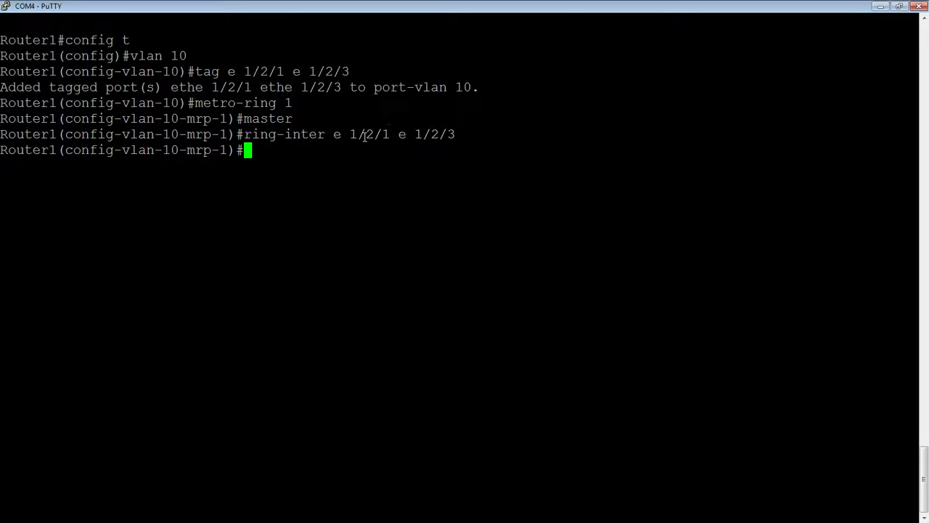
pyautogui.moveTo(223, 183)
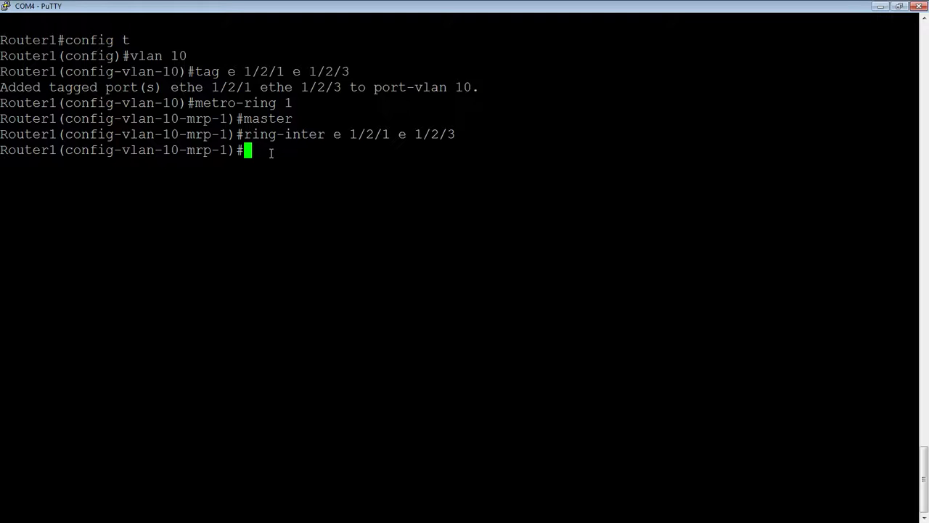
# Display Router1's metro ring status with 'show metro' from enable mode.
pyautogui.write('enable')
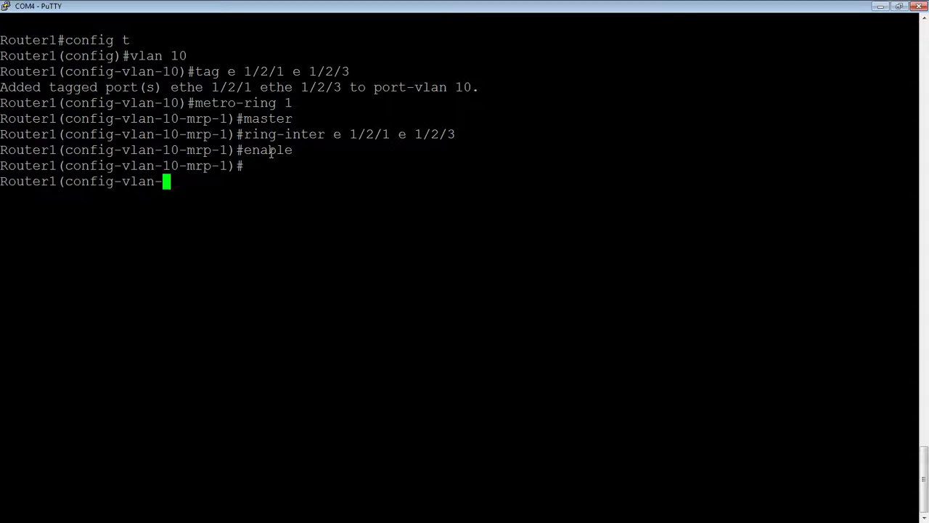
pyautogui.write('show me')
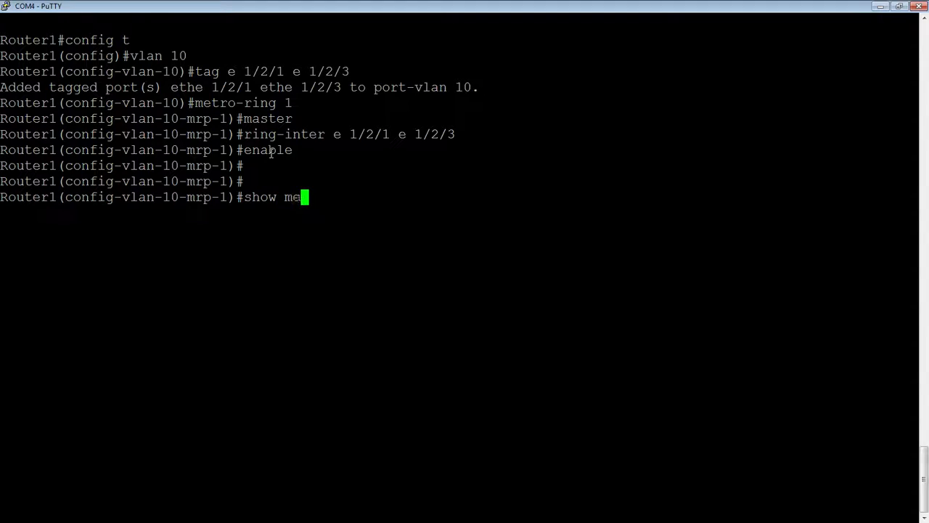
pyautogui.press('Return')
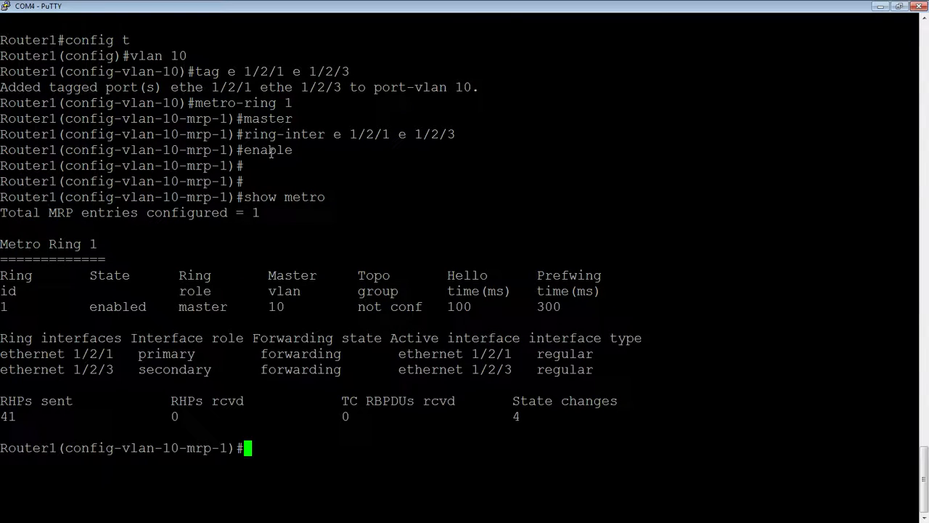
pyautogui.press('Return')
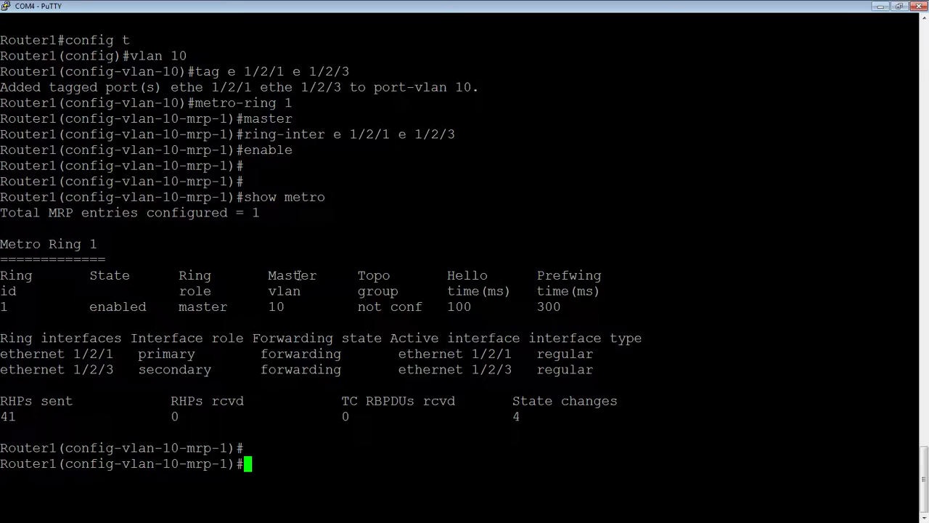
pyautogui.moveTo(363, 299)
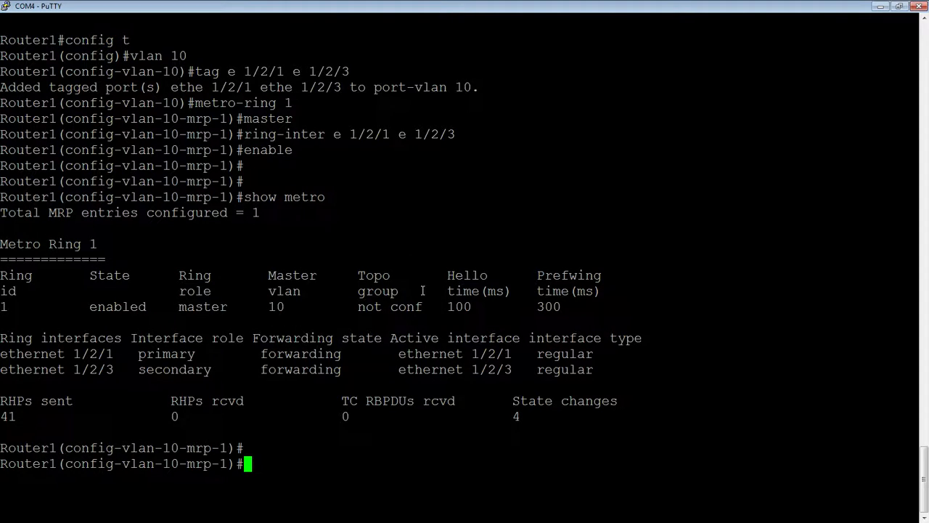
pyautogui.moveTo(359, 310)
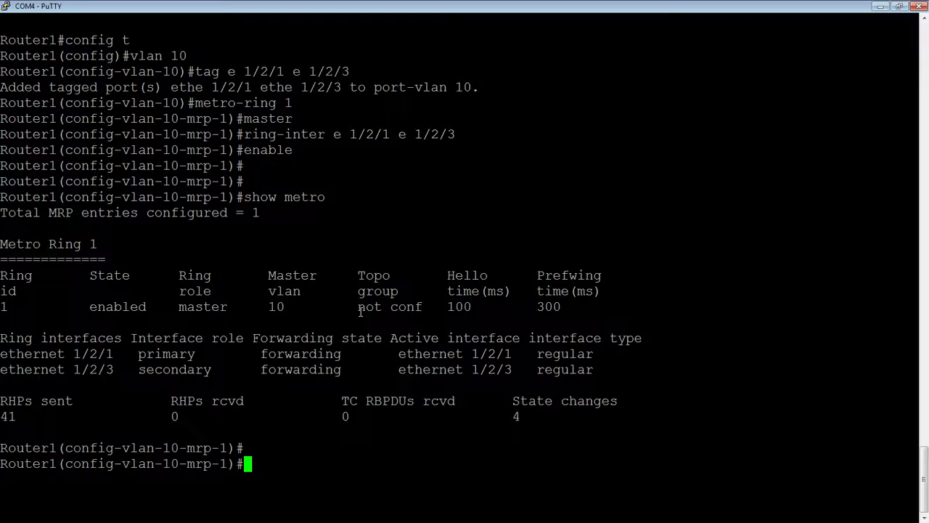
pyautogui.moveTo(246, 267)
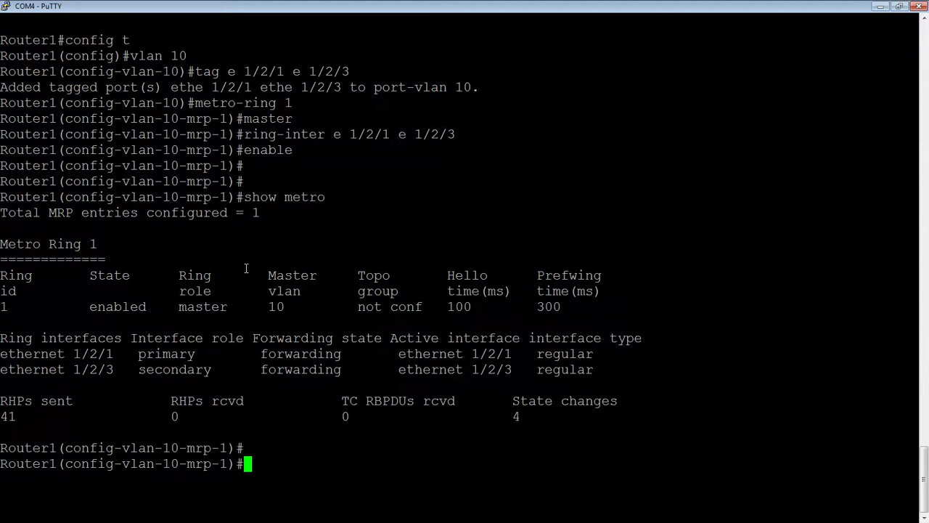
pyautogui.moveTo(410, 315)
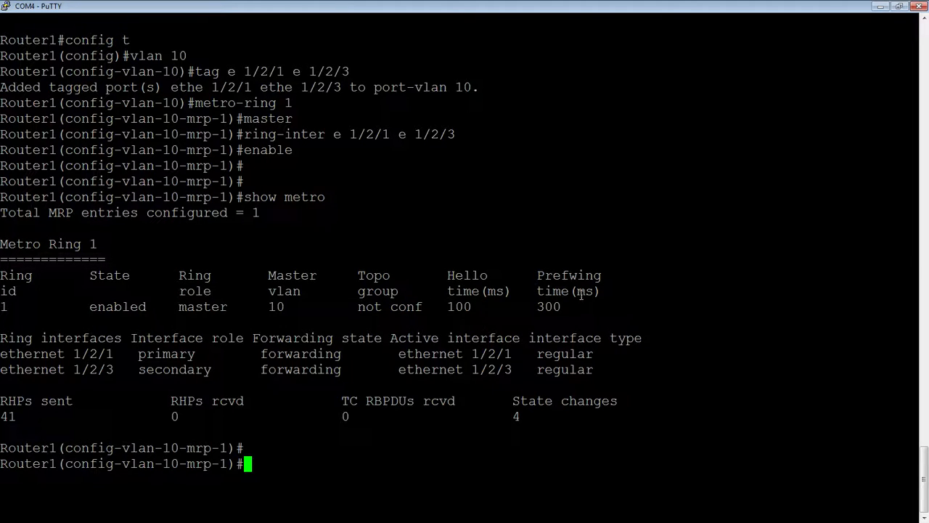
pyautogui.moveTo(475, 290)
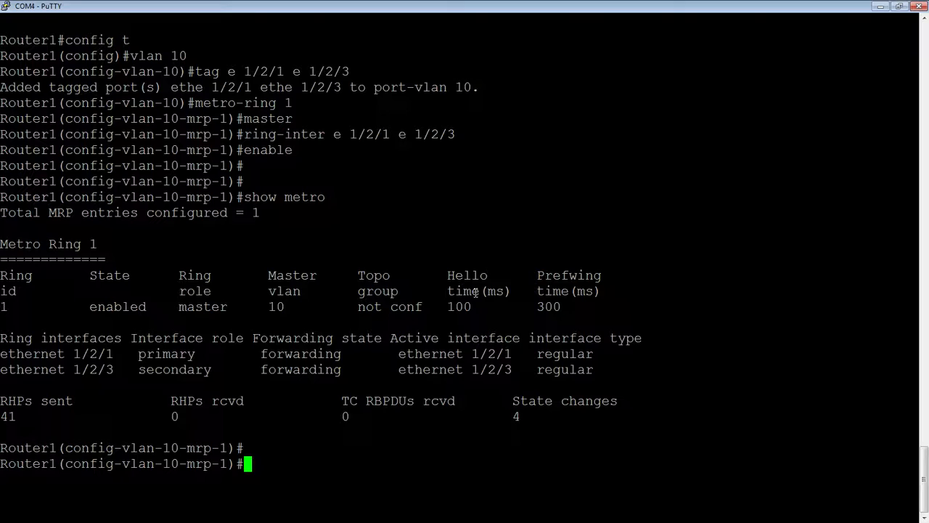
pyautogui.moveTo(438, 313)
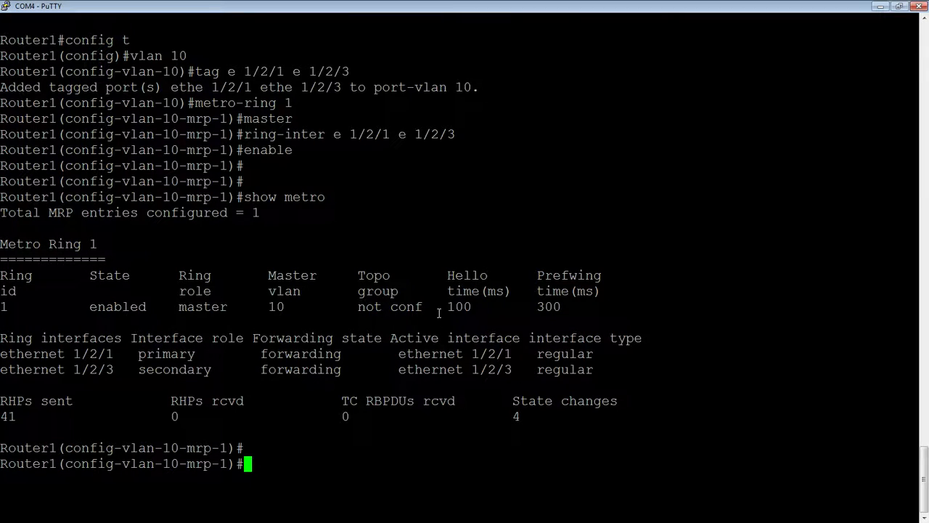
pyautogui.moveTo(471, 292)
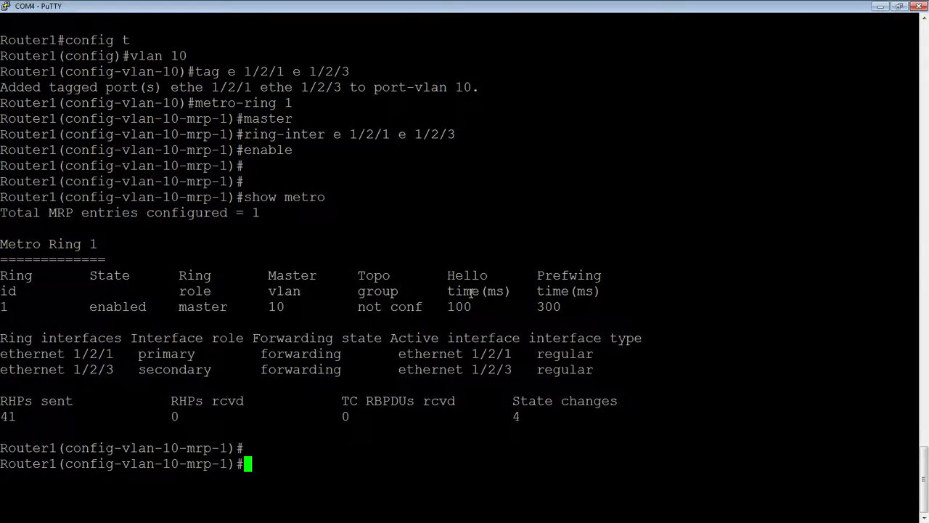
pyautogui.moveTo(407, 295)
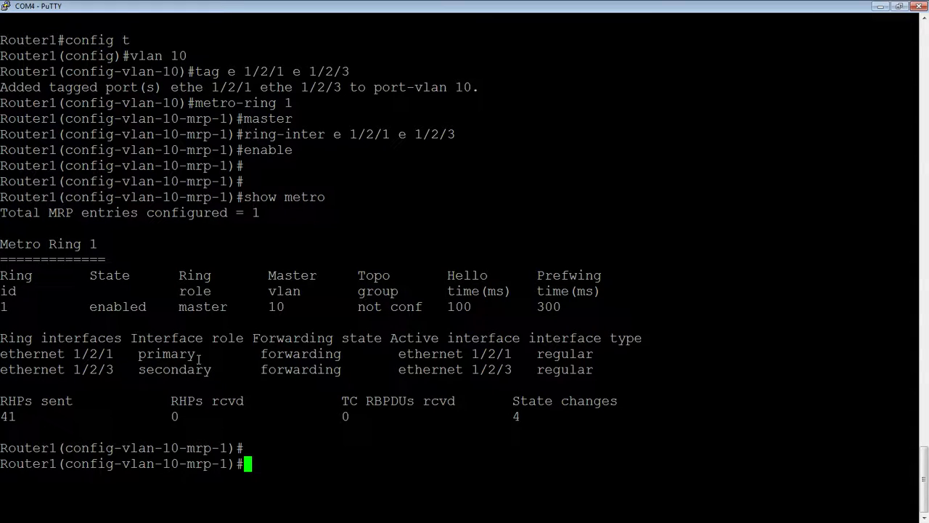
pyautogui.moveTo(378, 354)
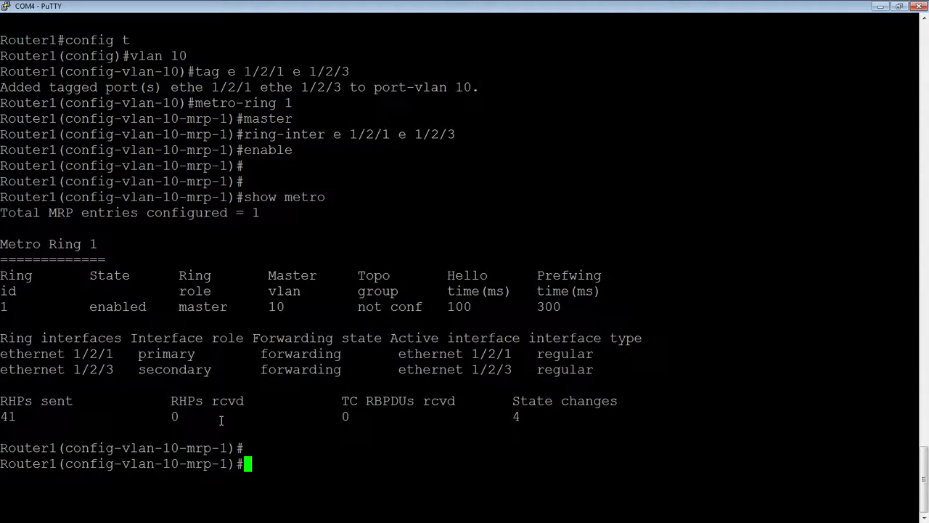
pyautogui.moveTo(380, 450)
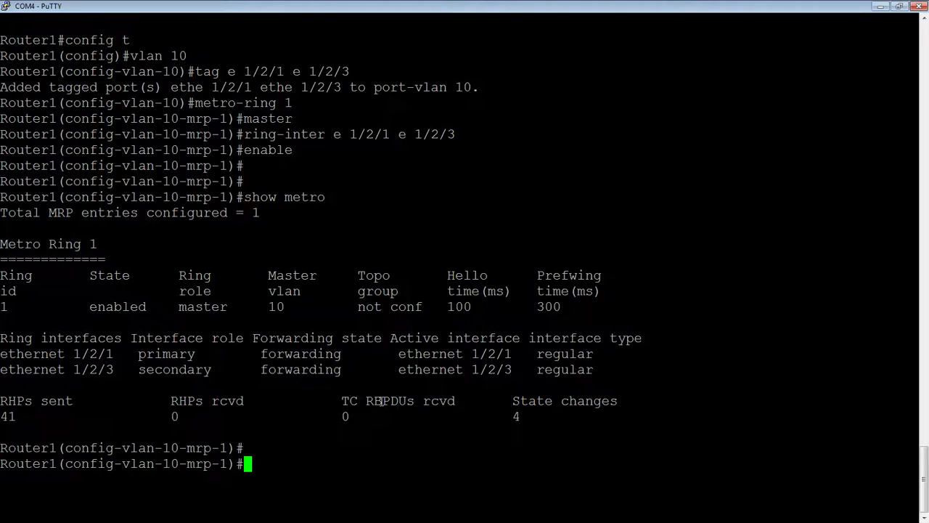
pyautogui.moveTo(533, 436)
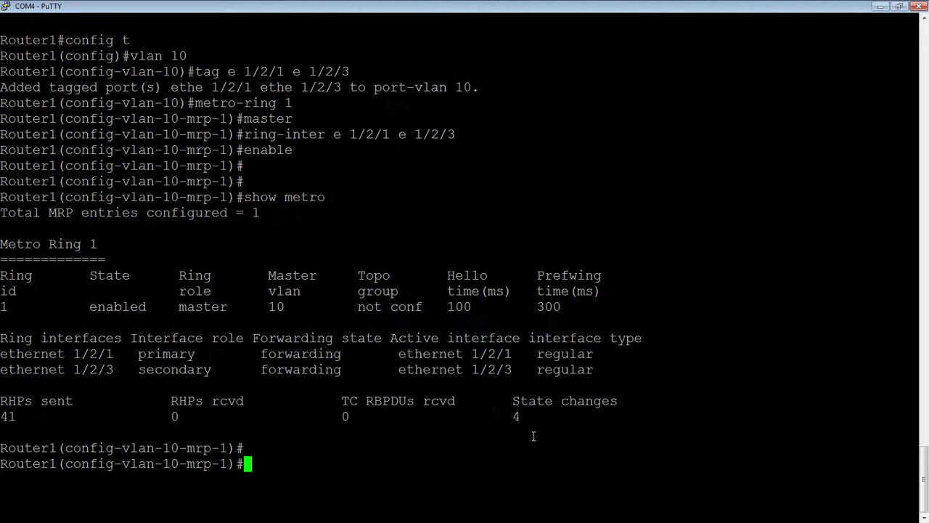
# Review Router1's running configuration with 'sh run'.
pyautogui.press('Return')
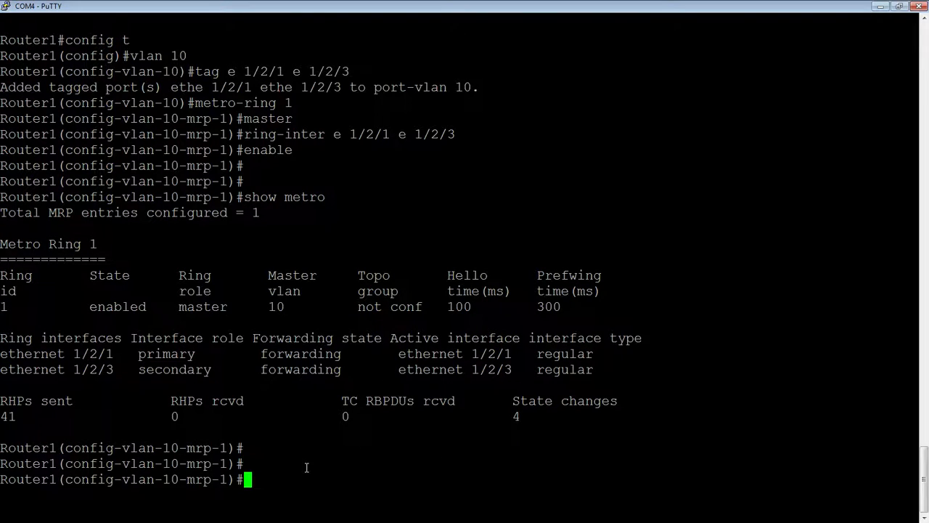
pyautogui.write('sh run')
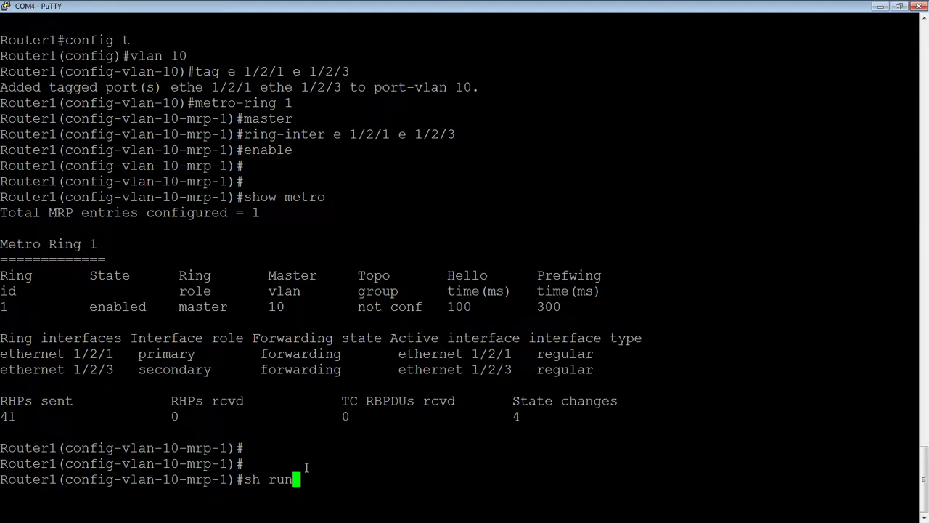
pyautogui.press('Return')
pyautogui.write('exuit')
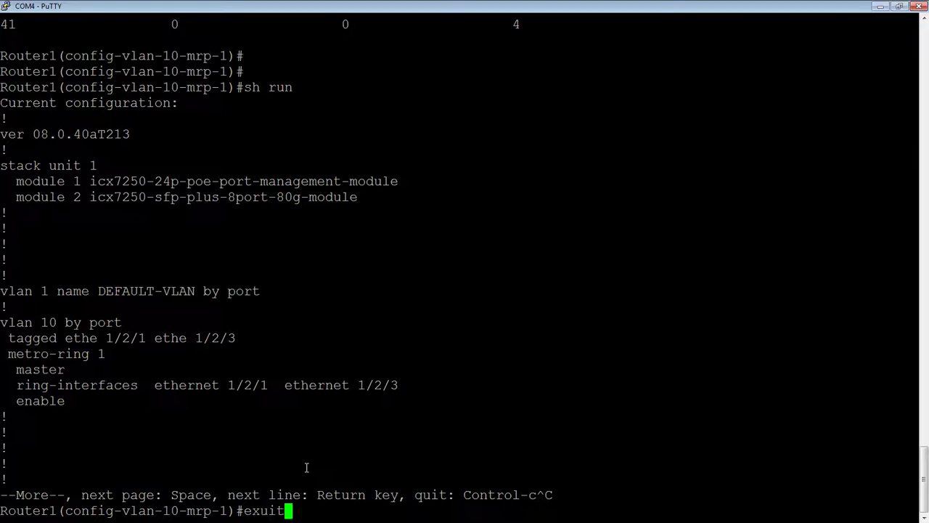
# Tag ports 1/2/1 and 1/2/3 in VLAN 20.
pyautogui.press('Return')
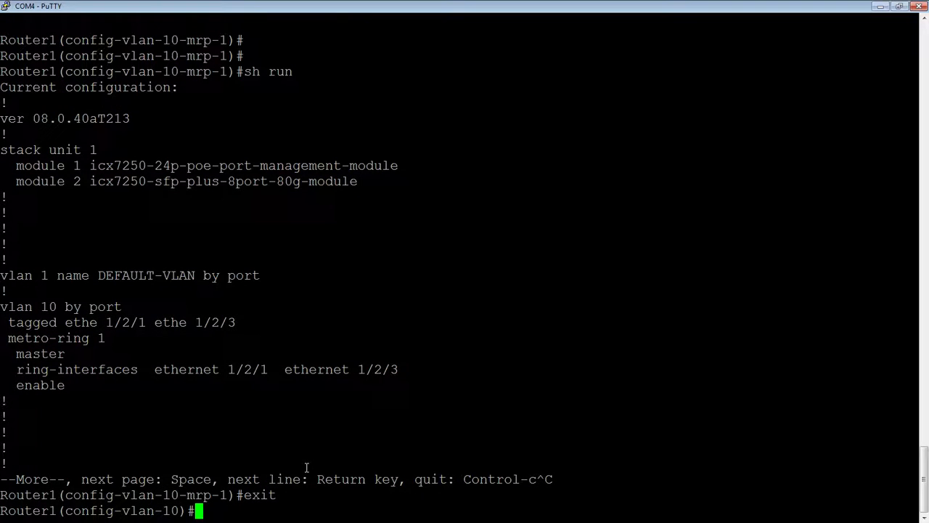
pyautogui.write('vlan 20')
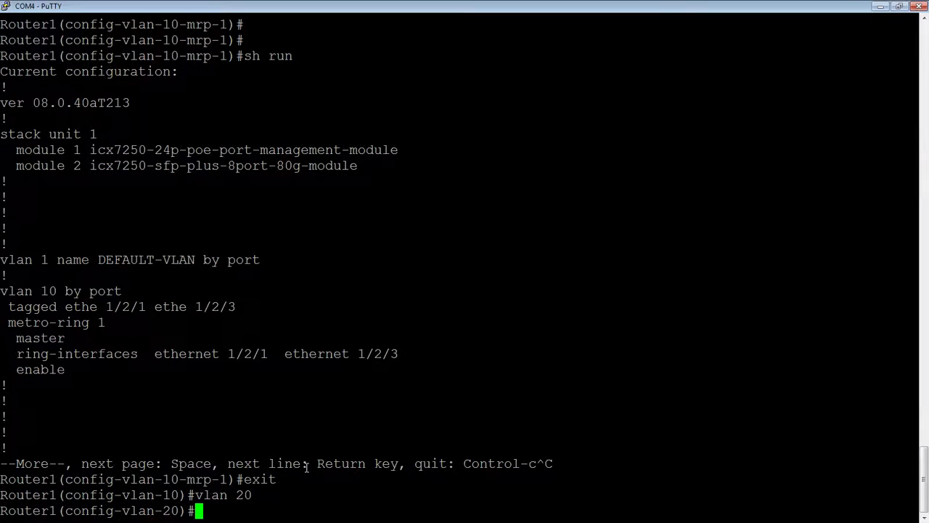
pyautogui.write('tag e')
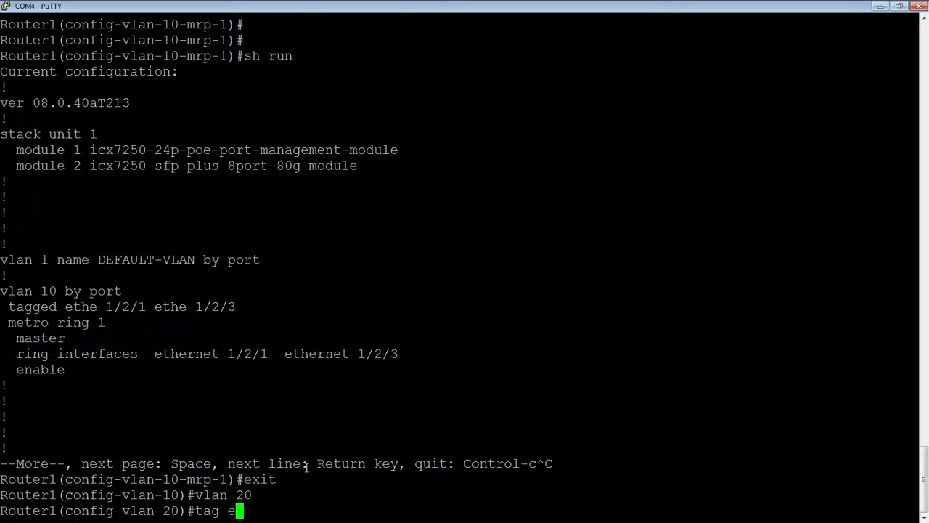
pyautogui.write('1/2/1')
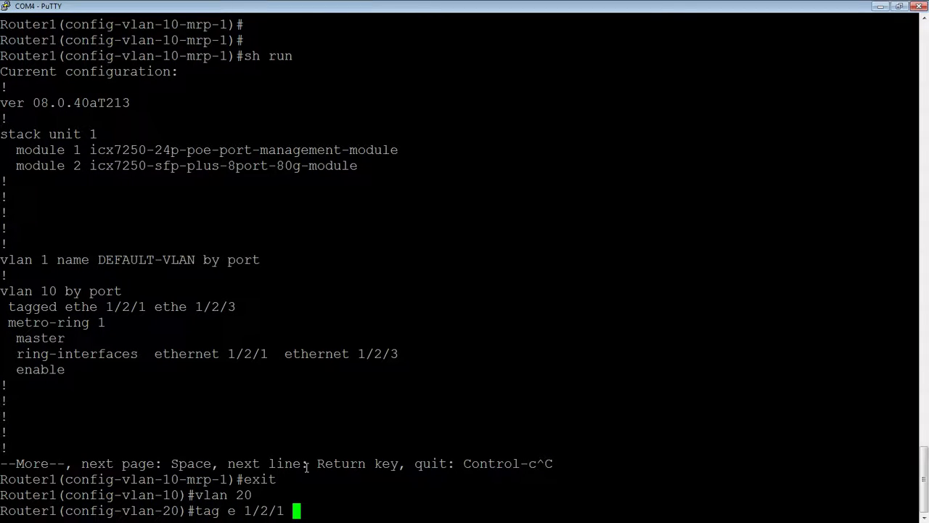
pyautogui.press('Return')
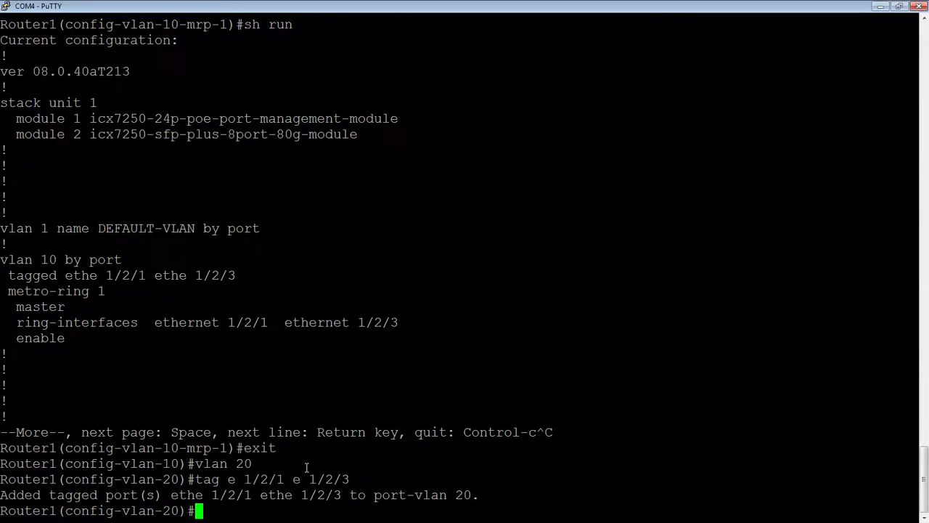
# Create metro-ring 2 with Router1 as master.
pyautogui.write('m')
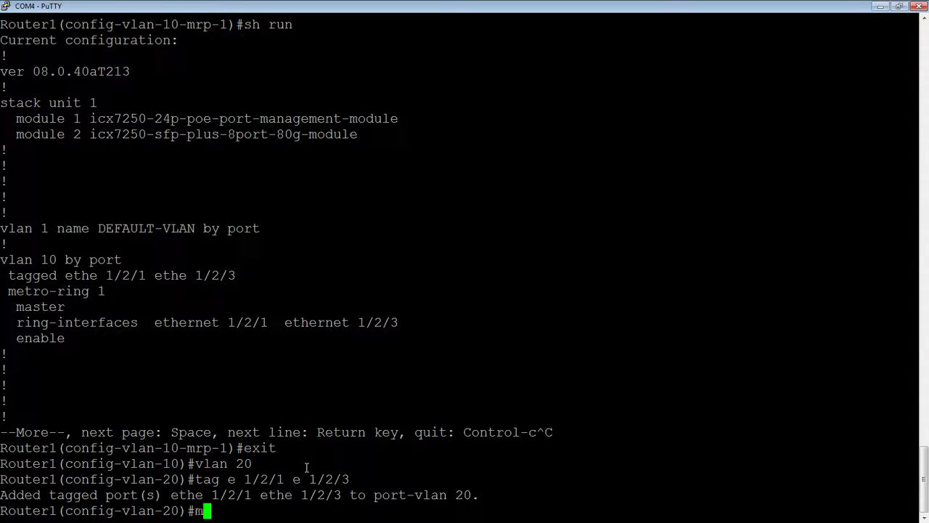
pyautogui.write('etro-ring 2')
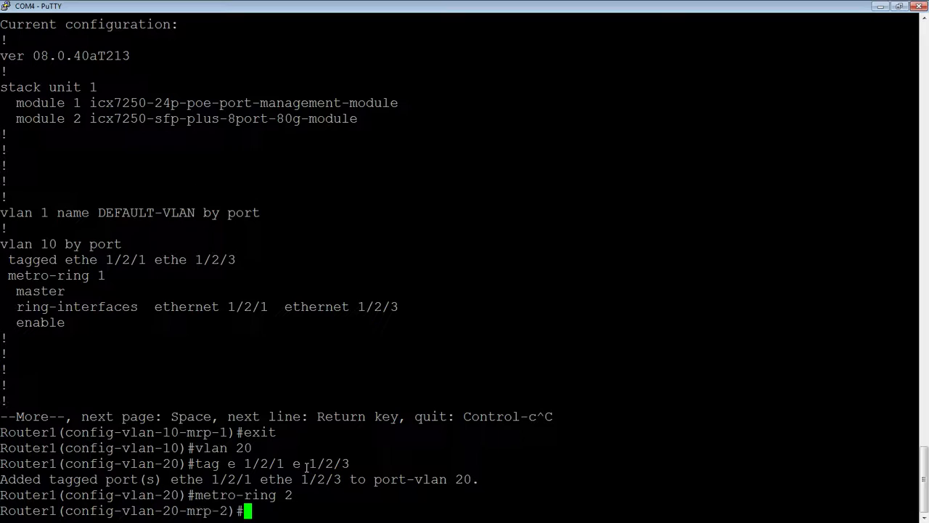
pyautogui.write('master')
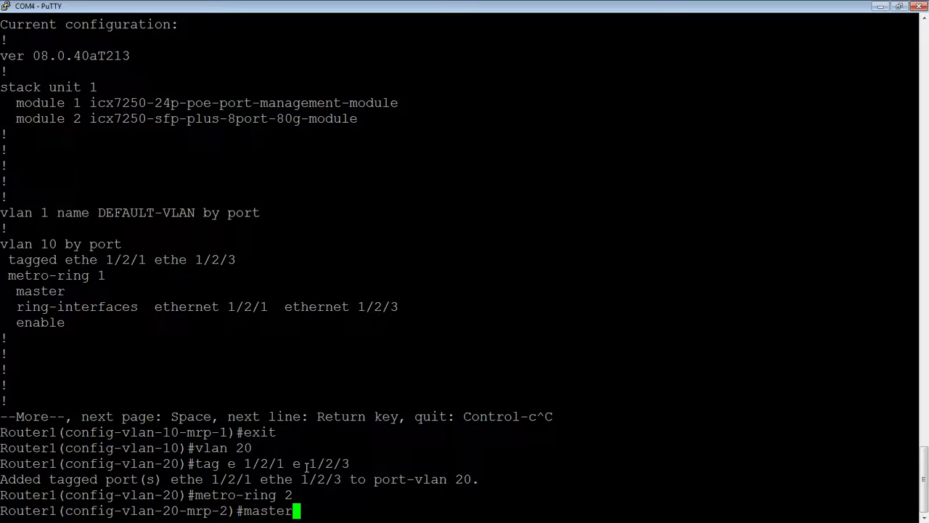
pyautogui.press('Return')
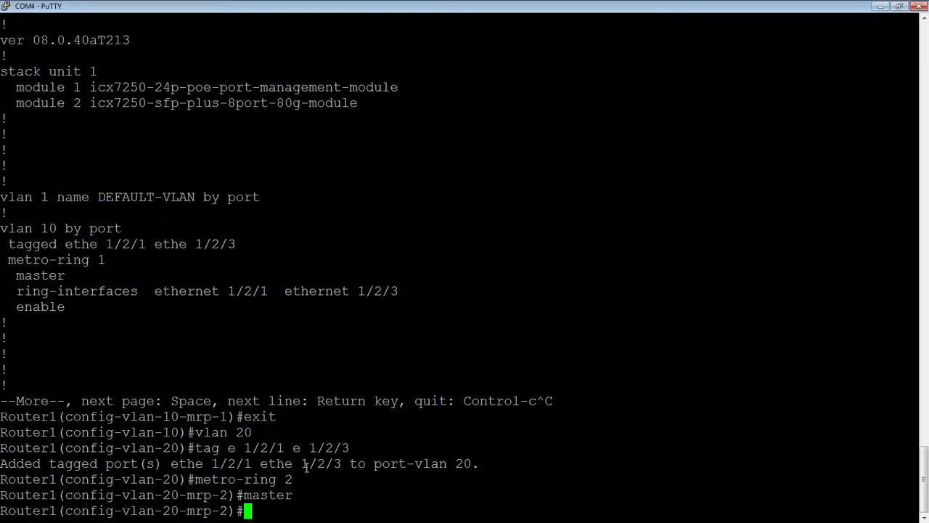
# Give ring 2 interfaces 1/2/3 and 1/2/1, enable it, and check the running config.
pyautogui.write('ring-int')
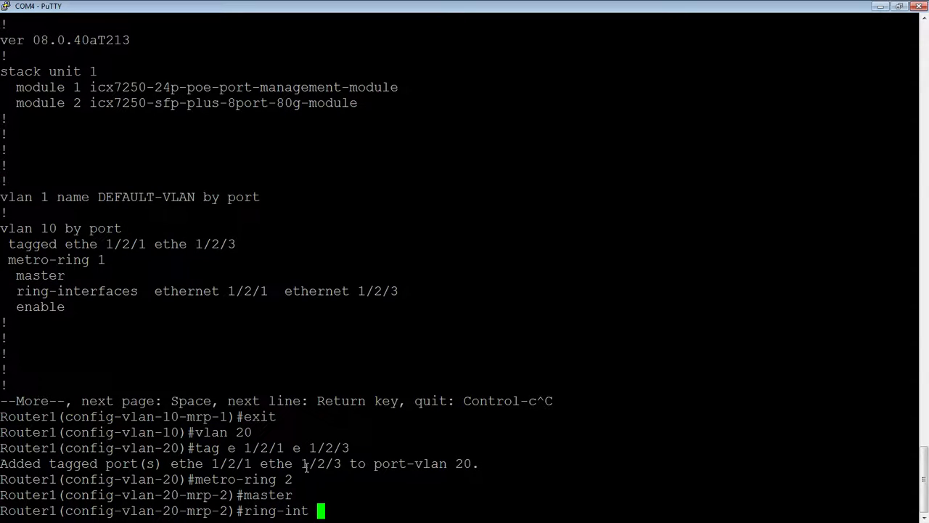
pyautogui.write('1/2/3')
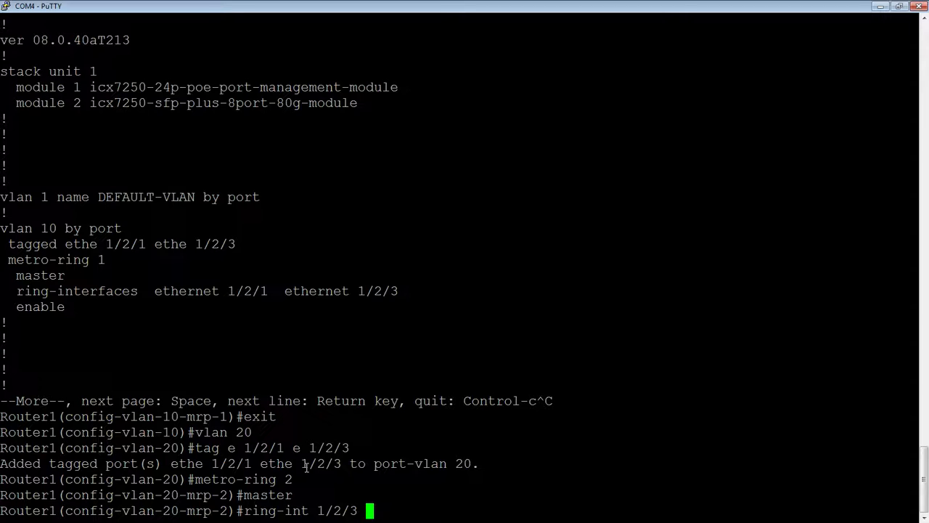
pyautogui.write('e 1/2/1')
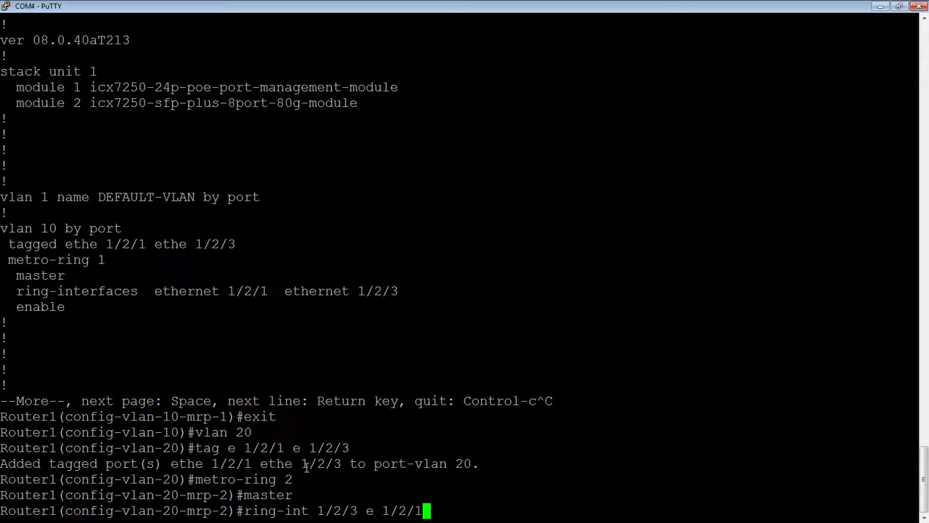
pyautogui.press('Return')
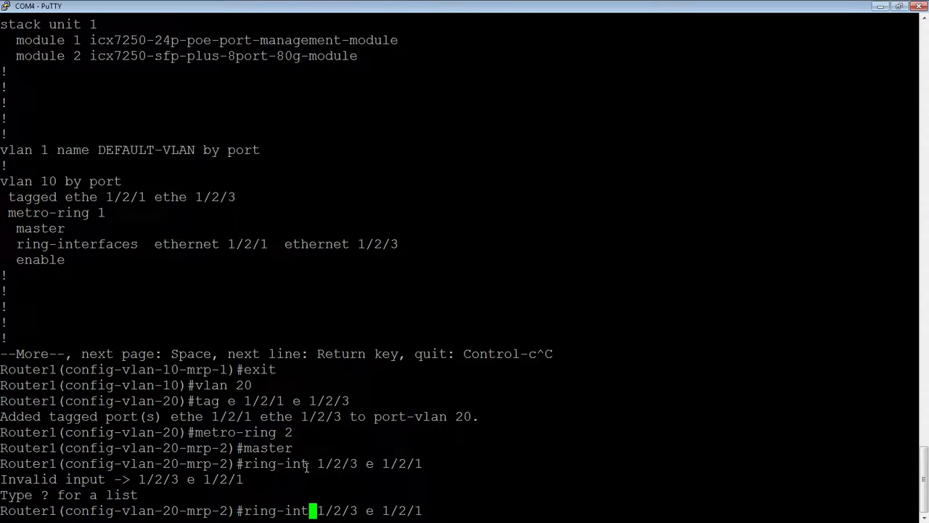
pyautogui.press('Return')
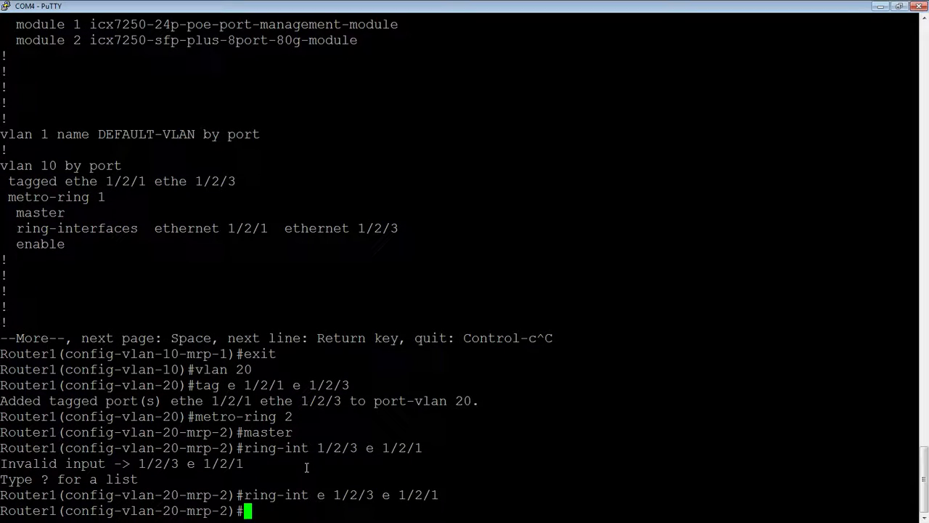
pyautogui.moveTo(359, 488)
pyautogui.write('enable')
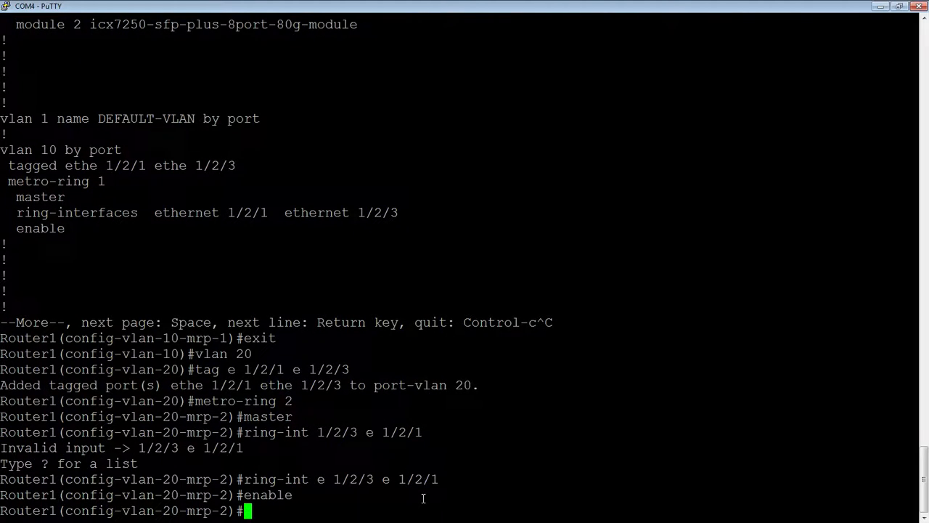
pyautogui.press('Return')
pyautogui.write('sh run')
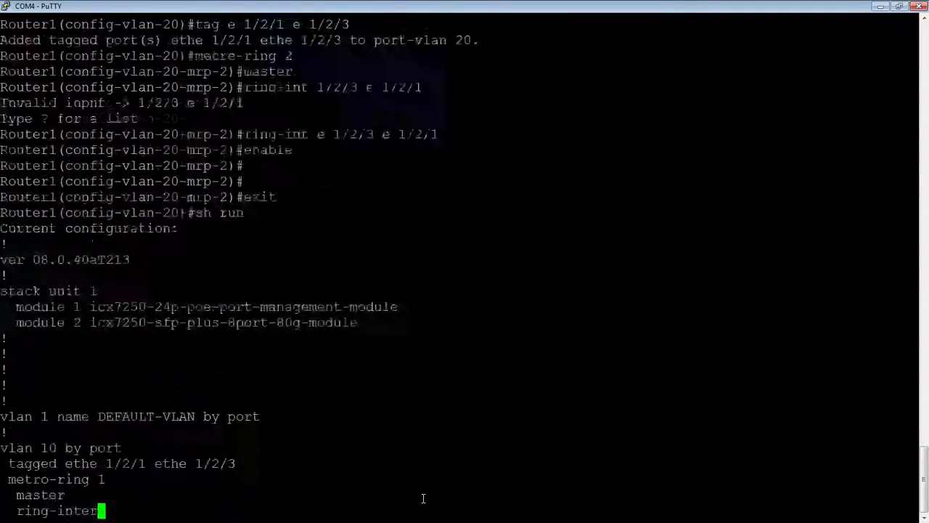
pyautogui.scroll(-3)
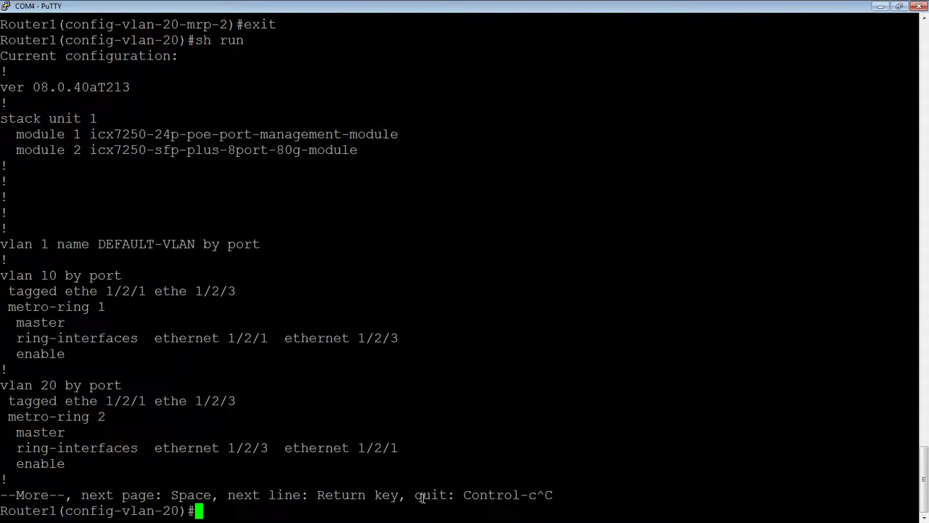
# On Router2, tag ports 1/2/1 and 1/2/3 in VLAN 10.
pyautogui.press('Return')
pyautogui.write('config t')
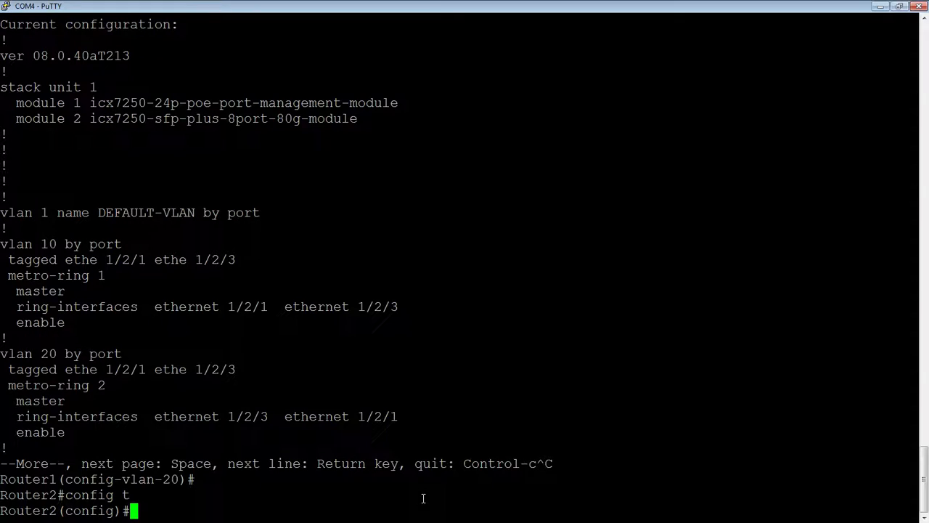
pyautogui.write('vlan 10')
pyautogui.write('tag e 1/2/1')
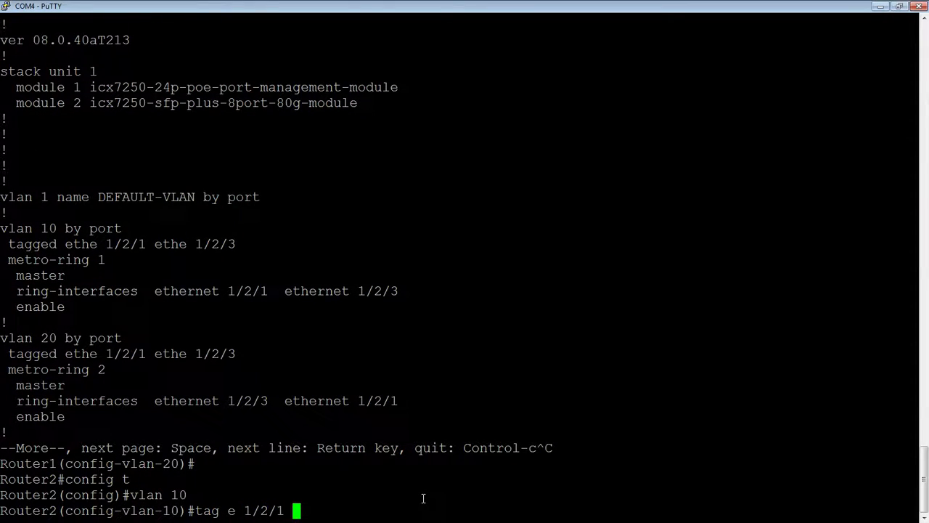
pyautogui.press('Return')
pyautogui.write('metro-')
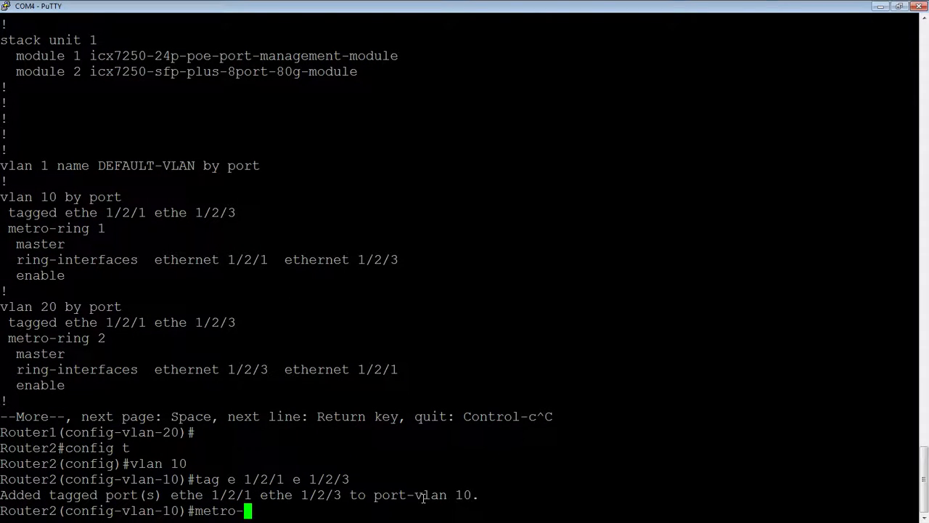
# Create metro-ring 1 with ring interfaces 1/2/1 and 1/2/3.
pyautogui.write('ring 1')
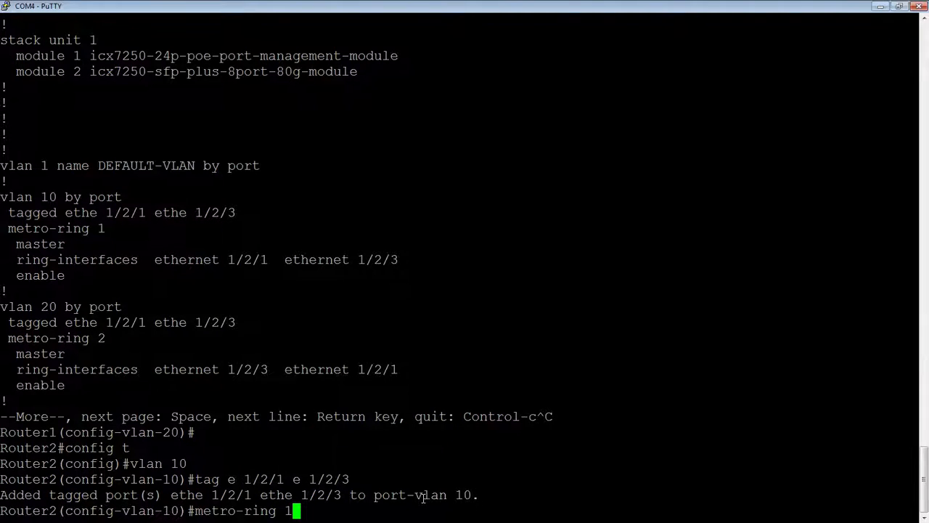
pyautogui.press('Return')
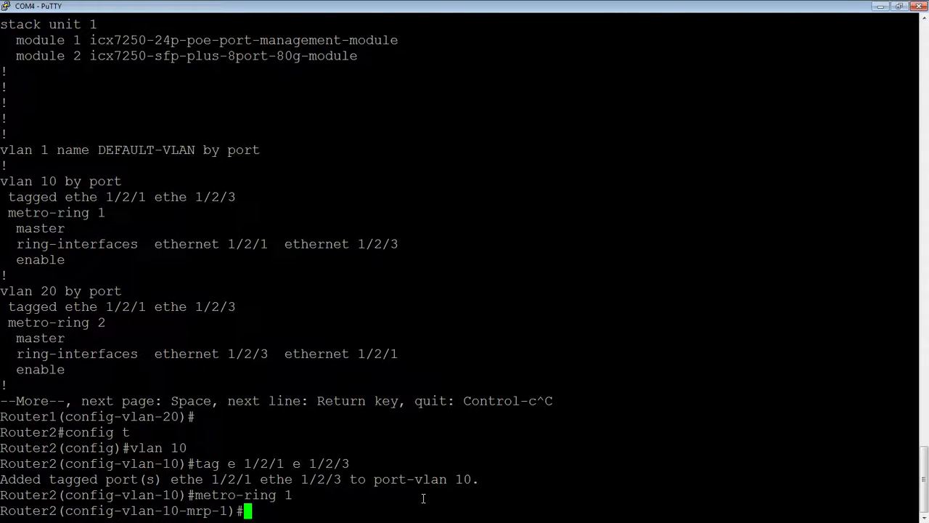
pyautogui.write('ring-int')
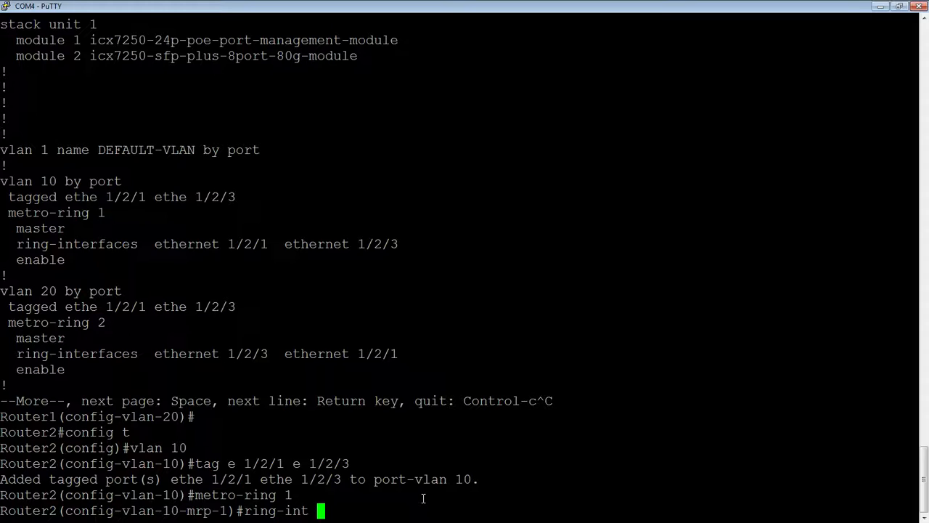
pyautogui.write('e')
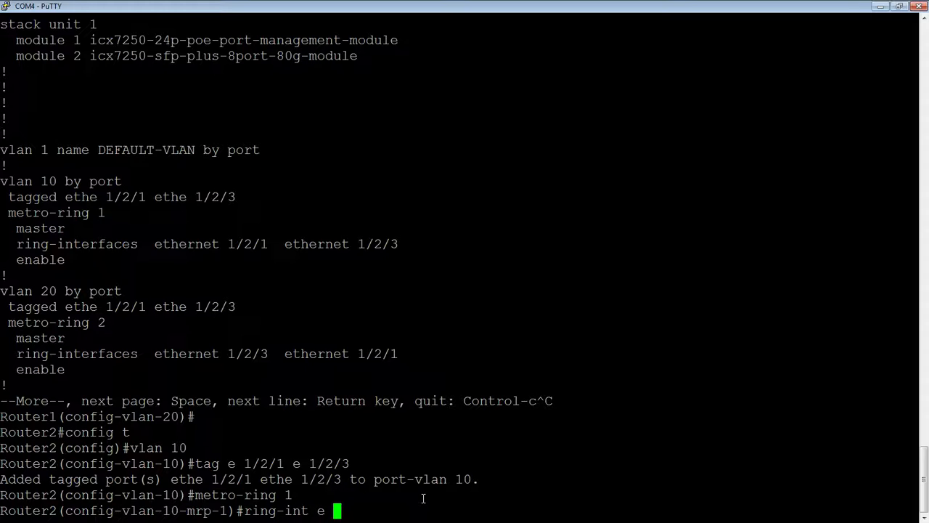
pyautogui.write('1/2/1')
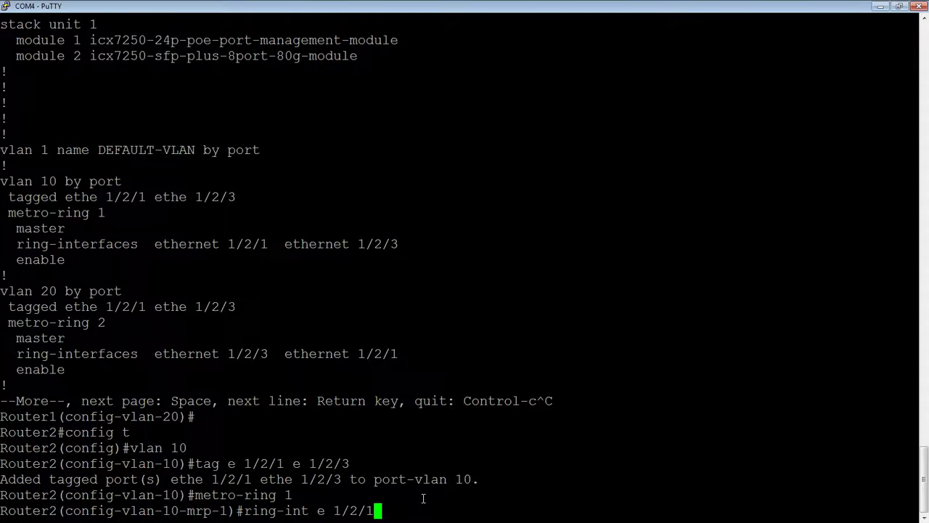
pyautogui.write('e')
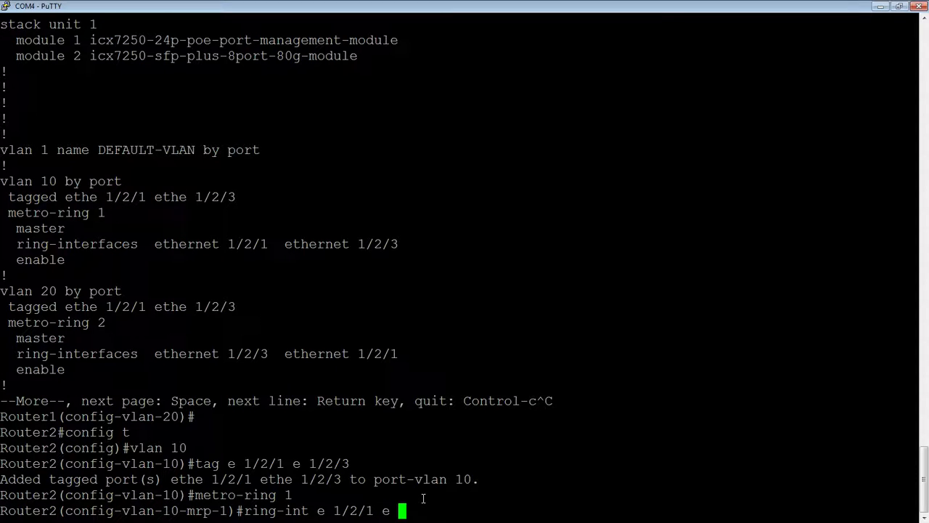
pyautogui.press('Return')
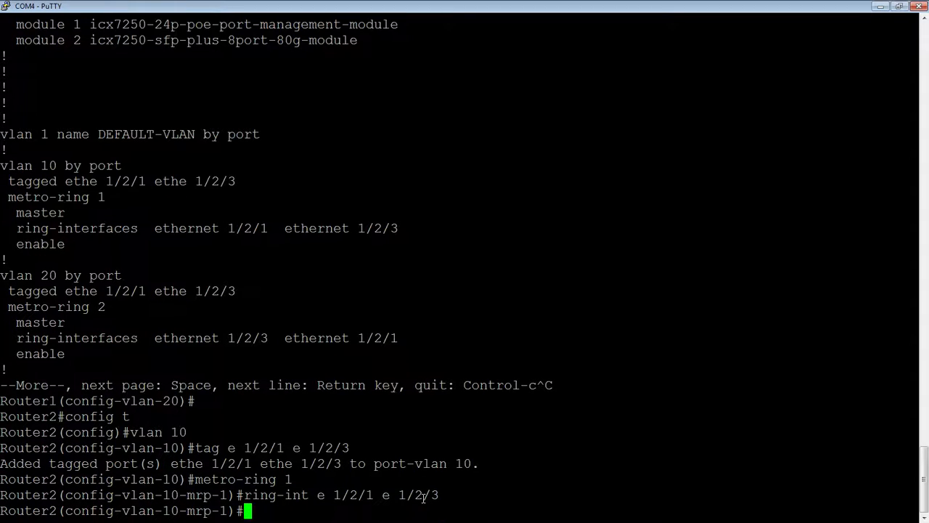
pyautogui.write('enable')
pyautogui.write('exit')
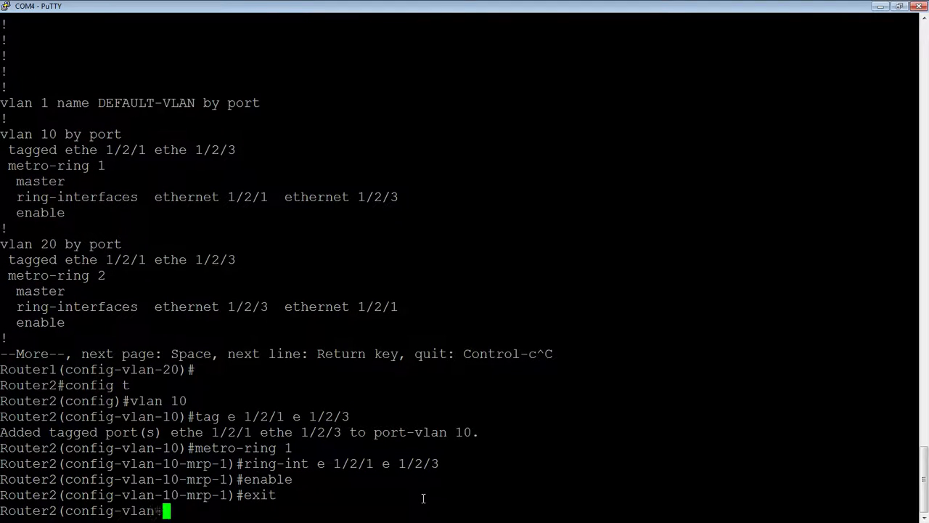
# Tag ports 1/2/1 and 1/2/3 in VLAN 20 on Router2.
pyautogui.write('vlan 2')
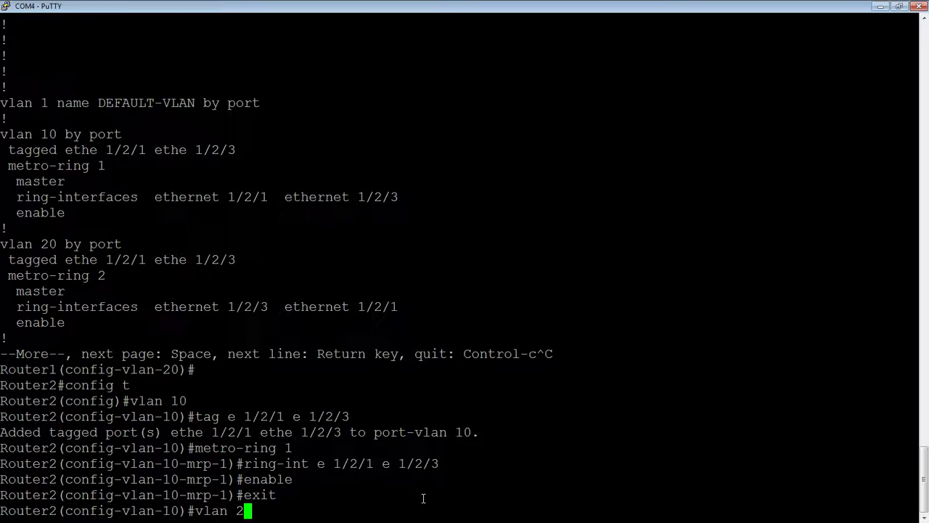
pyautogui.press('Return')
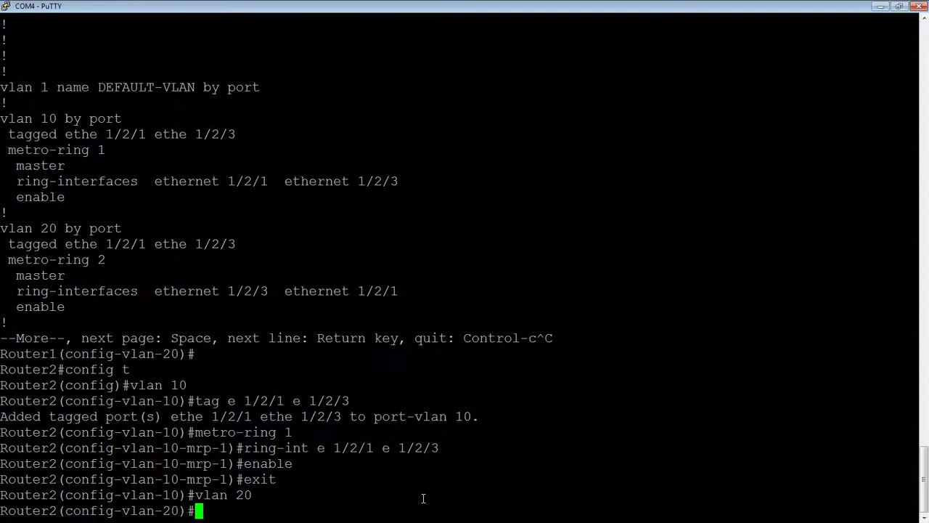
pyautogui.write('tag e 1/2/1 e 1/2/3')
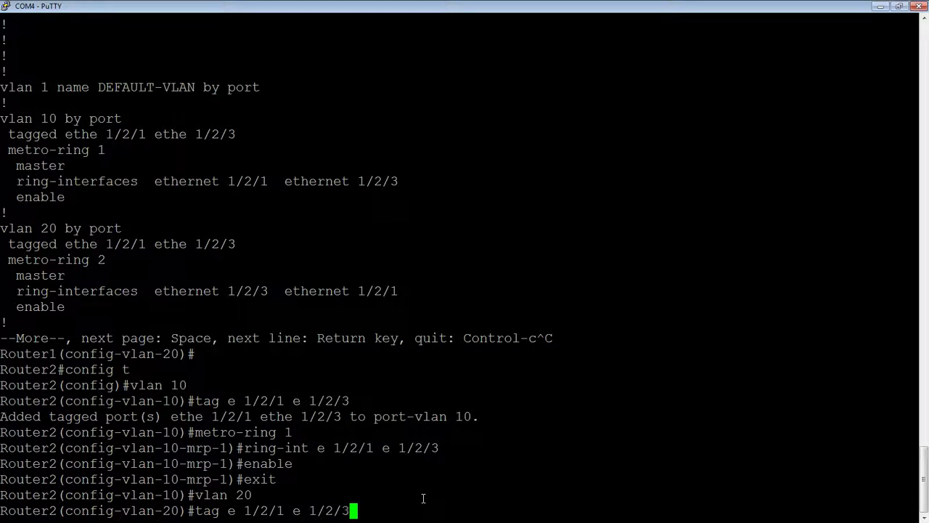
pyautogui.press('Return')
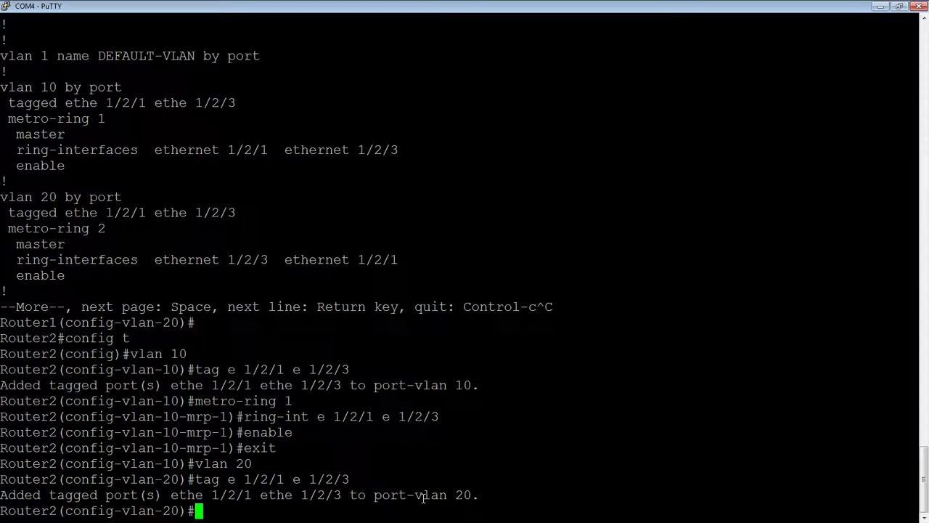
# Enable metro-ring 2 on interfaces 1/2/1 and 1/2/3, then run 'sh run'.
pyautogui.write('metro')
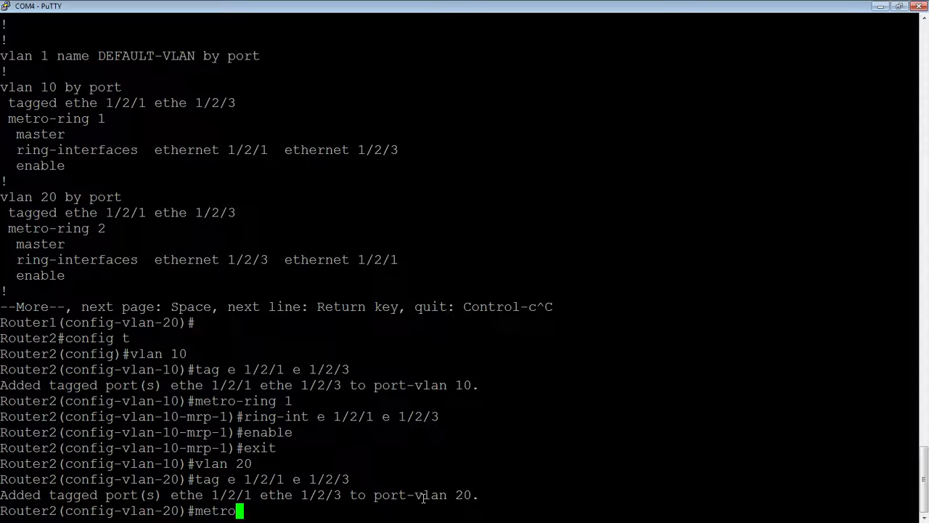
pyautogui.press('Return')
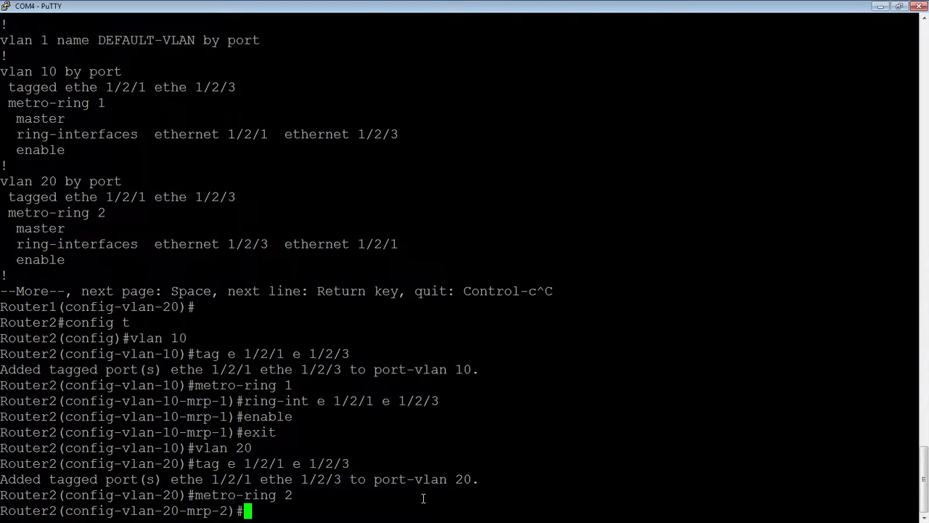
pyautogui.write('ring')
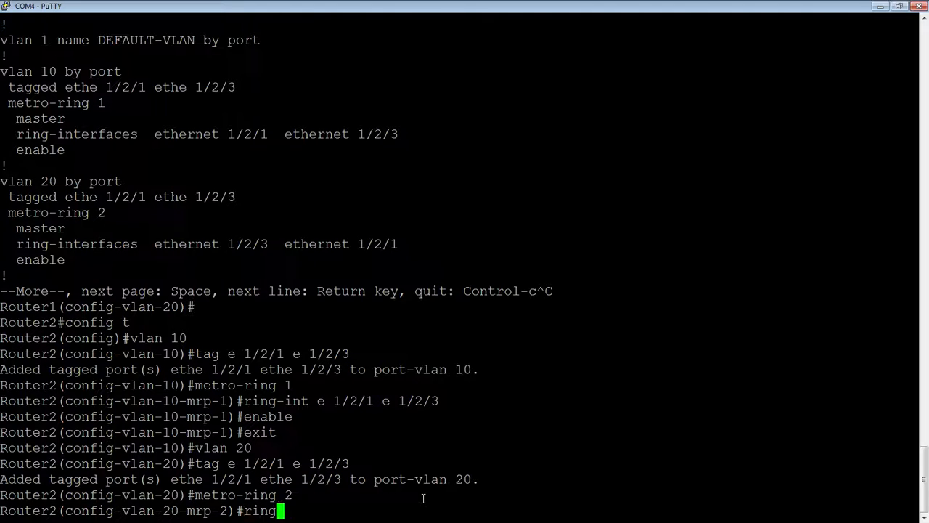
pyautogui.write('-int')
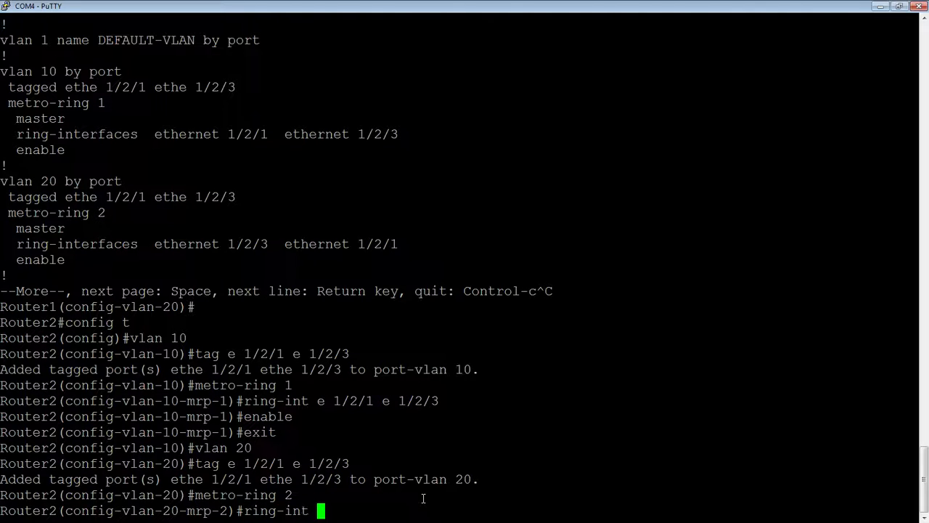
pyautogui.write('e 1/2/1 e')
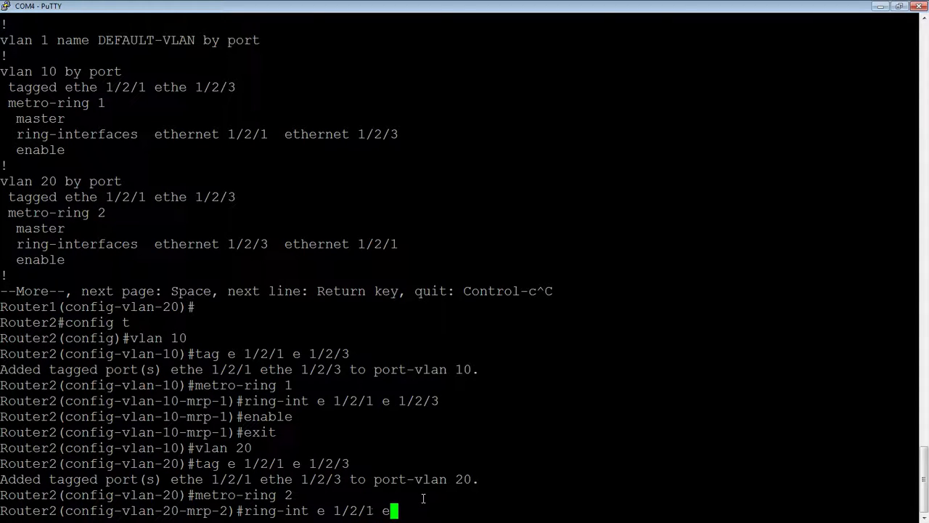
pyautogui.press('Return')
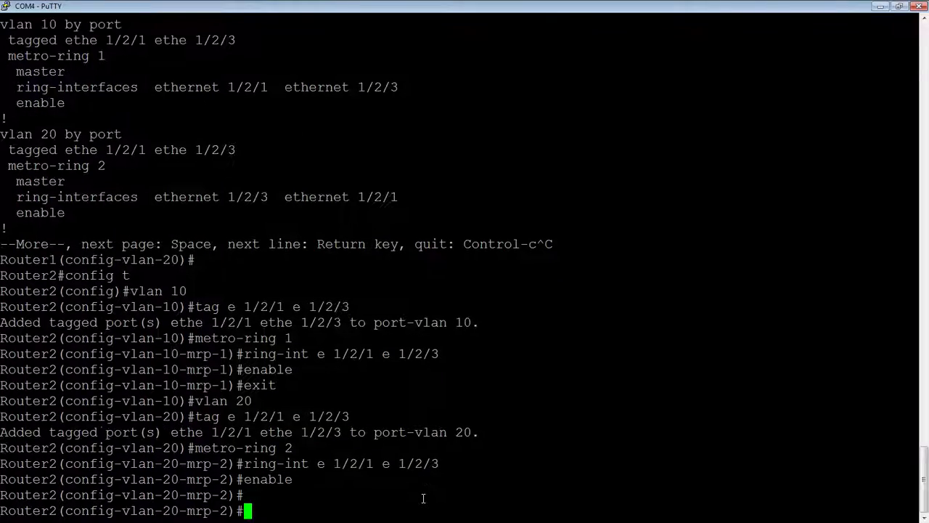
pyautogui.write('sh run')
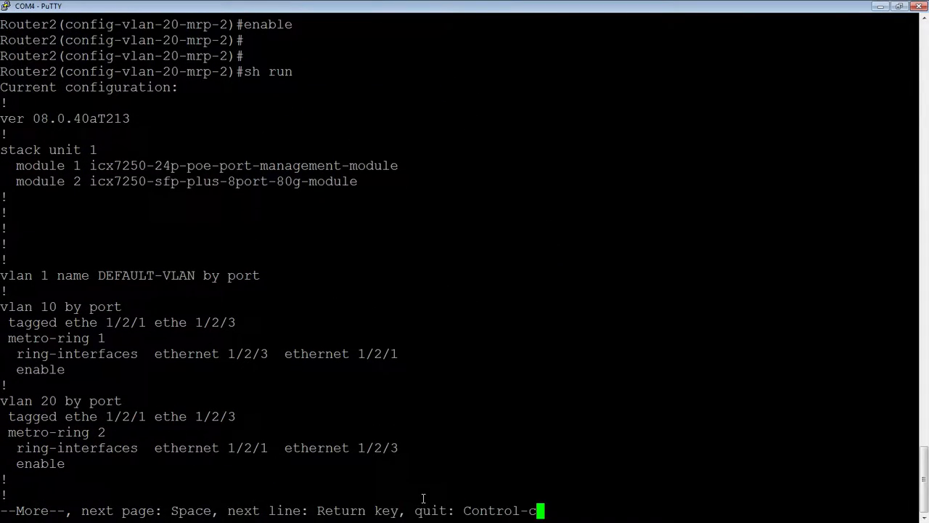
# Stop Router2's paged config listing and exit the ring 2 configuration level.
pyautogui.press('ctrl+c')
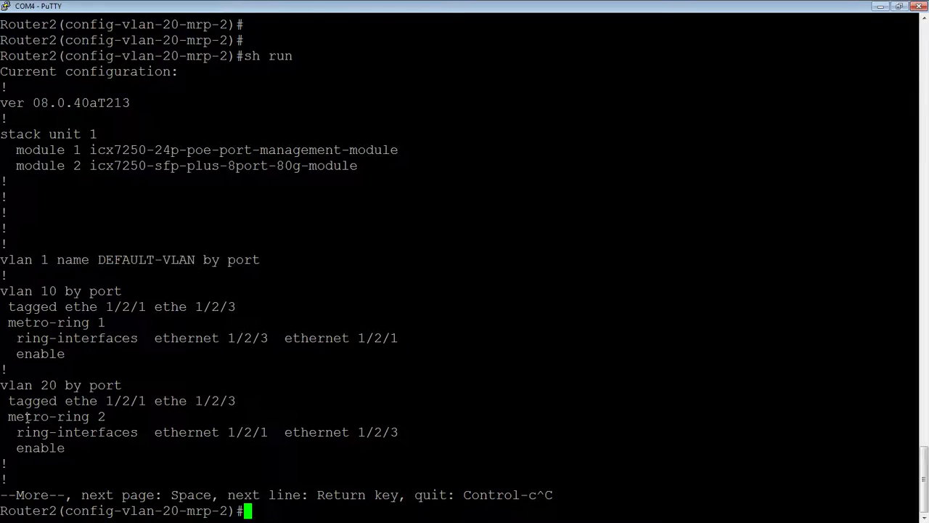
pyautogui.moveTo(275, 459)
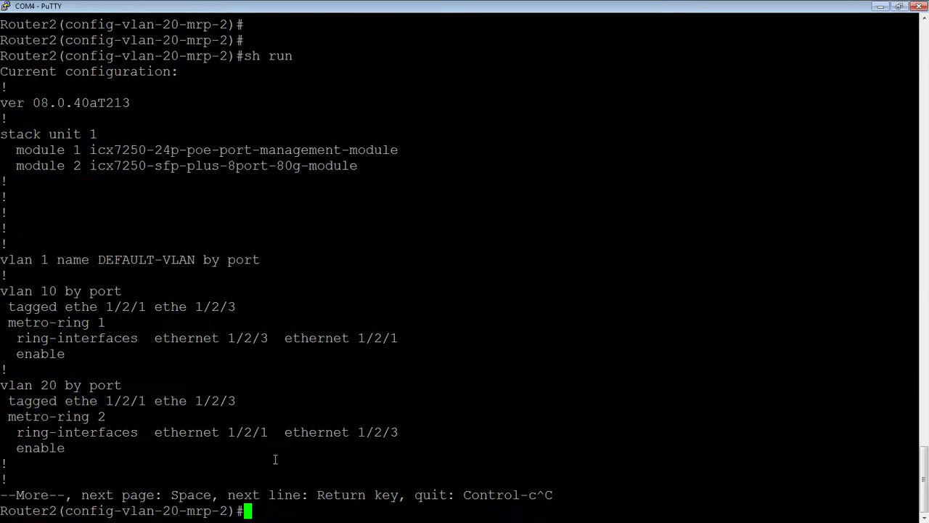
pyautogui.moveTo(35, 331)
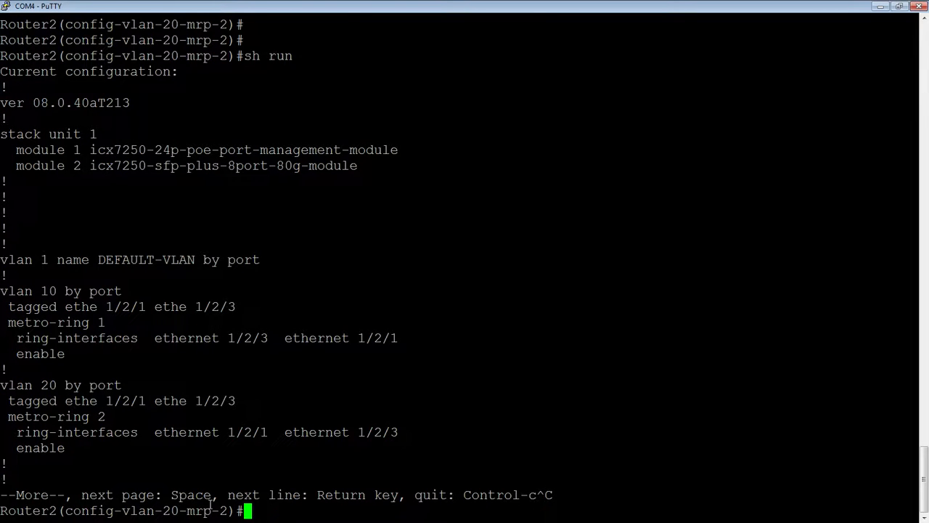
pyautogui.write('exit')
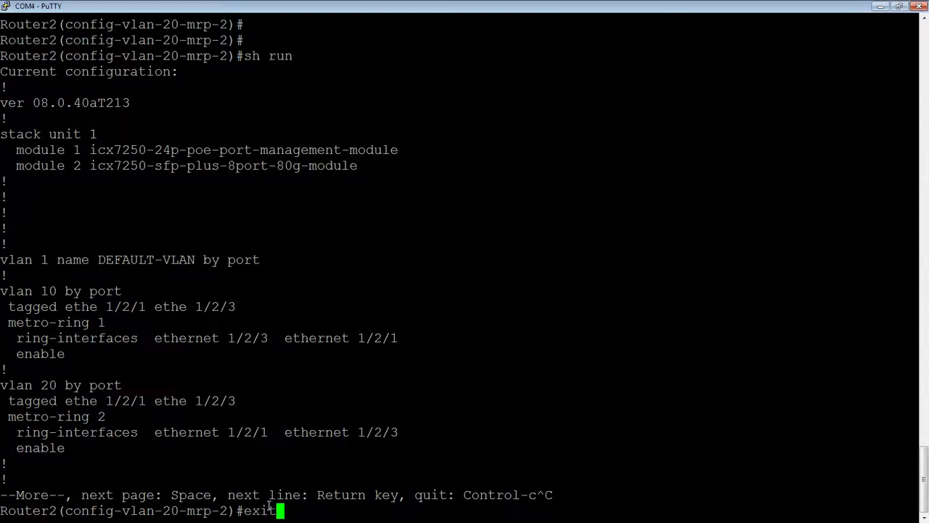
pyautogui.press('Return')
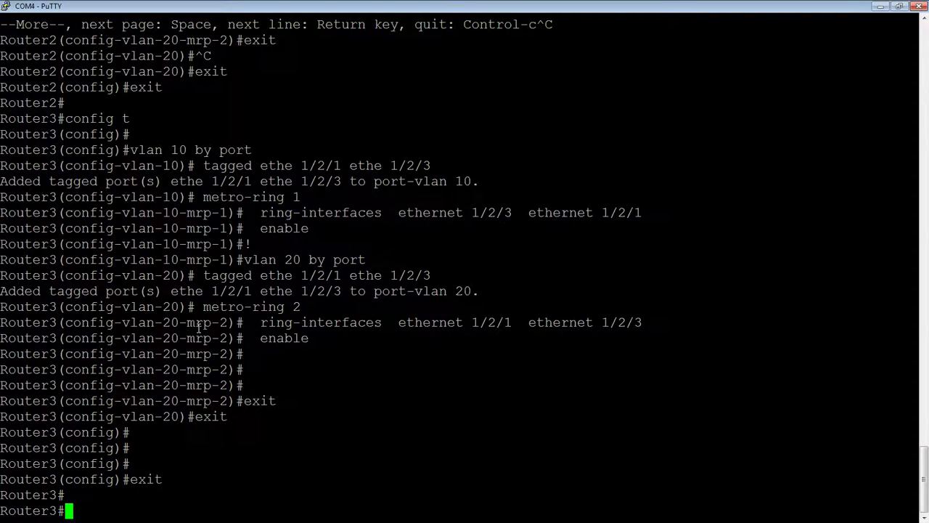
# Show Router1's metro rings, listing rings 1 and 2 as master.
pyautogui.write('exit')
pyautogui.write('show metr')
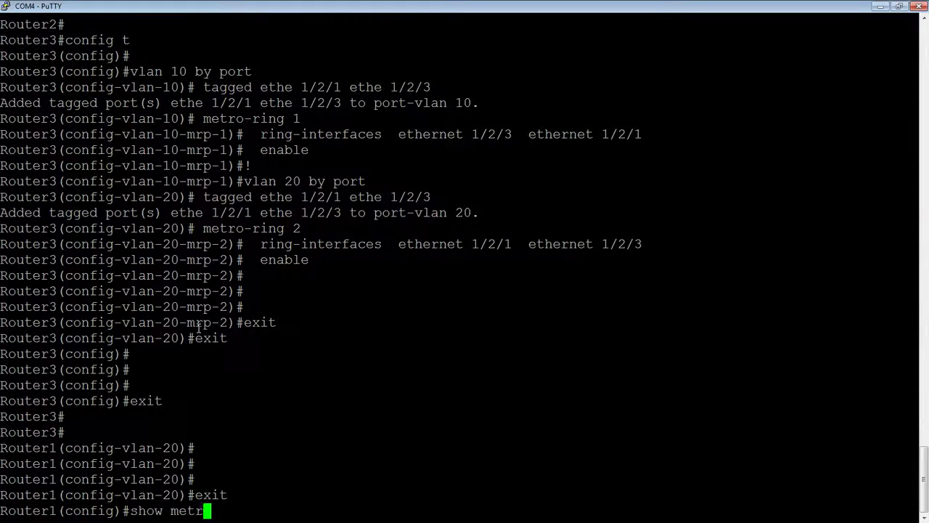
pyautogui.press('Return')
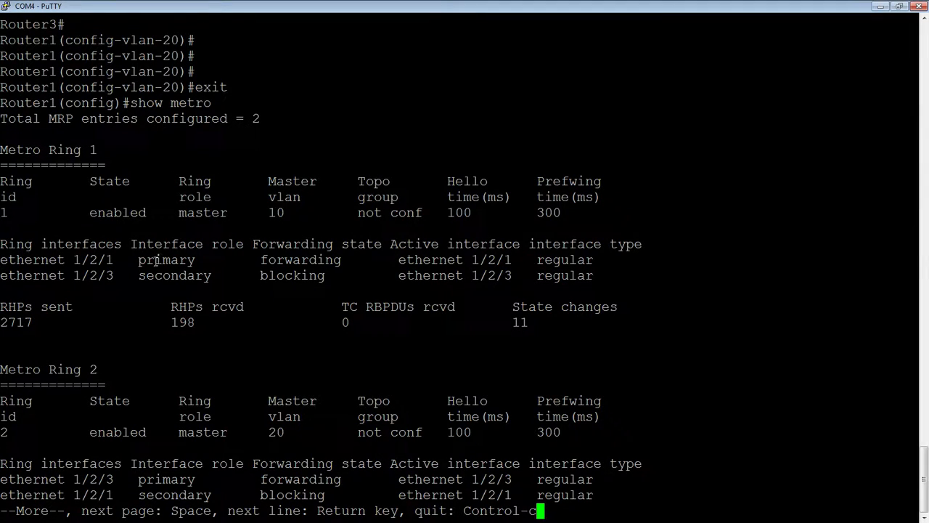
pyautogui.moveTo(378, 268)
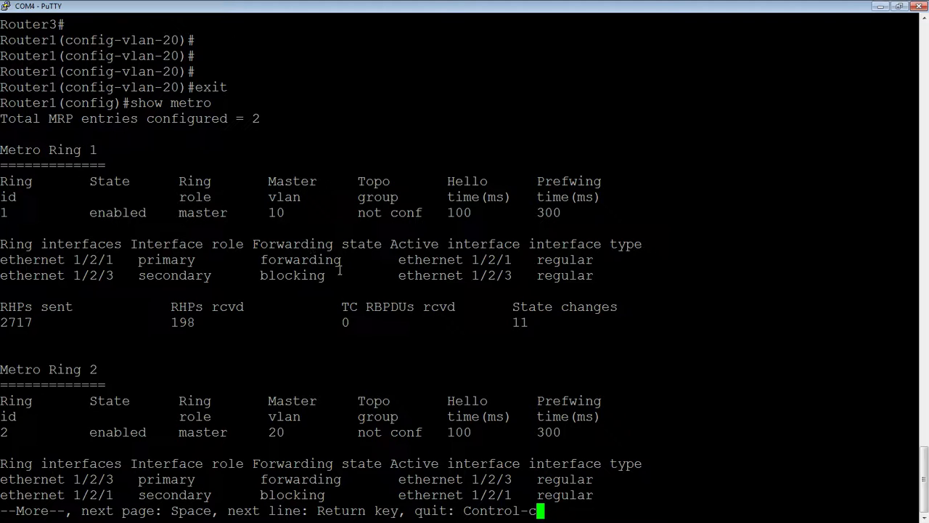
pyautogui.moveTo(266, 278)
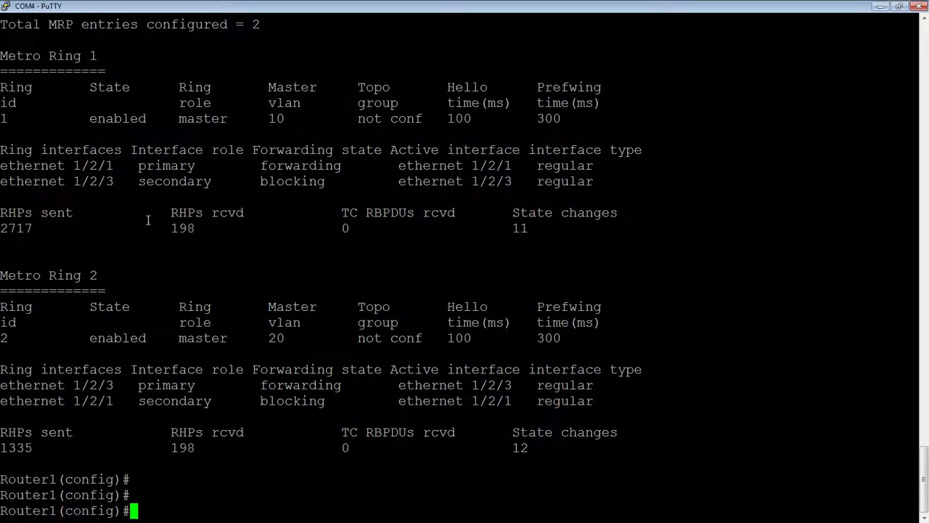
pyautogui.moveTo(207, 221)
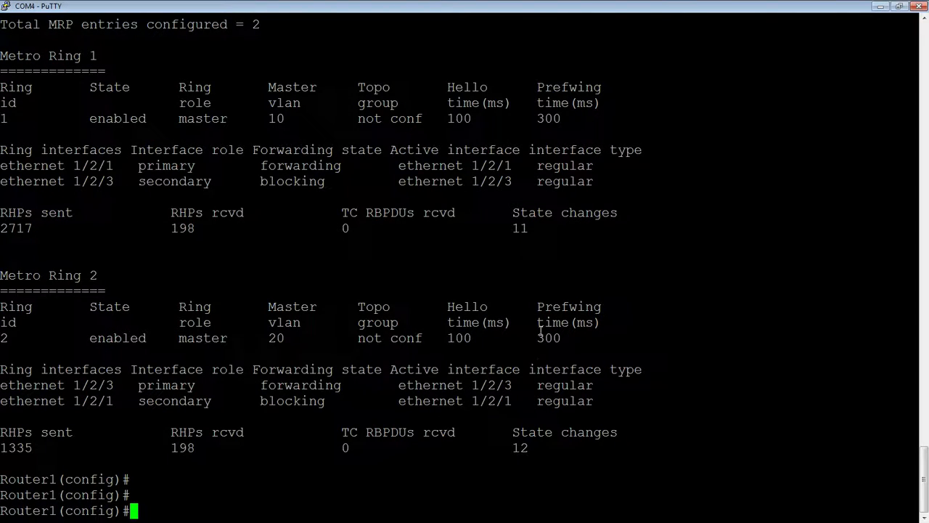
# Display Router1's log of MRP port state changes, then quit paging with Ctrl+C.
pyautogui.write('show')
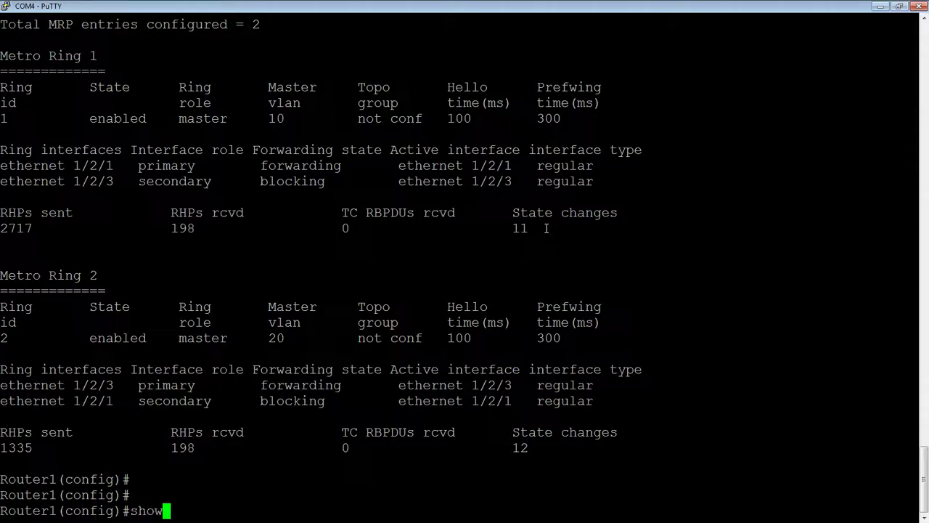
pyautogui.press('Return')
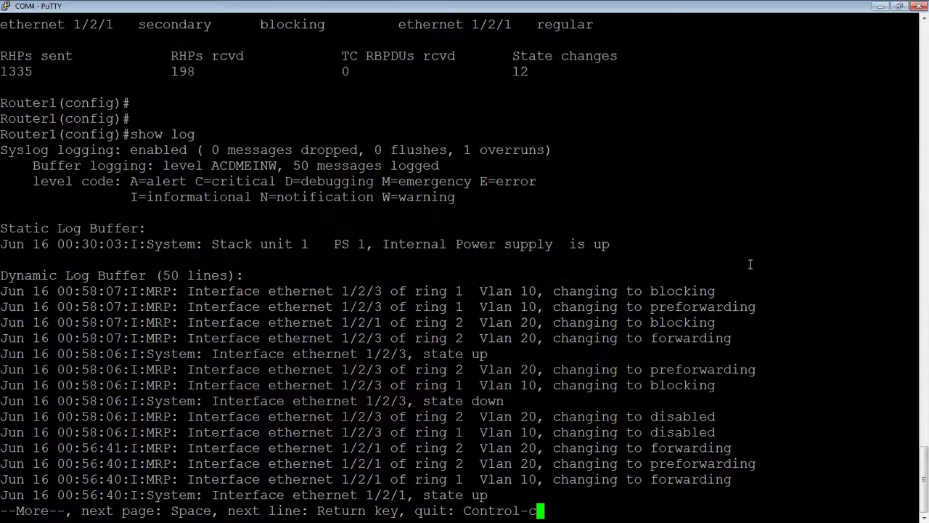
pyautogui.moveTo(509, 315)
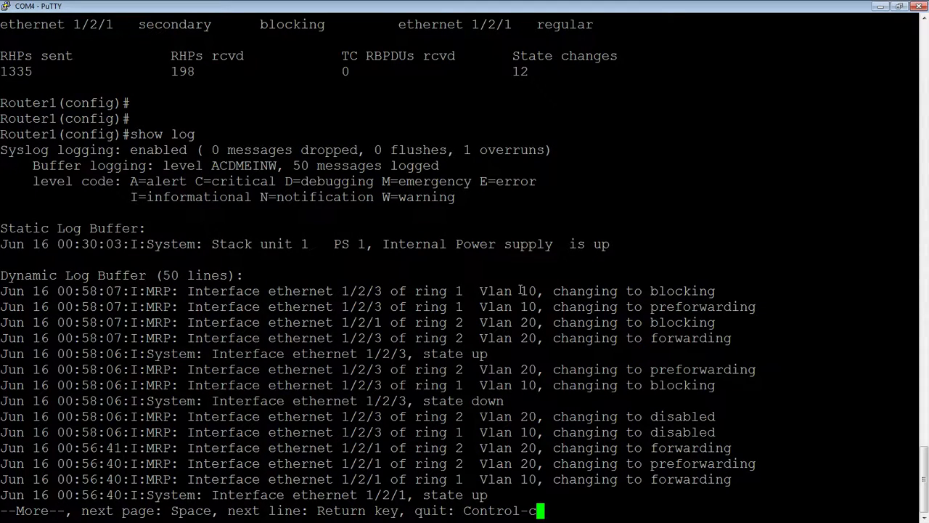
pyautogui.press('ctrl+c')
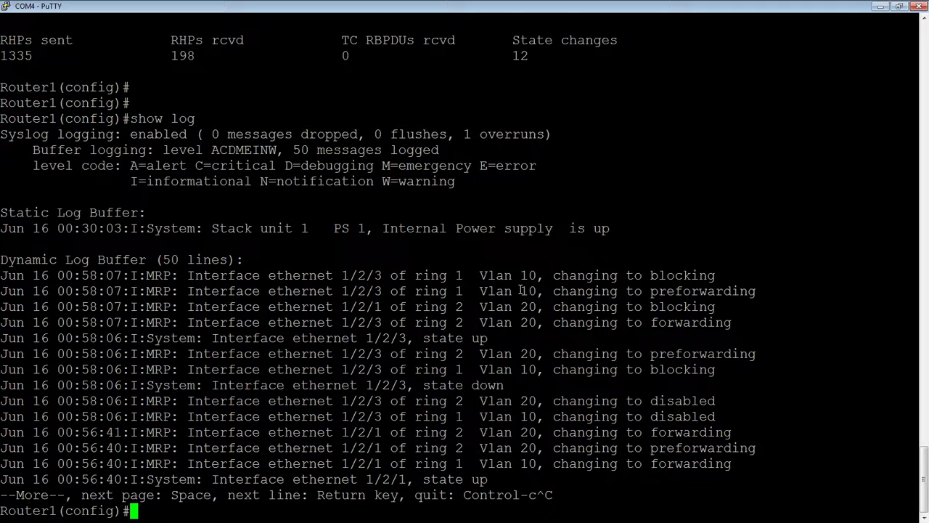
# Enable diagnostics on metro-ring 1 under VLAN 10.
pyautogui.write('vlan 10')
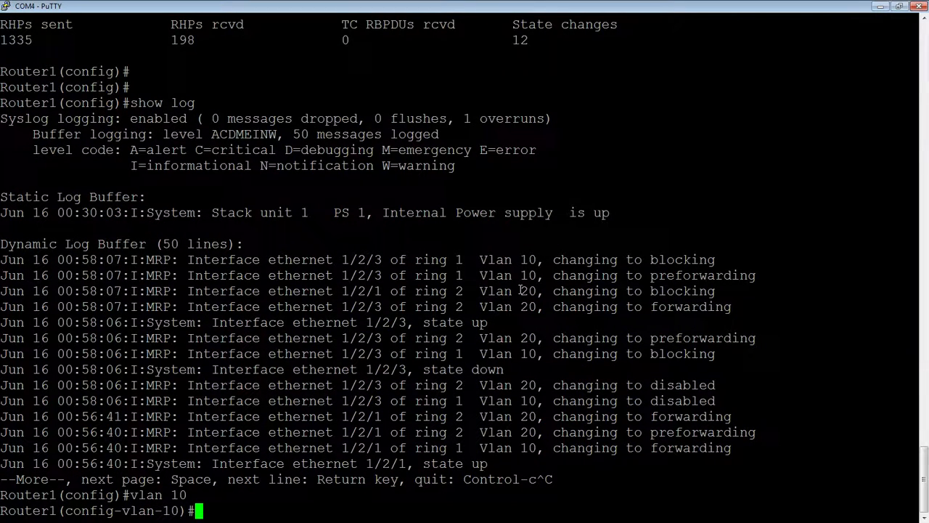
pyautogui.write('metro-ring 1')
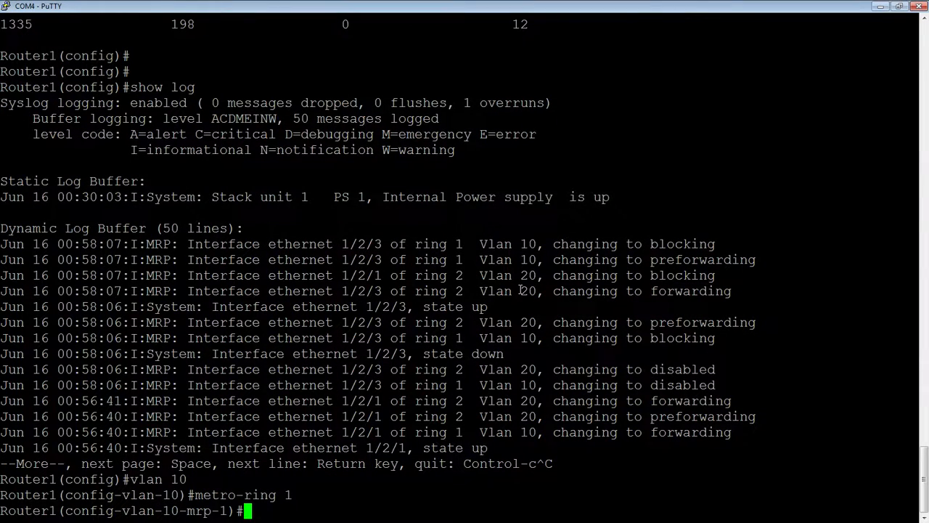
pyautogui.write('dia')
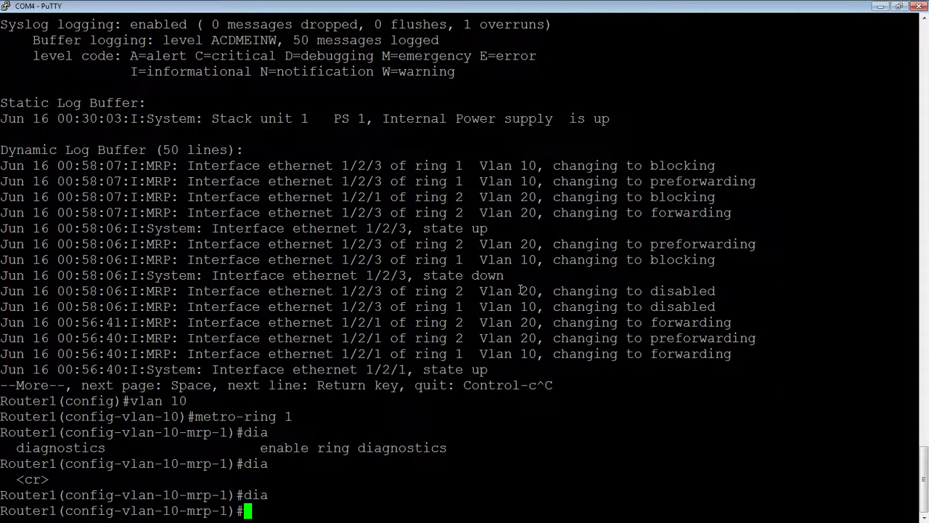
# Show metro-ring 1 diagnostics: 100 ms hello, 300 ms preforwarding recommended.
pyautogui.write('show metro-ring')
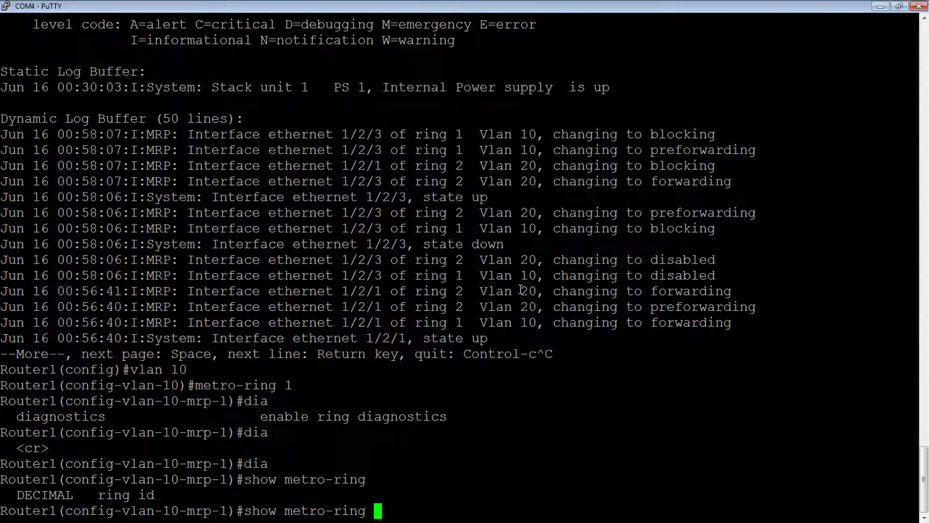
pyautogui.write('1')
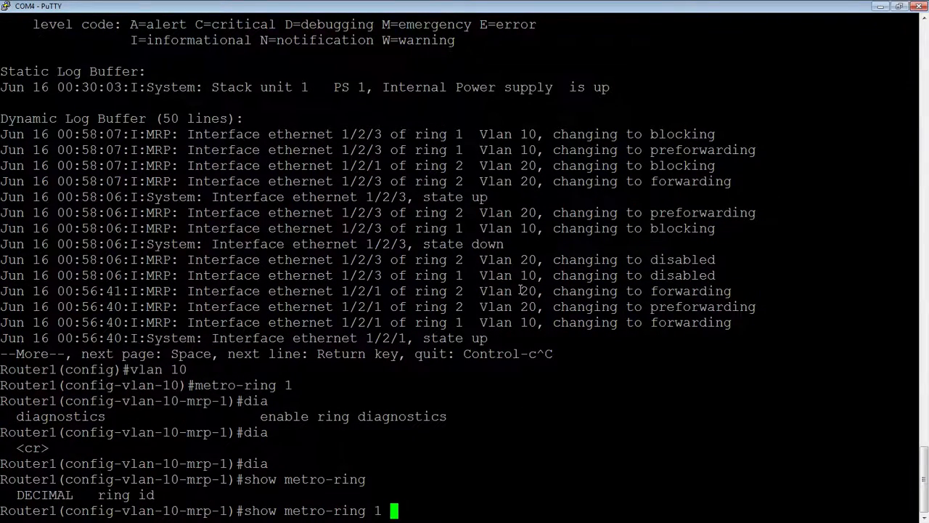
pyautogui.write('di')
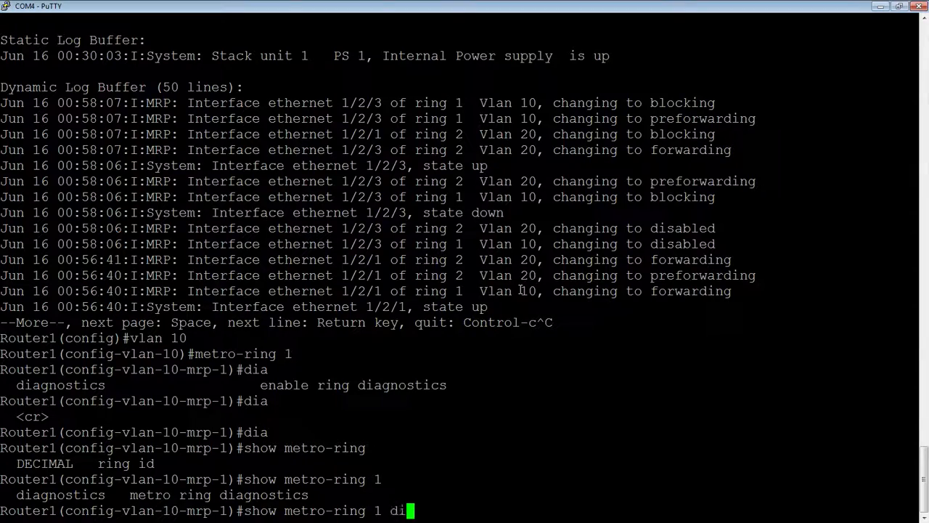
pyautogui.press('Return')
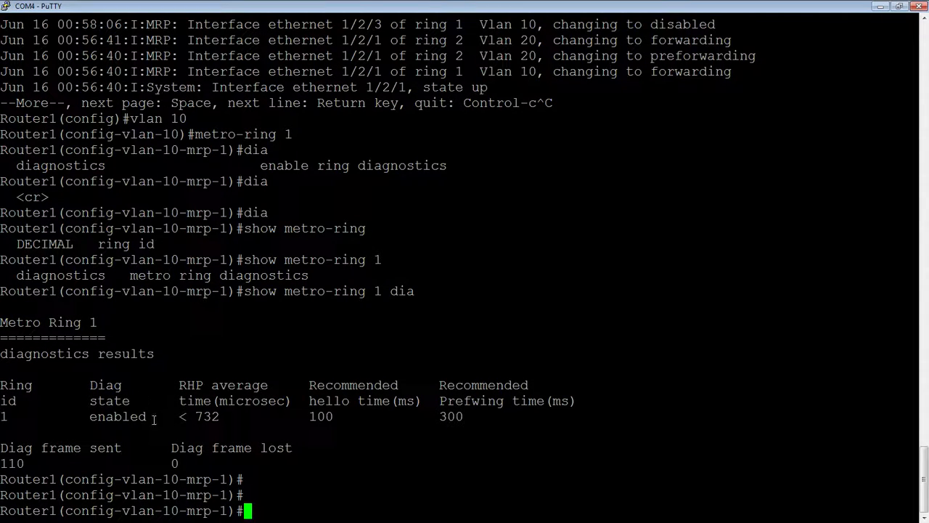
pyautogui.moveTo(250, 400)
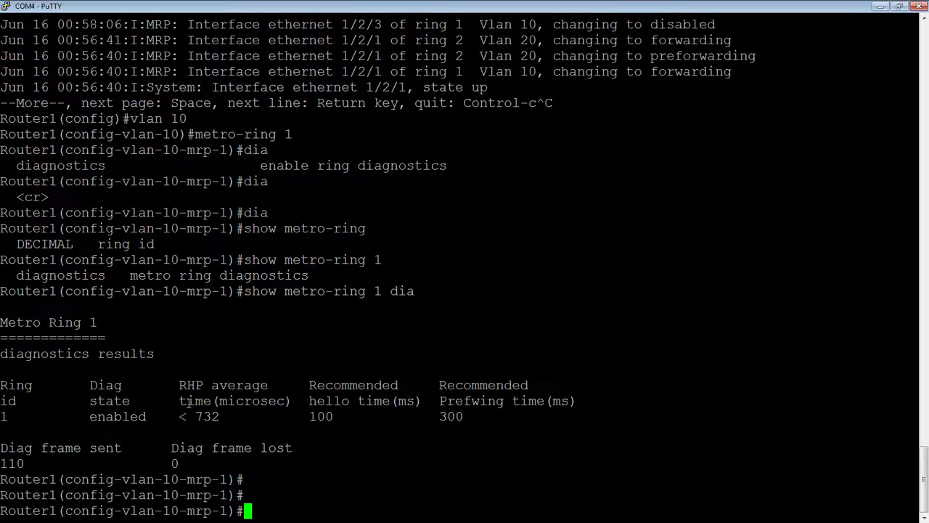
pyautogui.moveTo(325, 406)
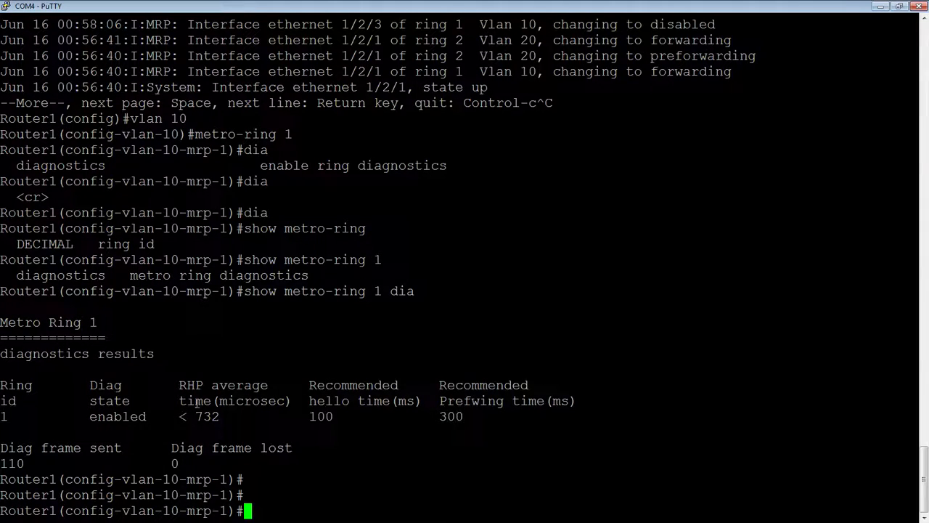
pyautogui.moveTo(376, 443)
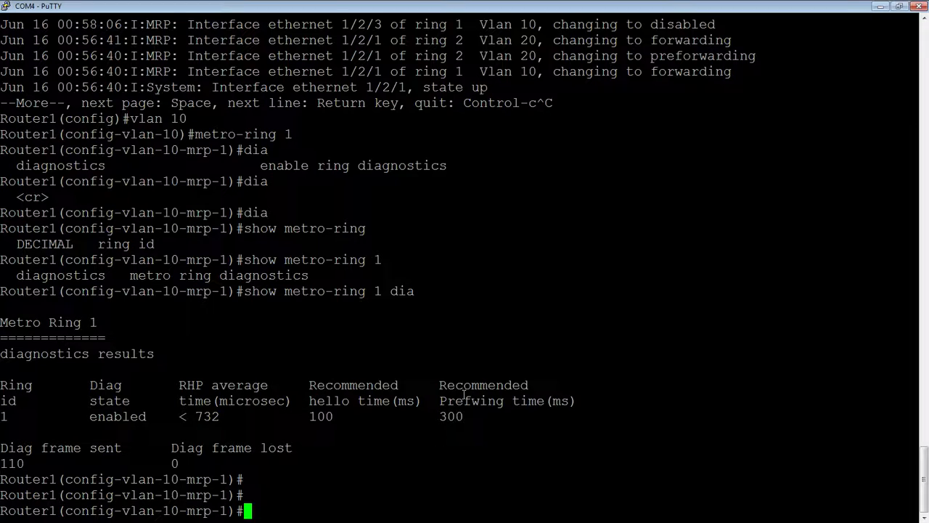
pyautogui.moveTo(221, 447)
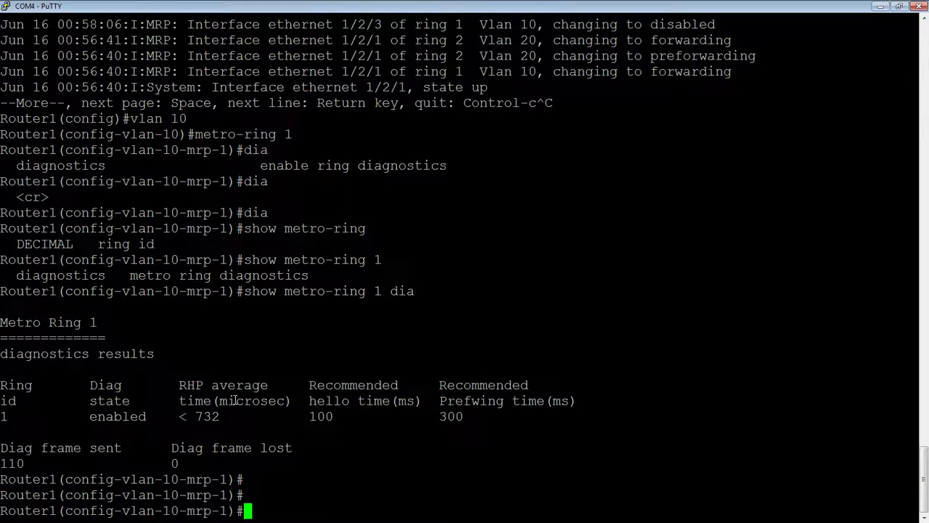
# Rerun 'show metro-ring 1 dia' and review the results: 419 frames sent, none lost.
pyautogui.press('Return')
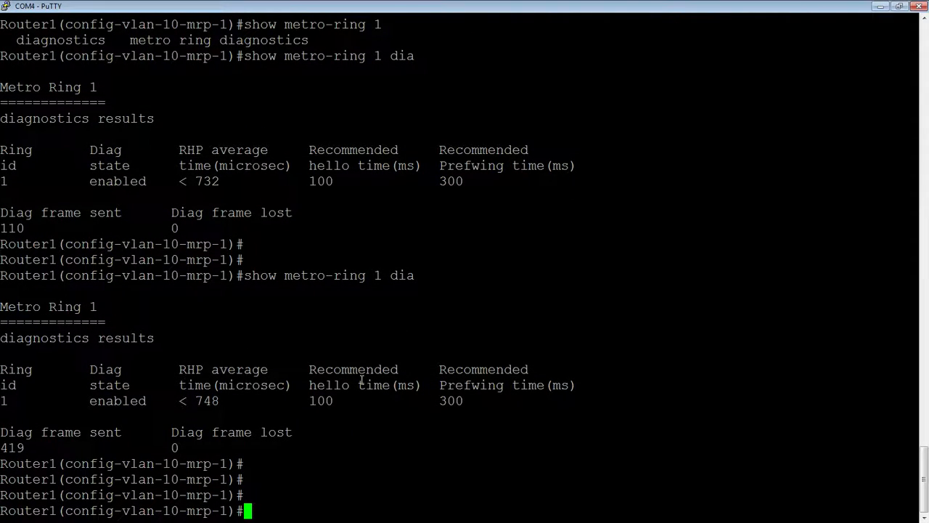
pyautogui.moveTo(331, 498)
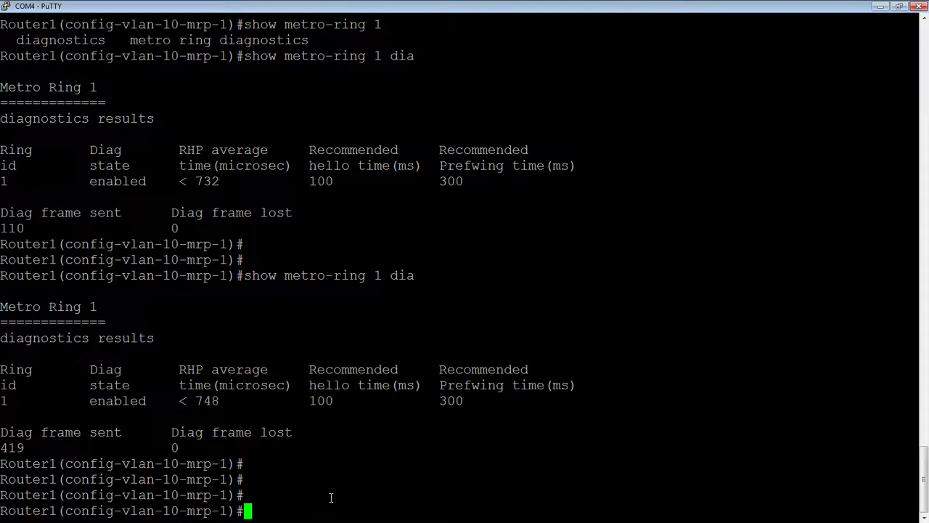
pyautogui.moveTo(188, 363)
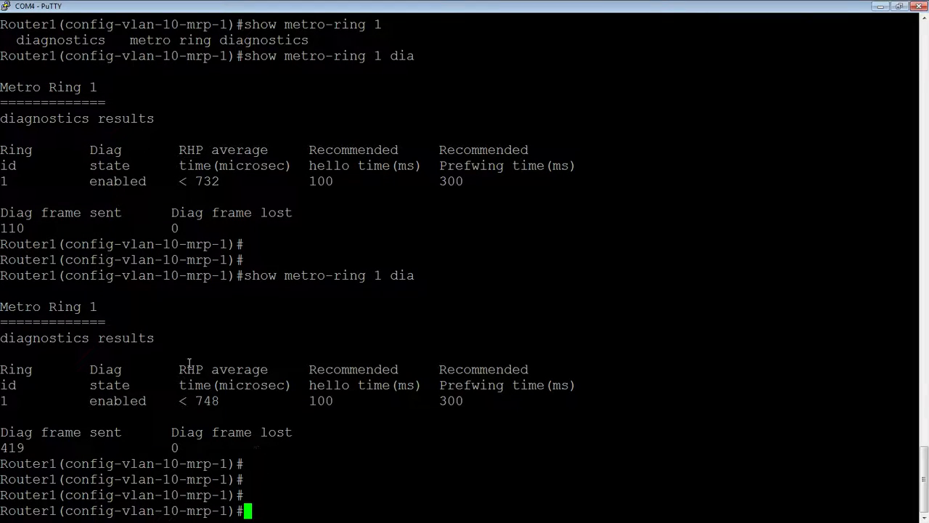
pyautogui.scroll(3)
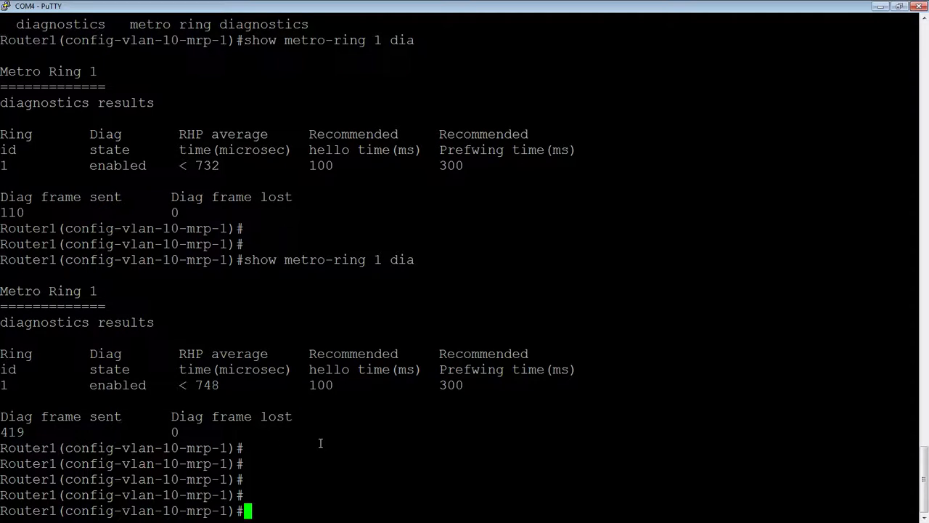
pyautogui.scroll(3)
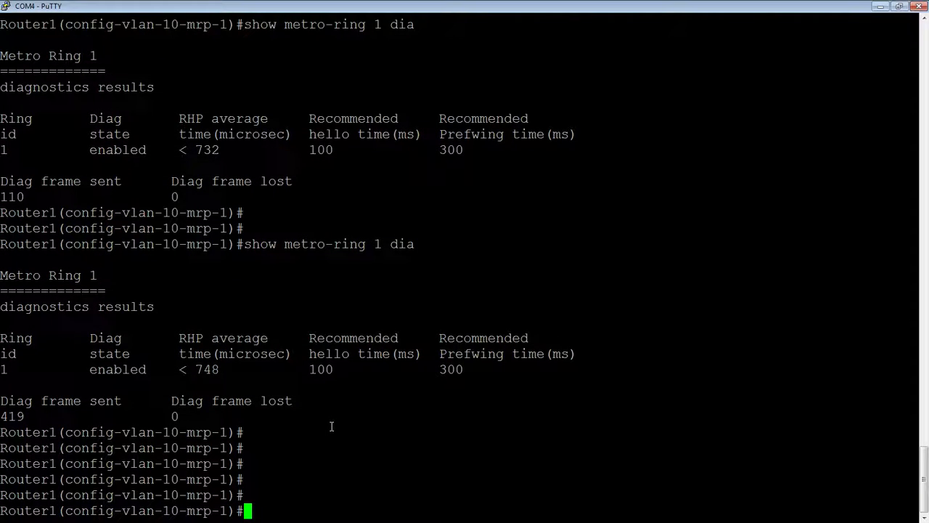
pyautogui.moveTo(402, 469)
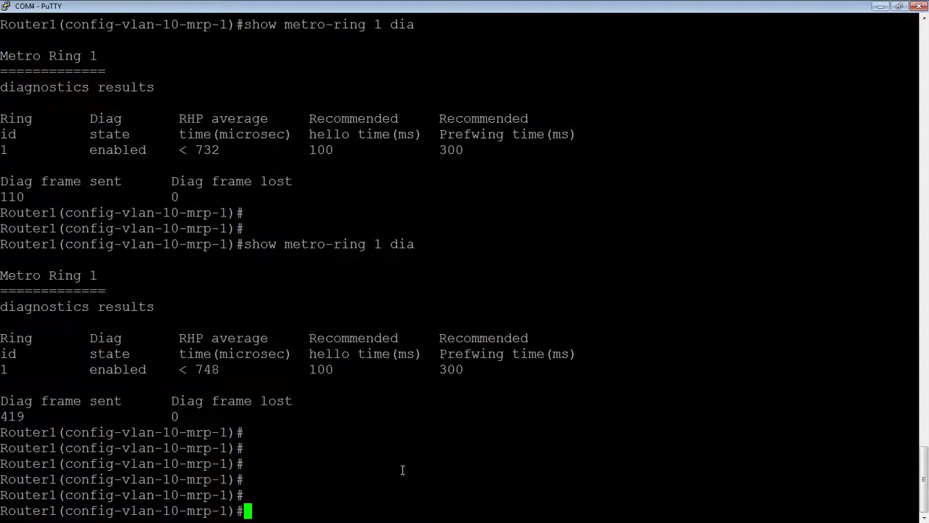
pyautogui.moveTo(380, 471)
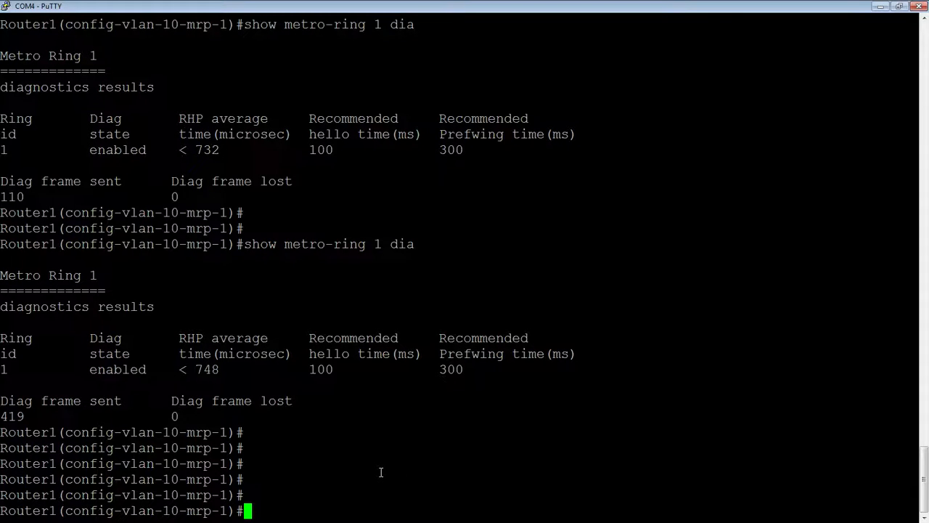